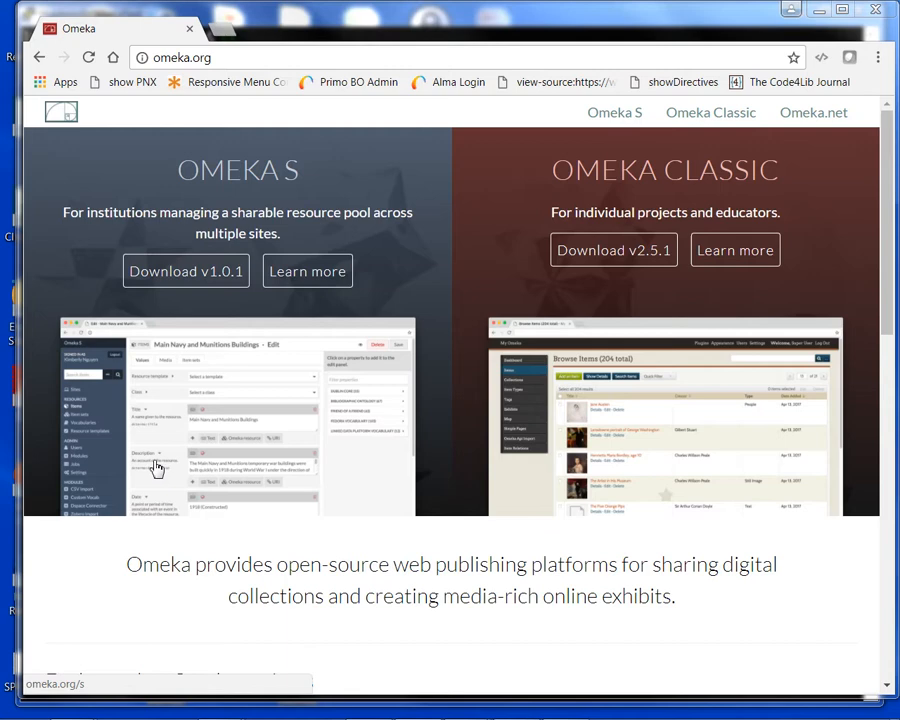
mouse_move(144, 486)
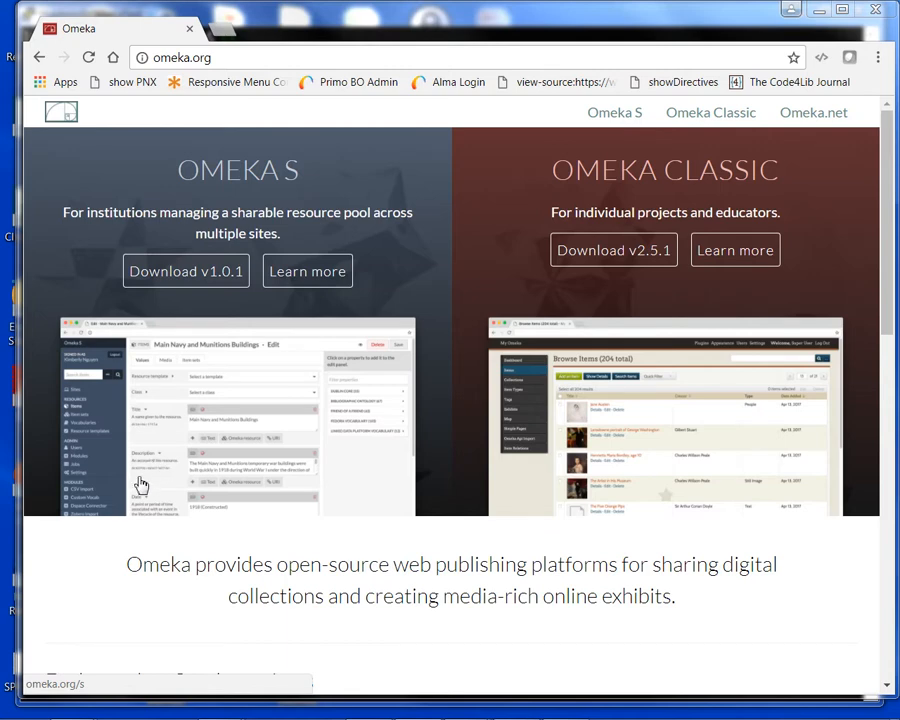
mouse_move(710, 112)
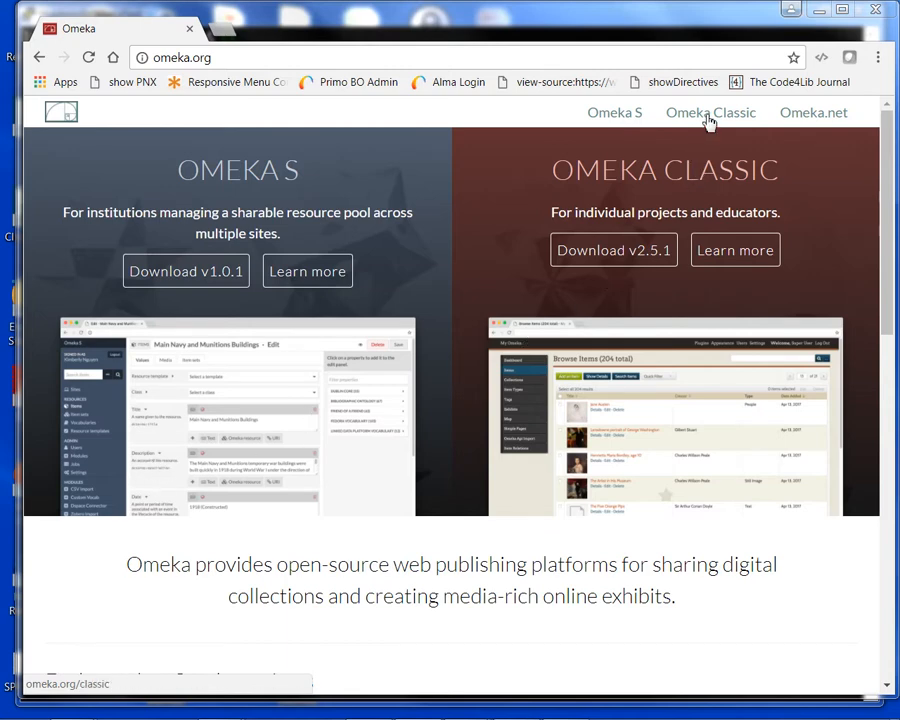
Step: Reach the Omeka Classic User Manual home page from the omeka.org top navigation
click(710, 112)
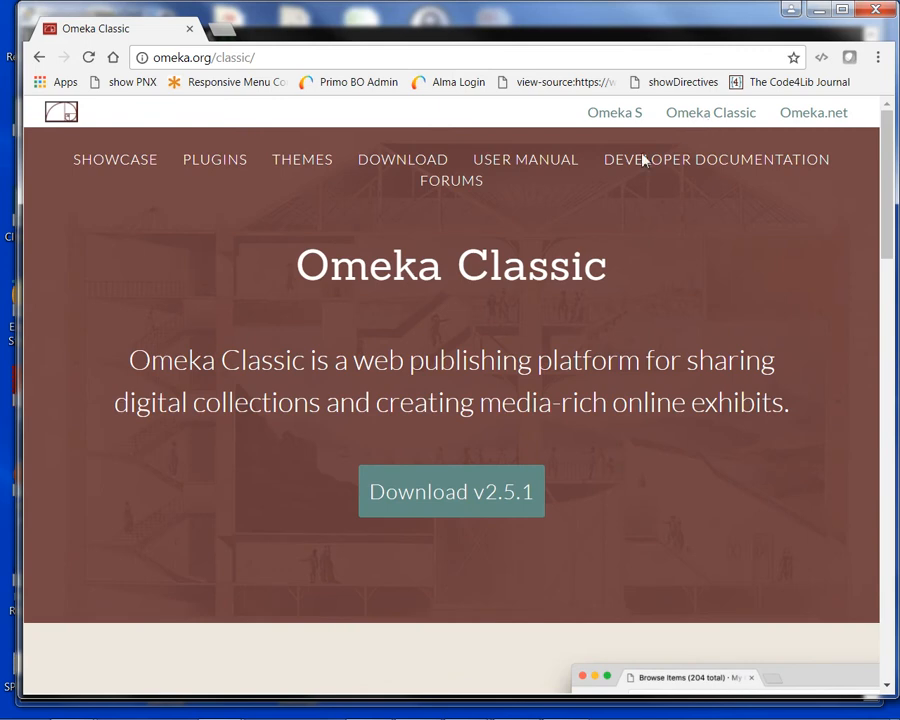
click(524, 160)
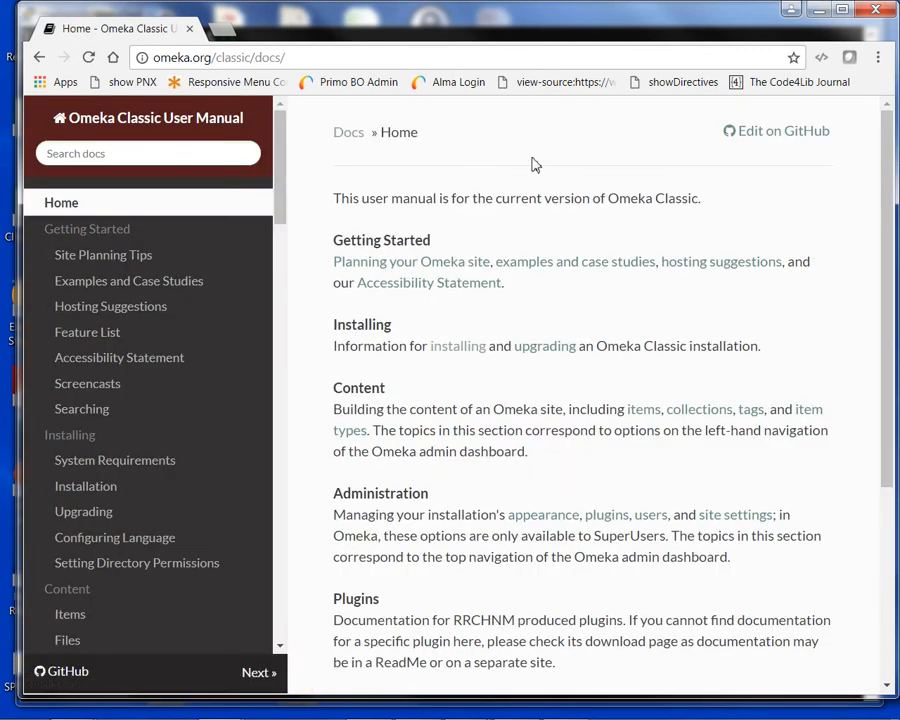
mouse_move(84, 486)
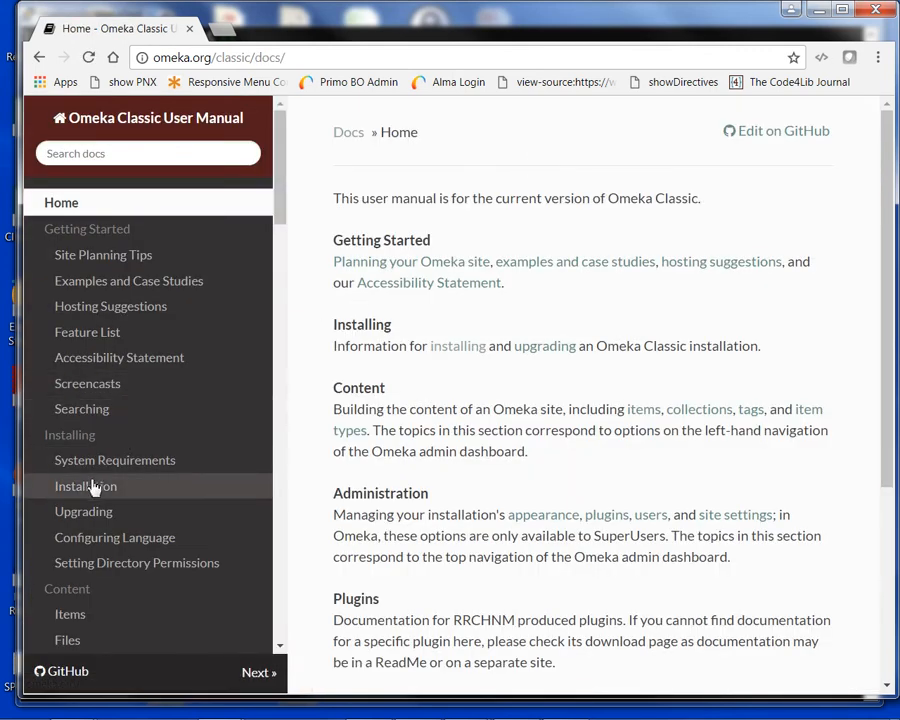
mouse_move(84, 496)
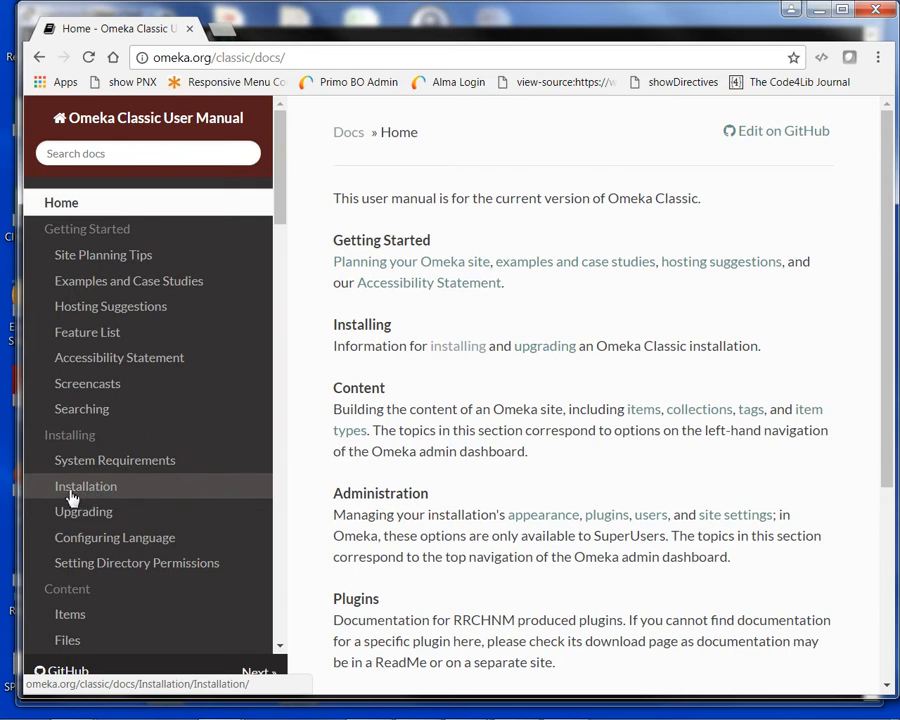
Step: Show the manual's Installation page and read down to the directory permissions step
click(84, 486)
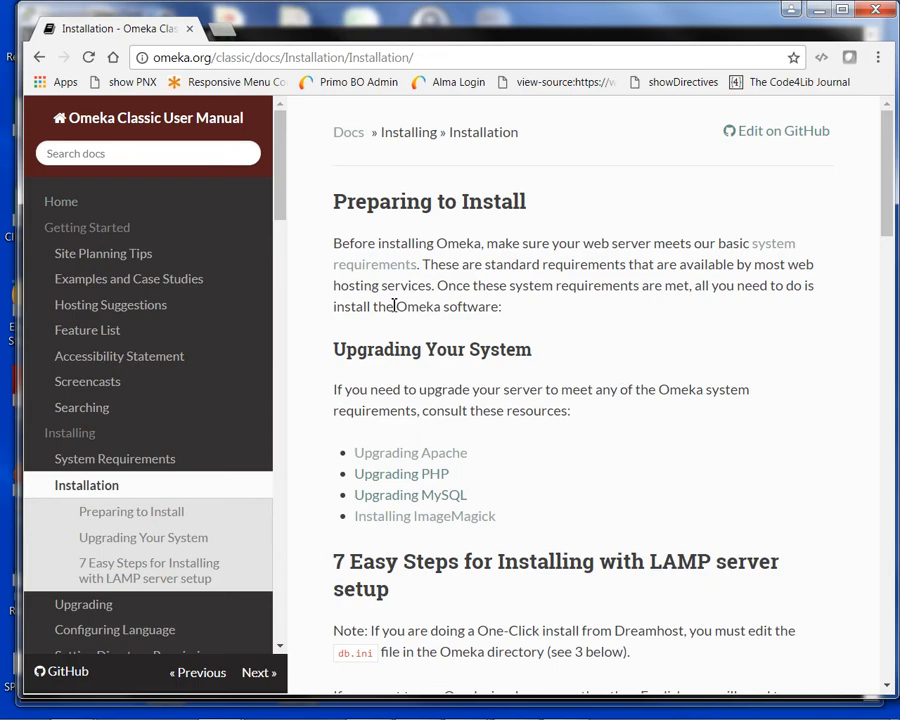
scroll(down, 3)
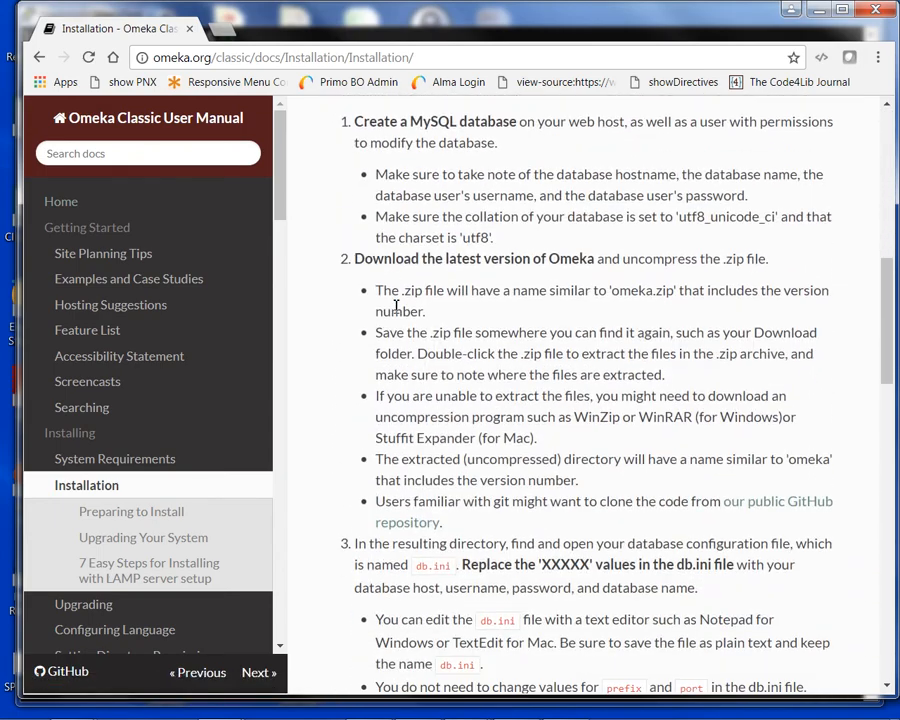
scroll(down, 3)
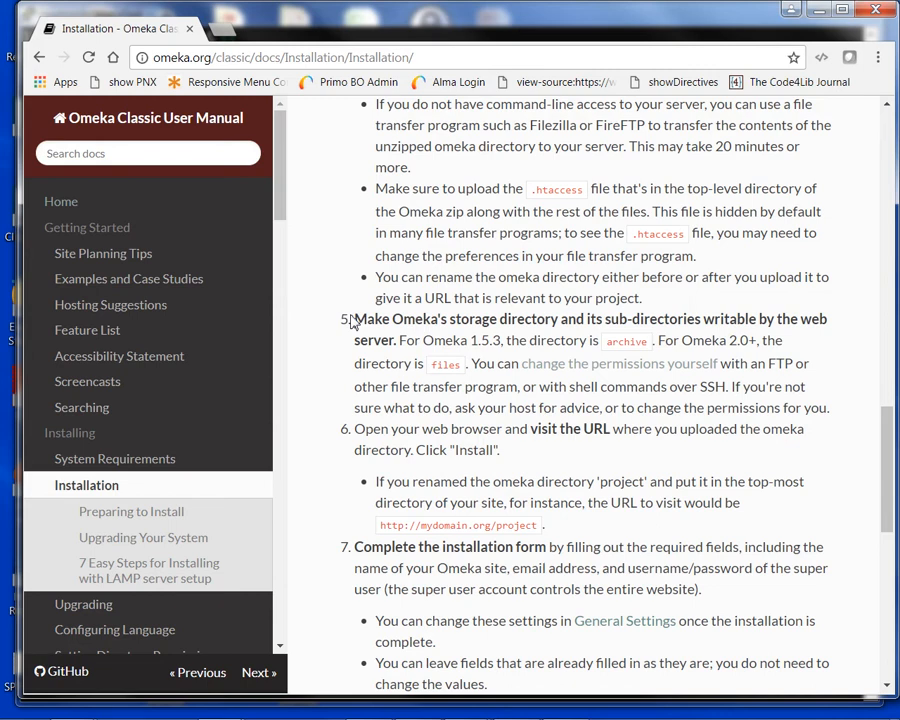
mouse_move(416, 360)
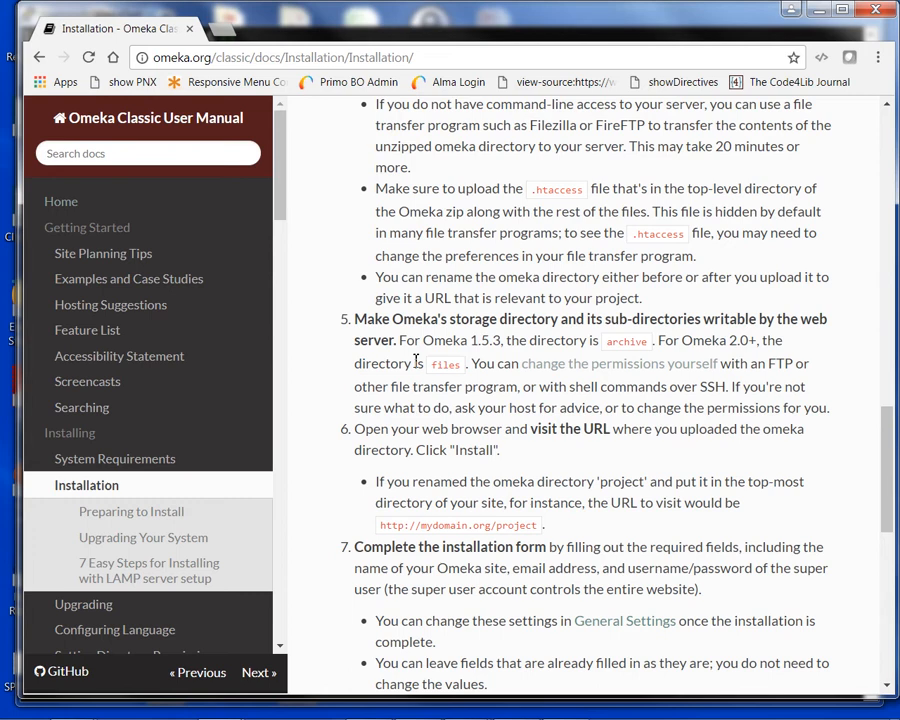
mouse_move(612, 376)
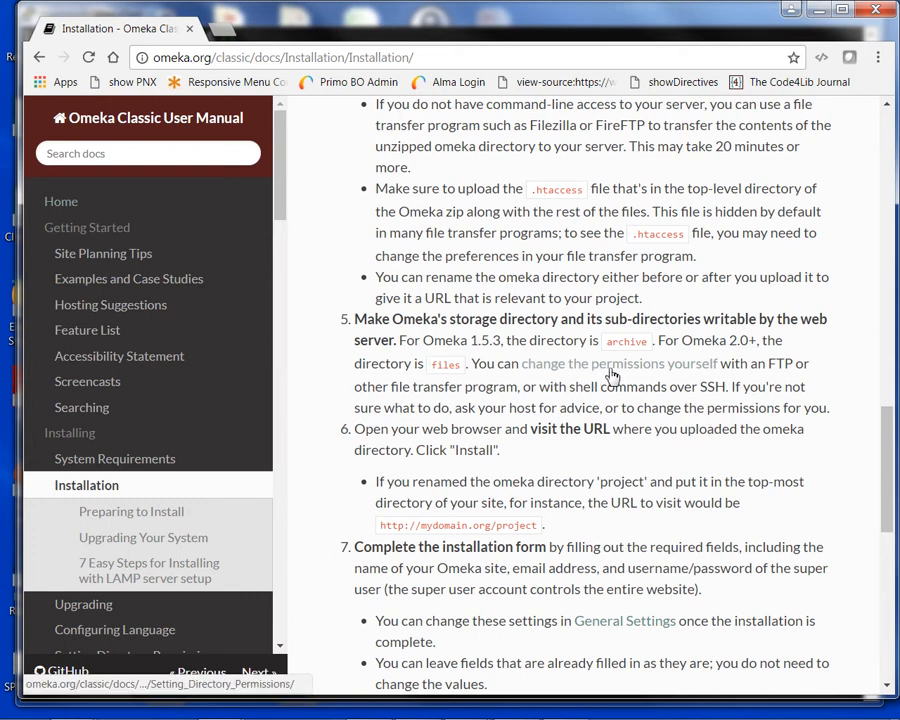
mouse_move(612, 364)
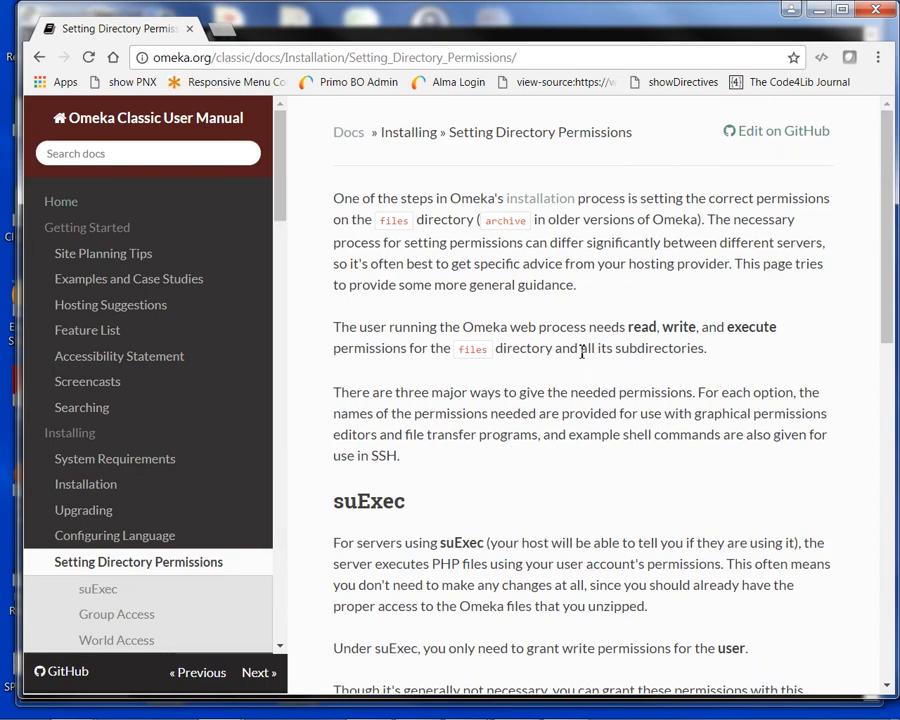
Step: Scroll the Setting Directory Permissions page down to the Group Access section
scroll(down, 3)
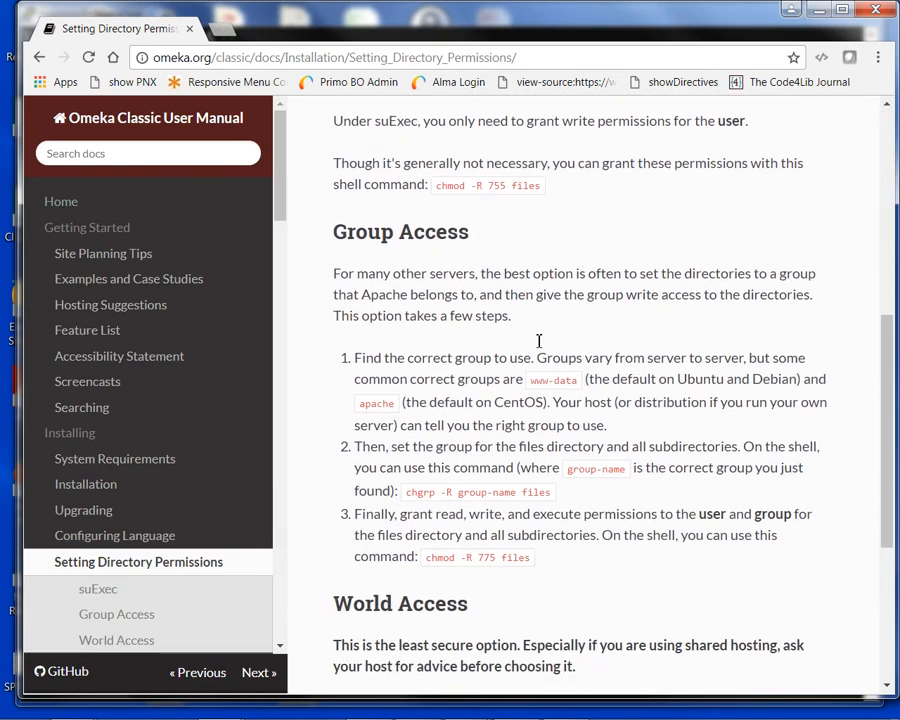
mouse_move(428, 268)
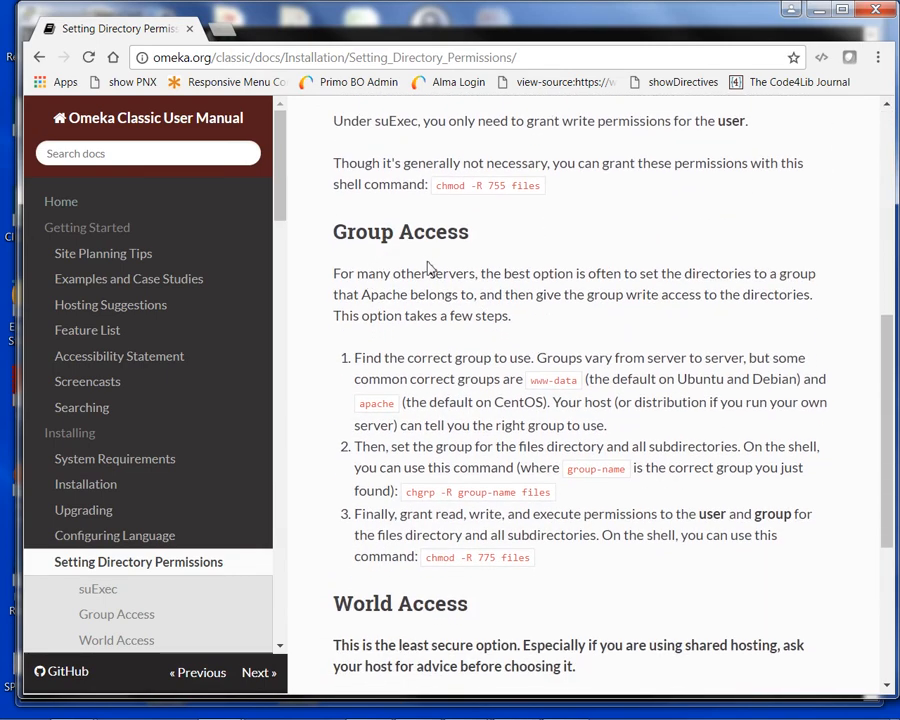
mouse_move(438, 464)
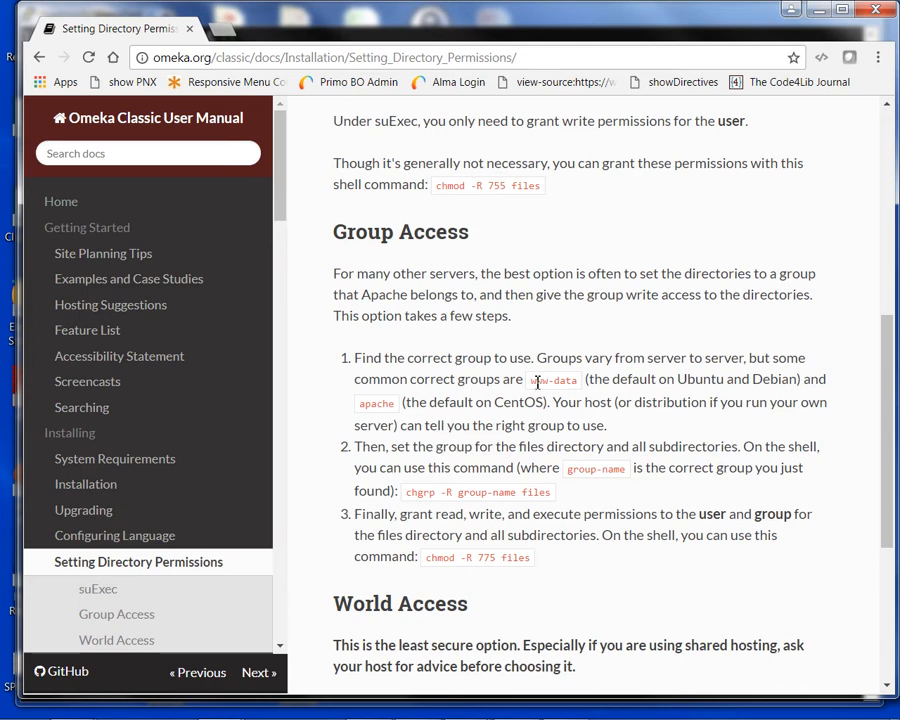
mouse_move(500, 396)
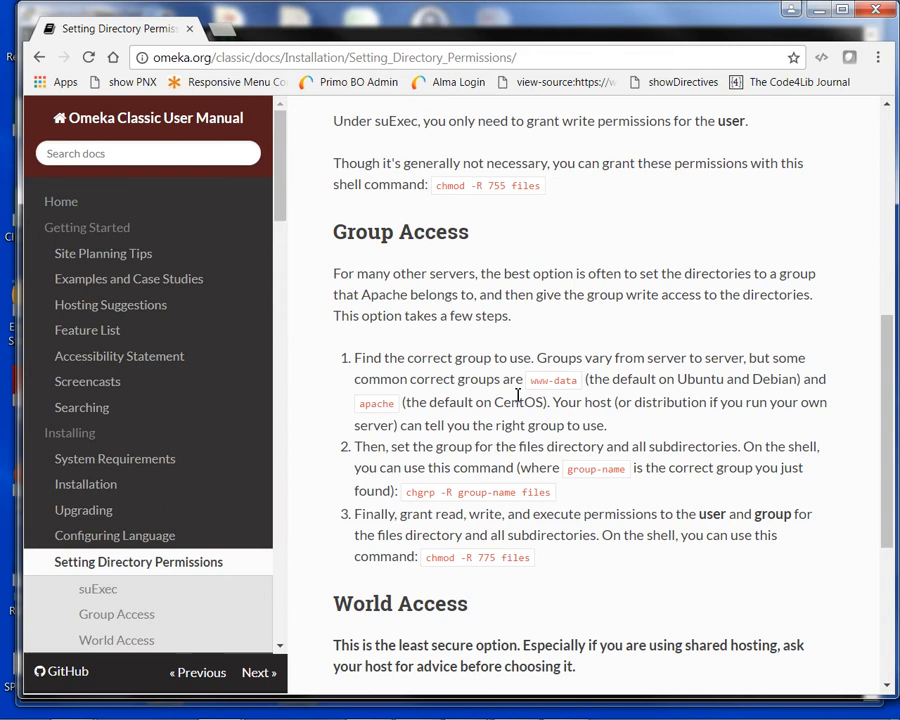
mouse_move(530, 464)
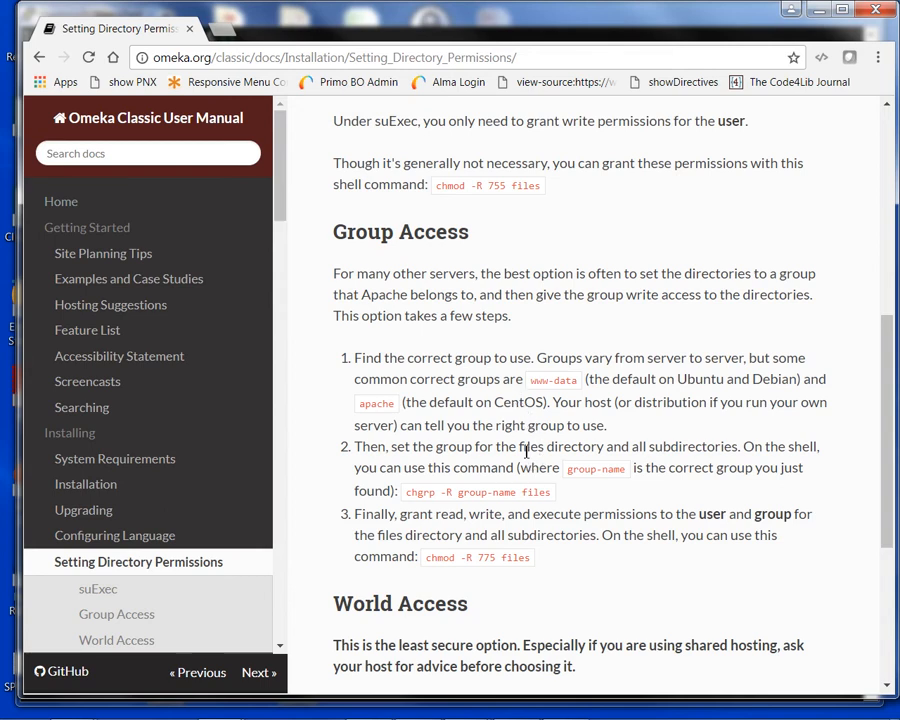
mouse_move(396, 260)
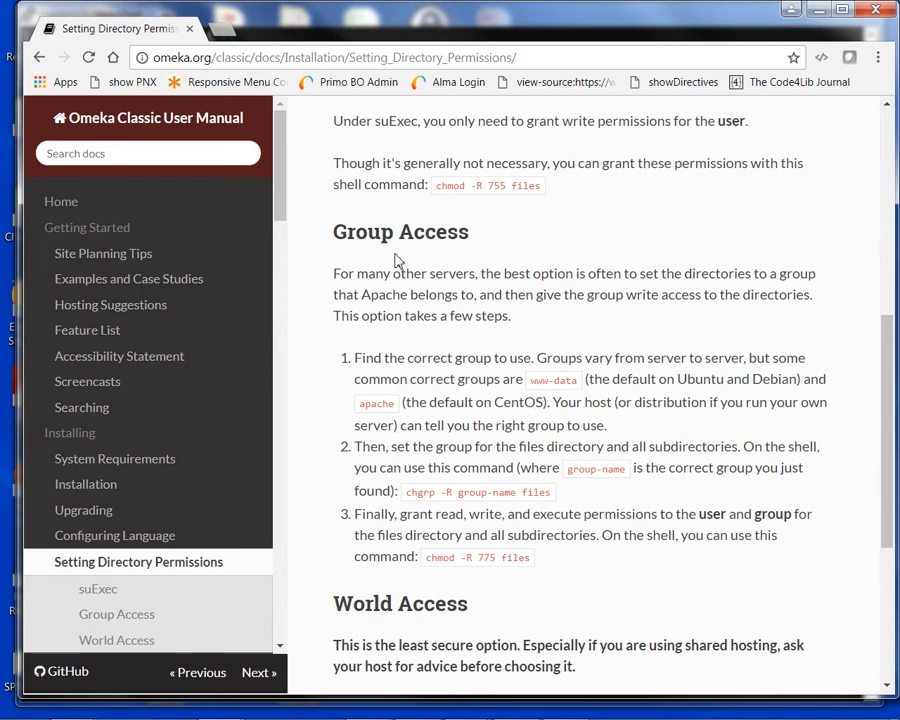
mouse_move(390, 304)
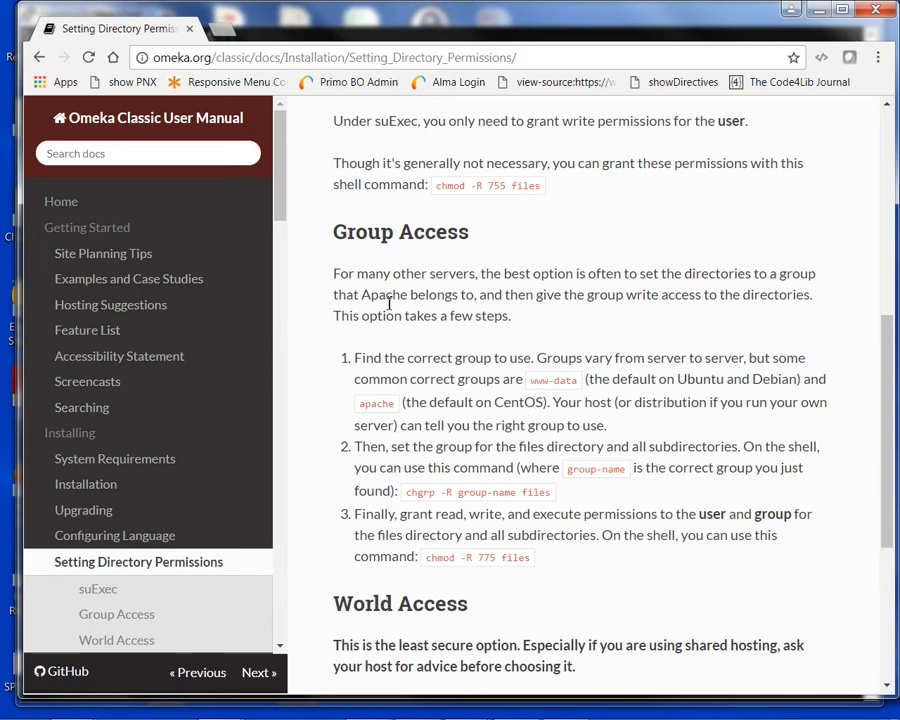
mouse_move(420, 340)
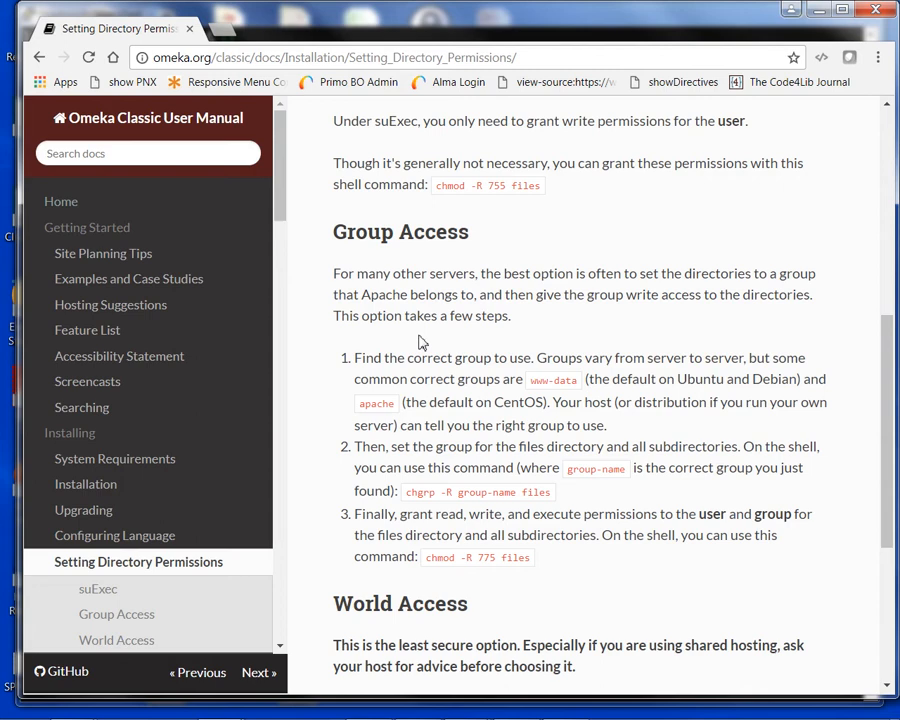
mouse_move(460, 20)
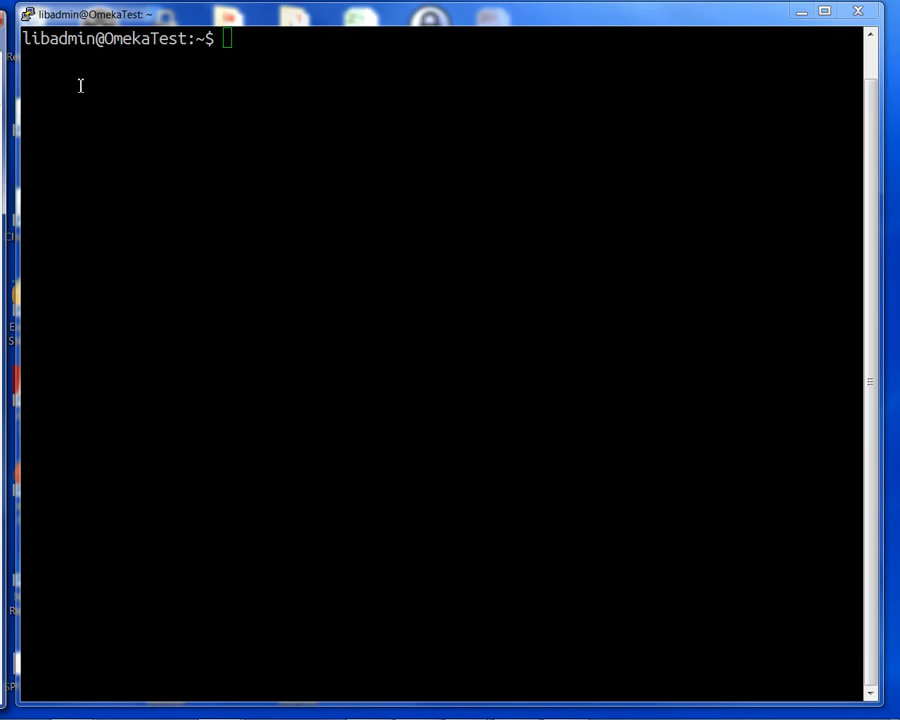
mouse_move(160, 80)
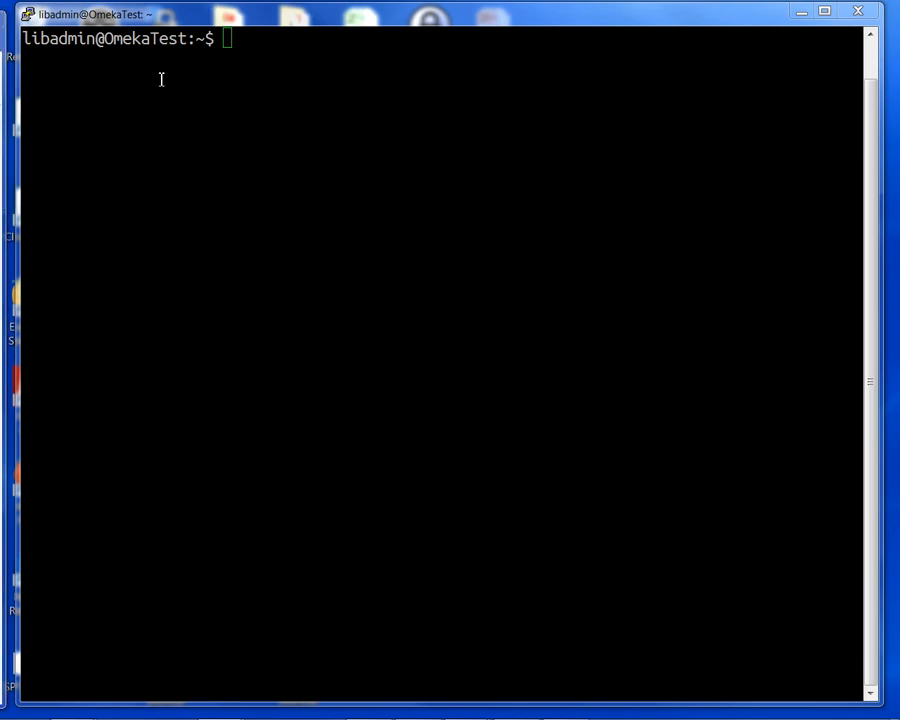
mouse_move(260, 68)
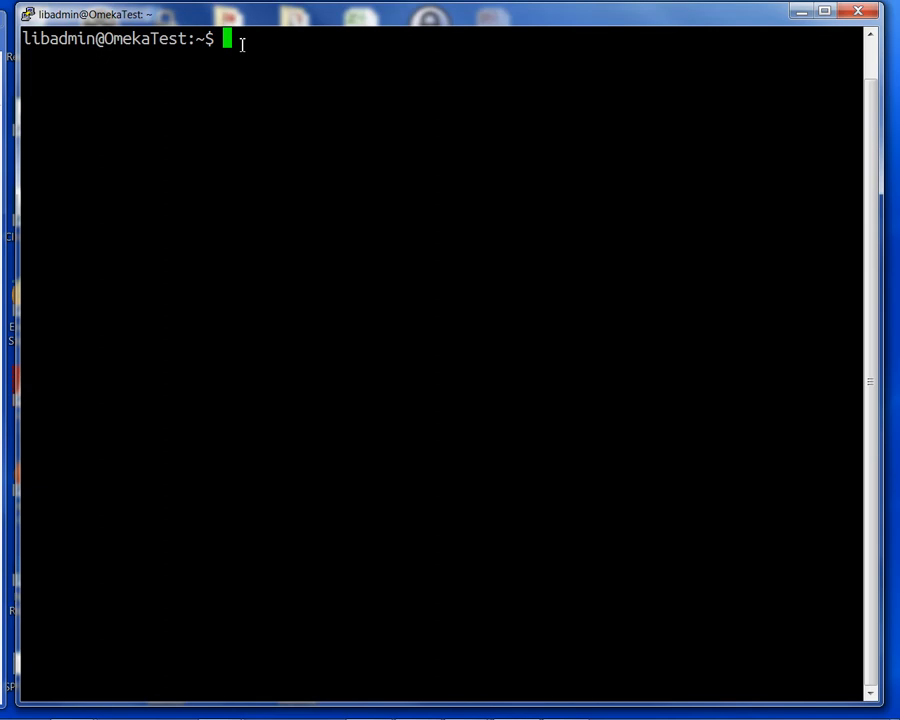
Step: Run cat /etc/group and scroll the output to find the www-data group
text(cat)
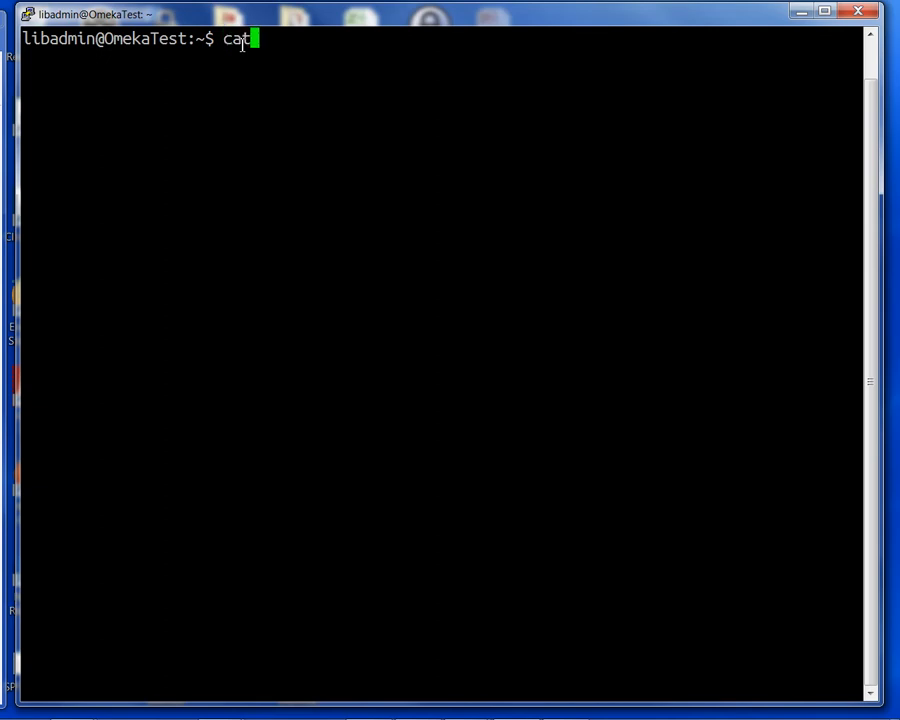
text(/et)
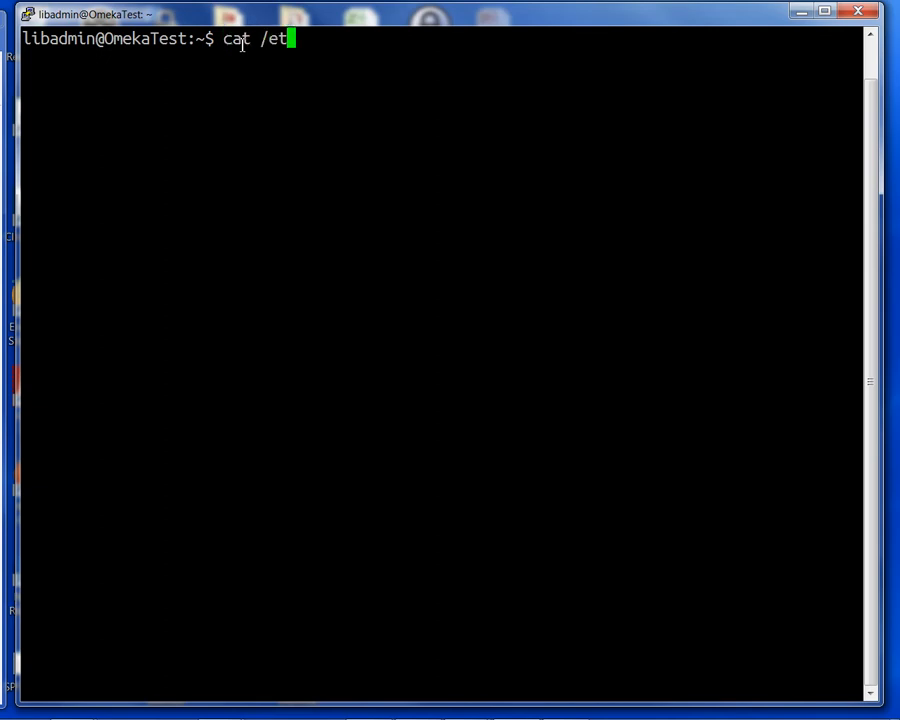
text(c)
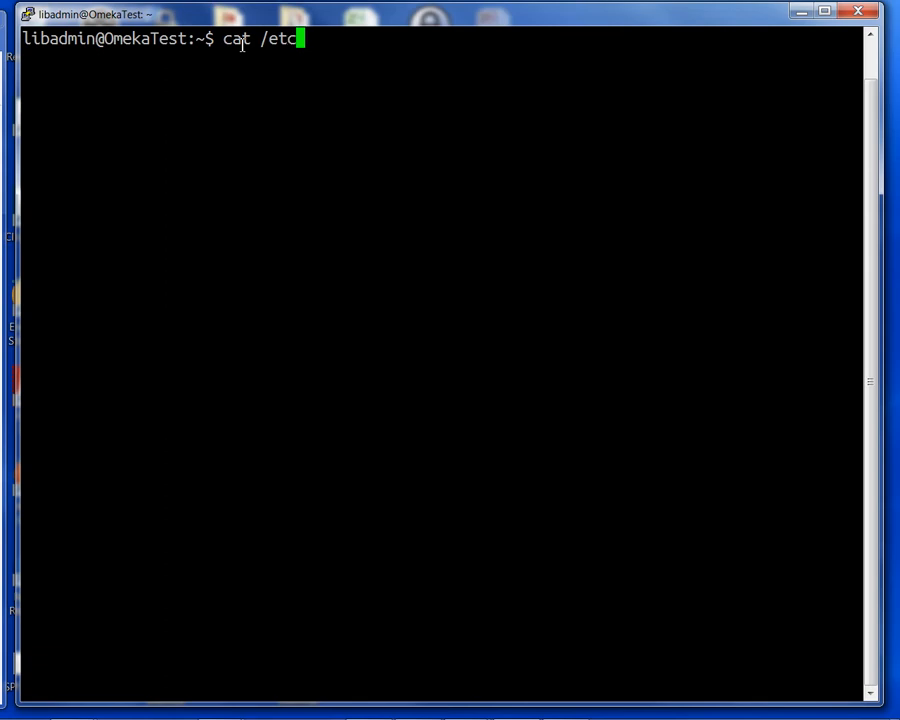
text(/group)
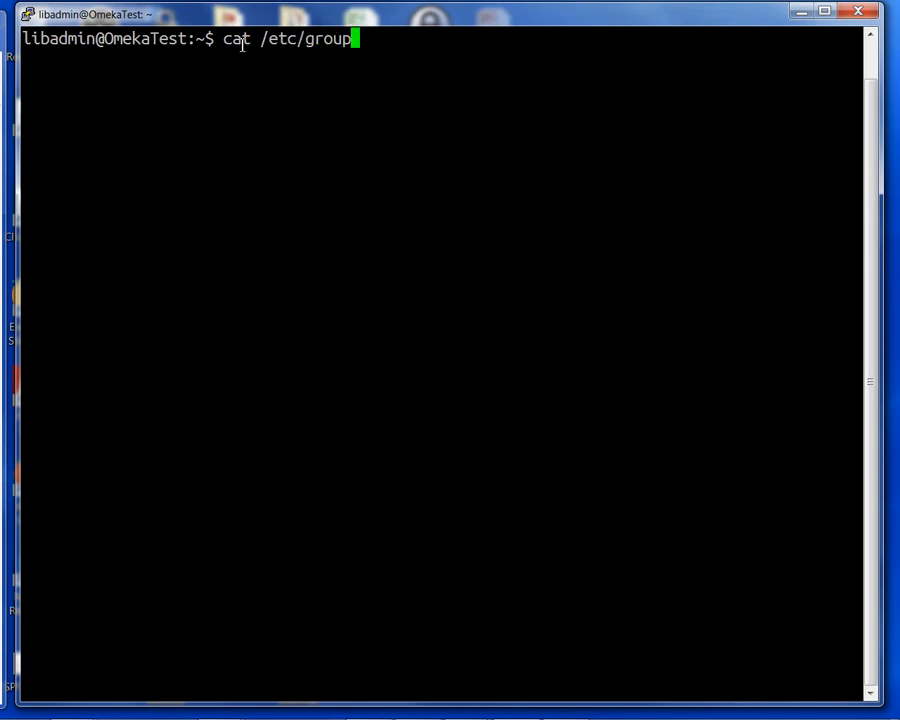
key(Return)
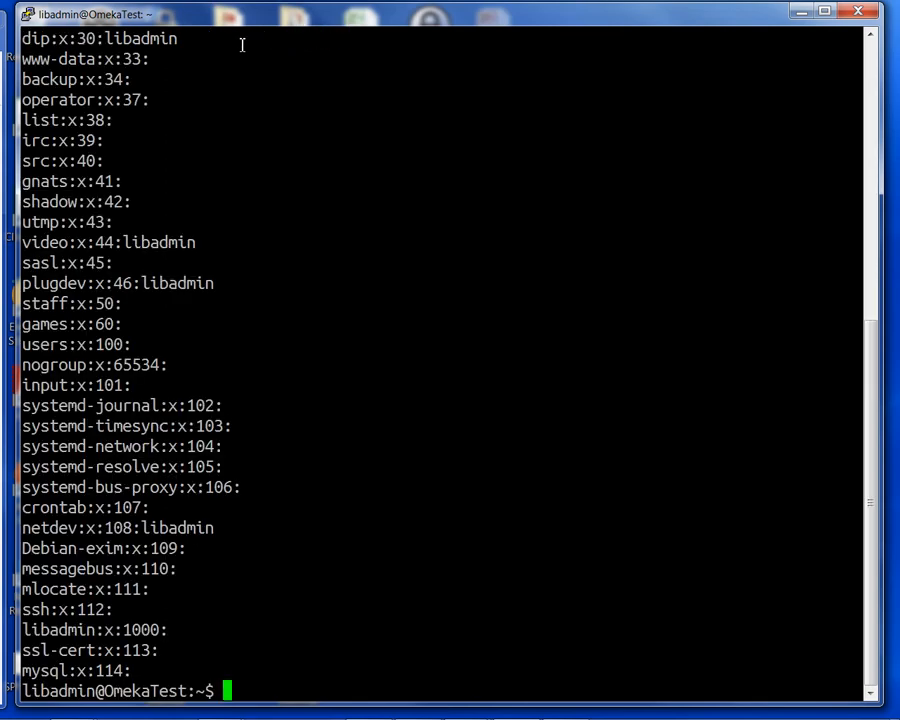
mouse_move(184, 474)
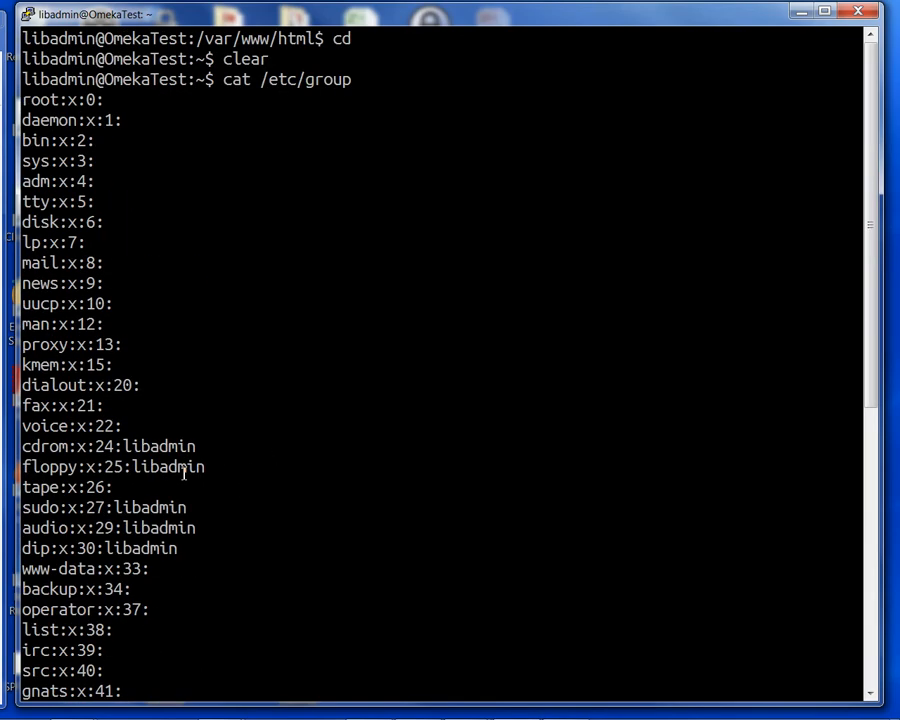
mouse_move(56, 284)
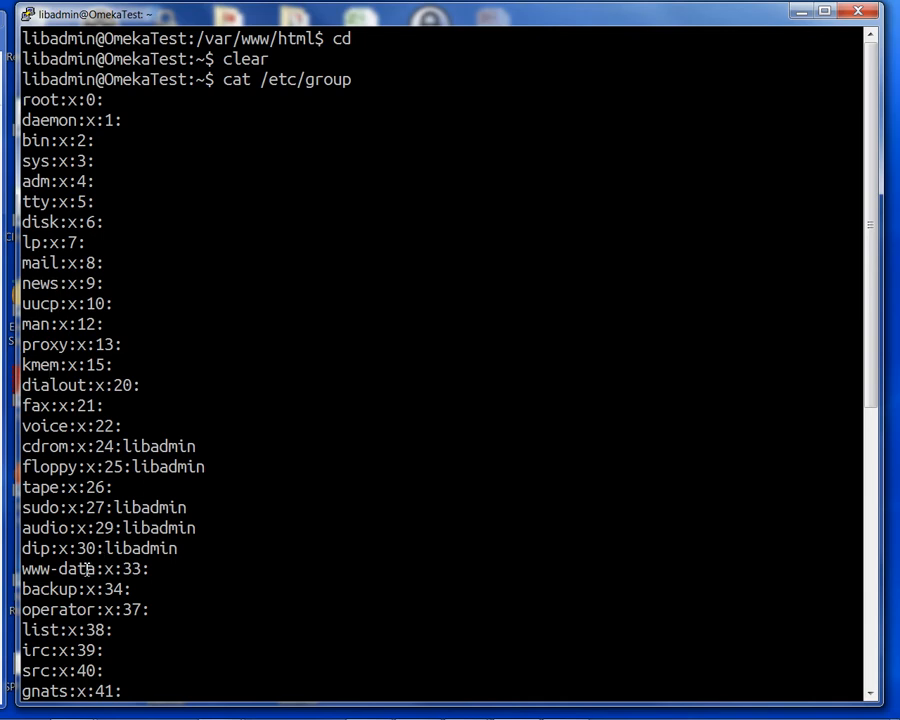
mouse_move(152, 568)
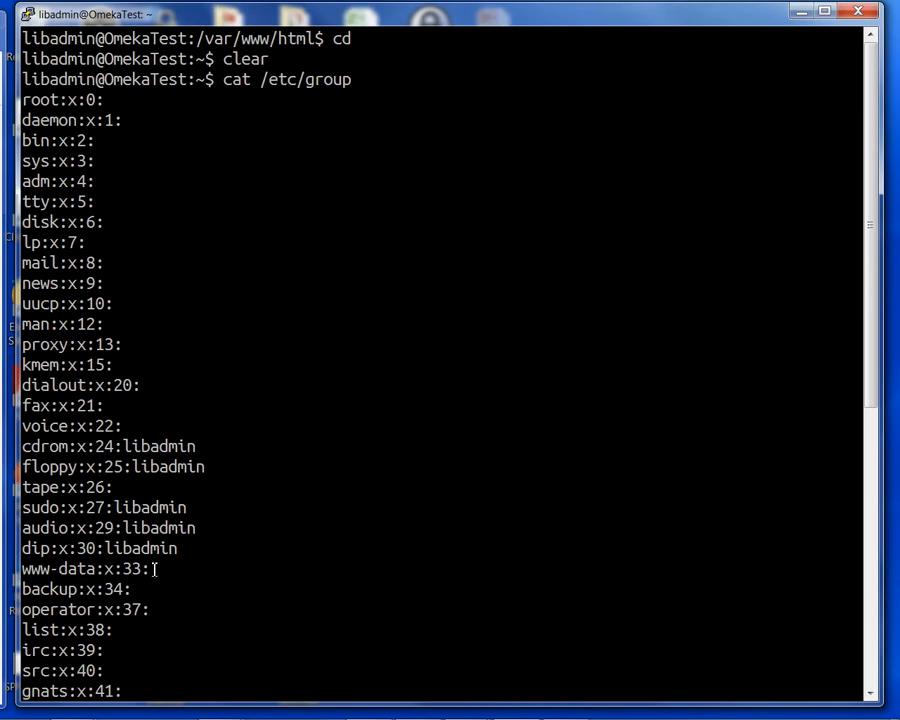
scroll(down, 3)
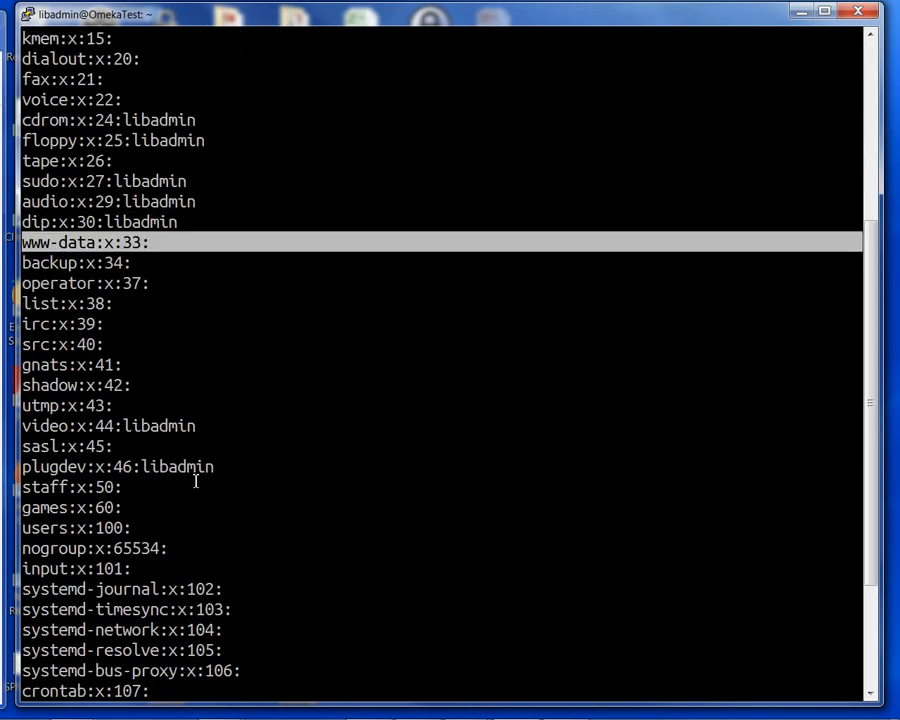
mouse_move(462, 346)
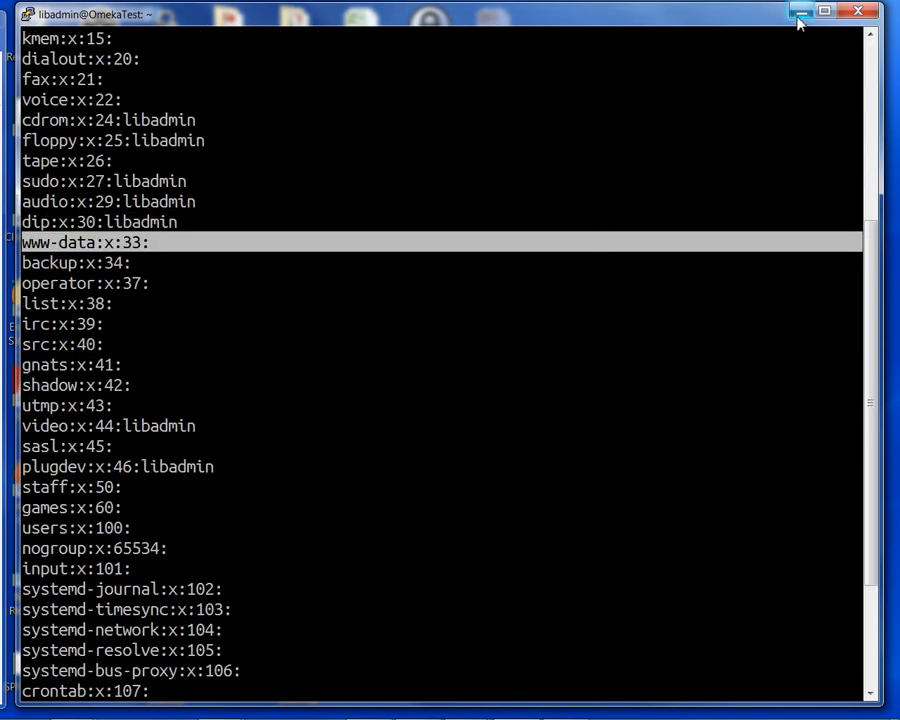
mouse_move(796, 12)
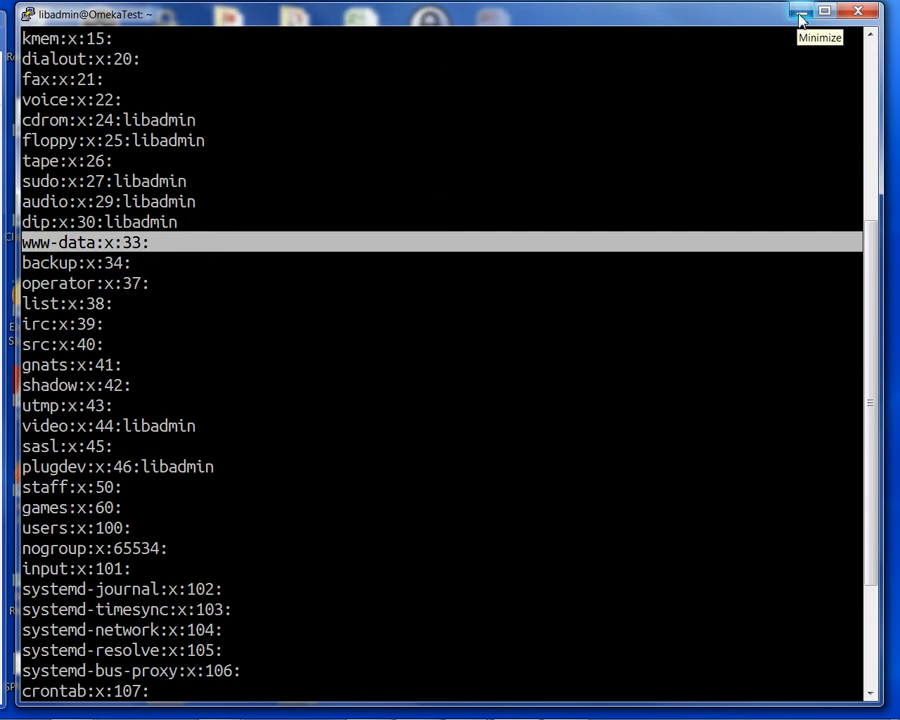
scroll(down, 3)
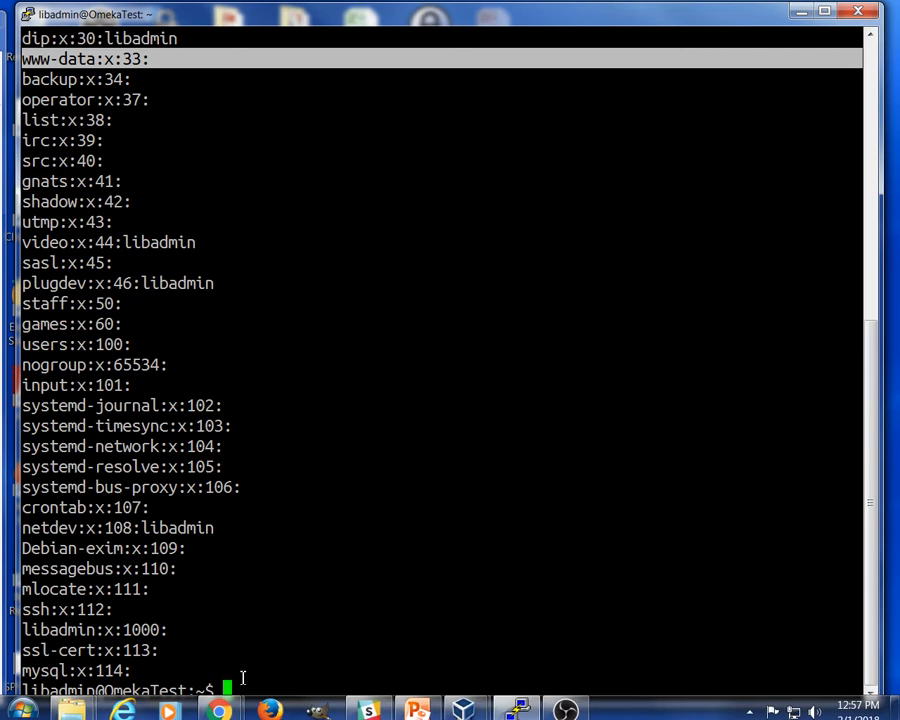
Step: Clear the terminal and change directory into /var/www/html
text(clear)
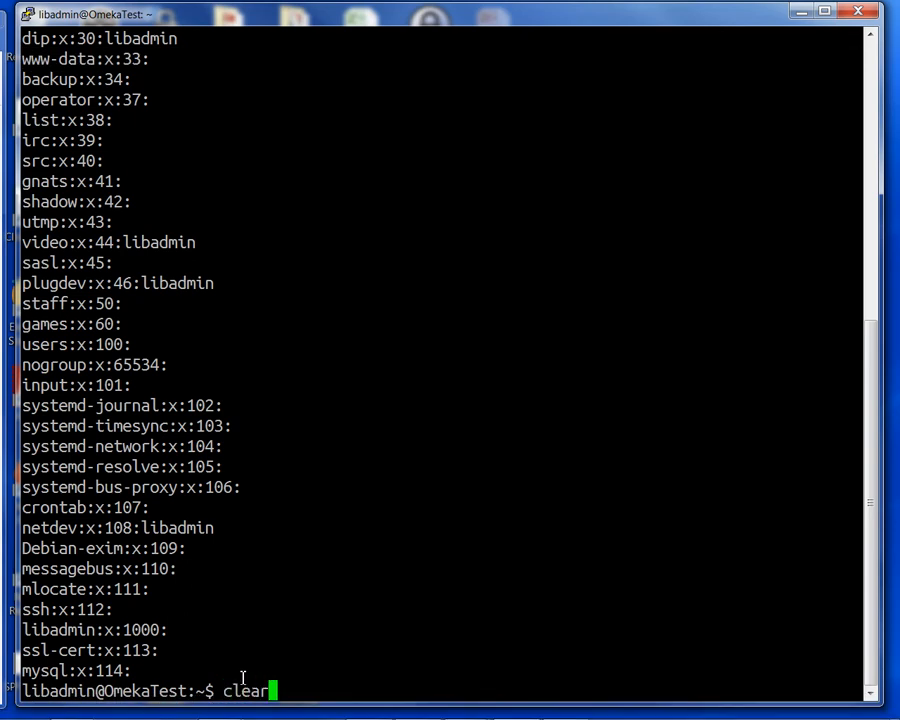
key(Return)
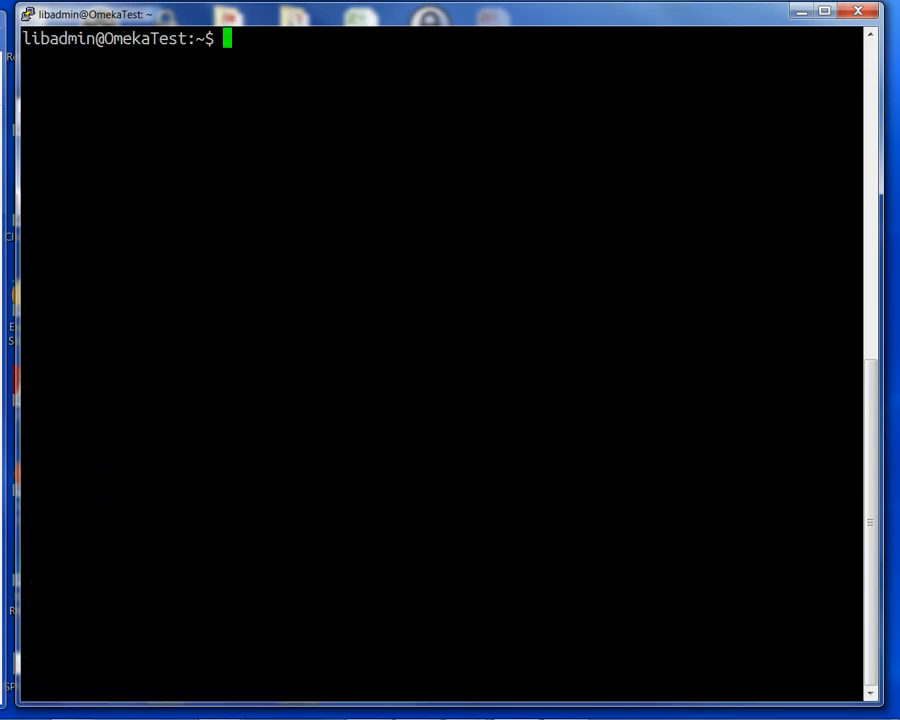
mouse_move(236, 40)
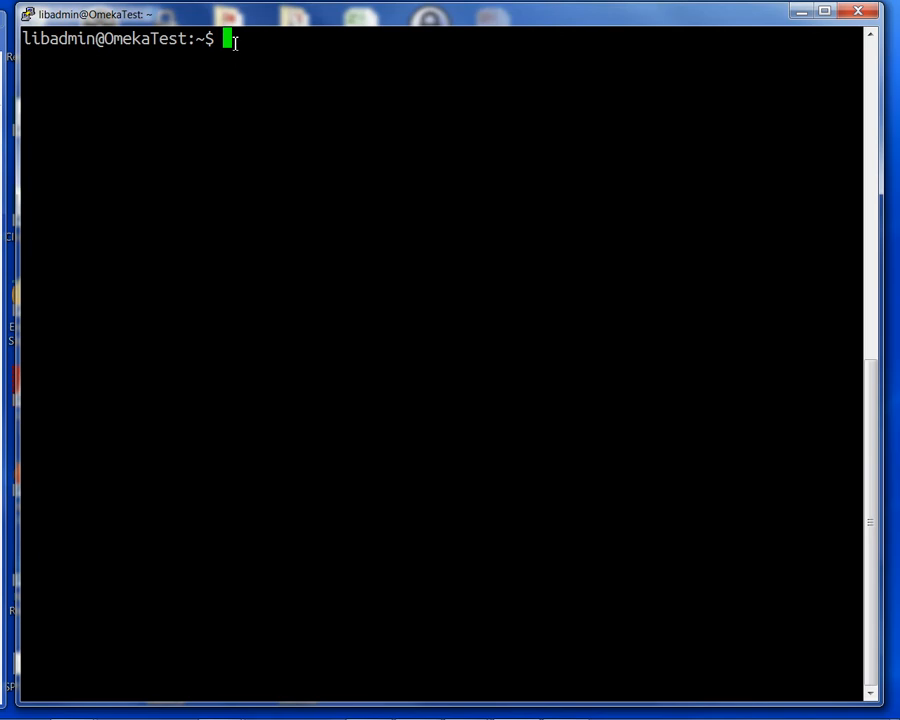
text(cd /va)
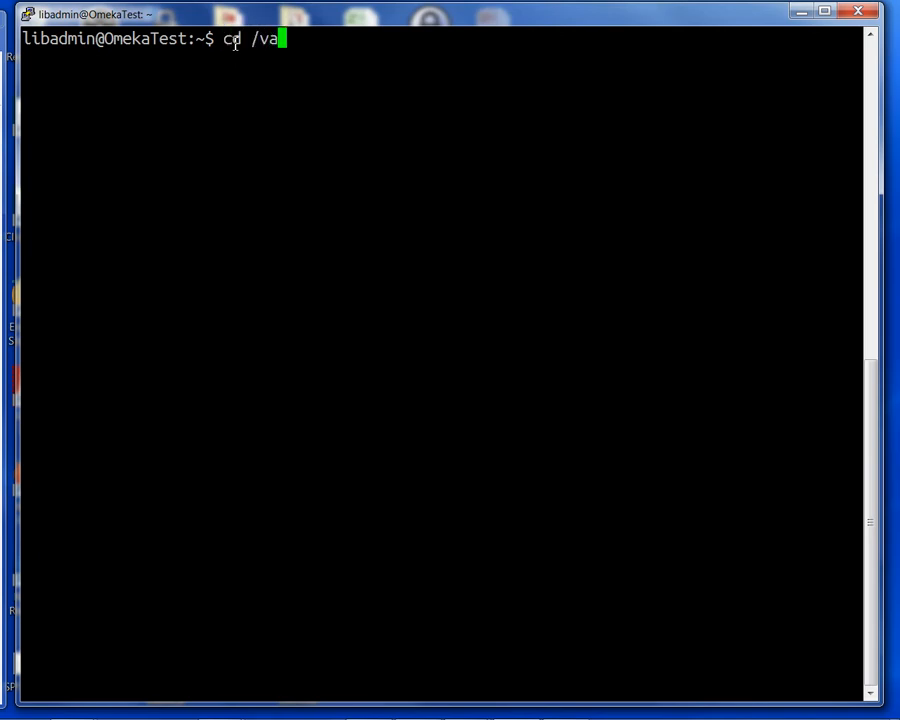
text(r/www)
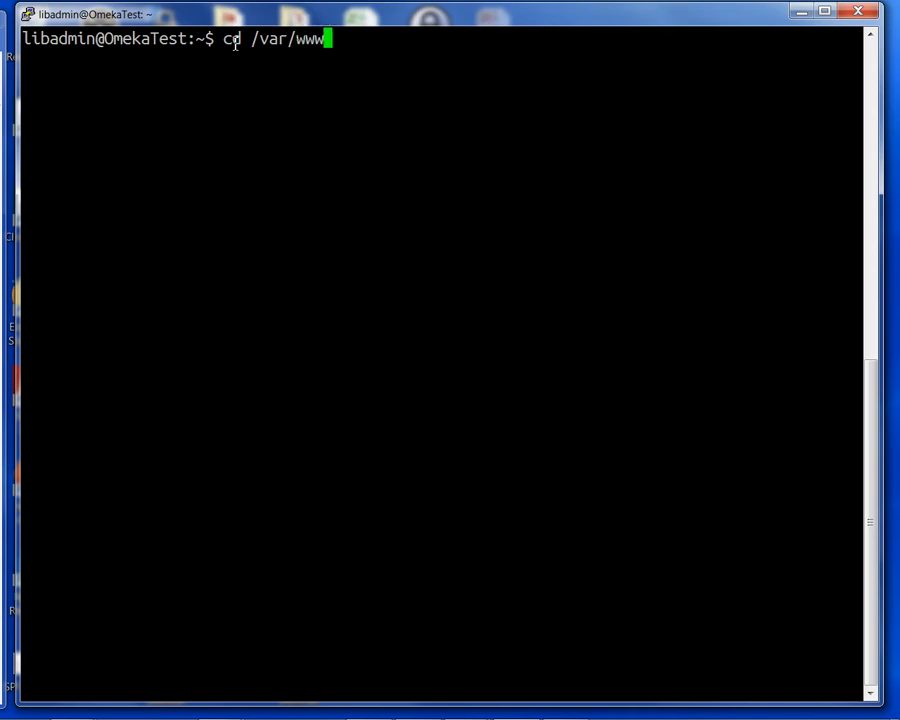
text(ht)
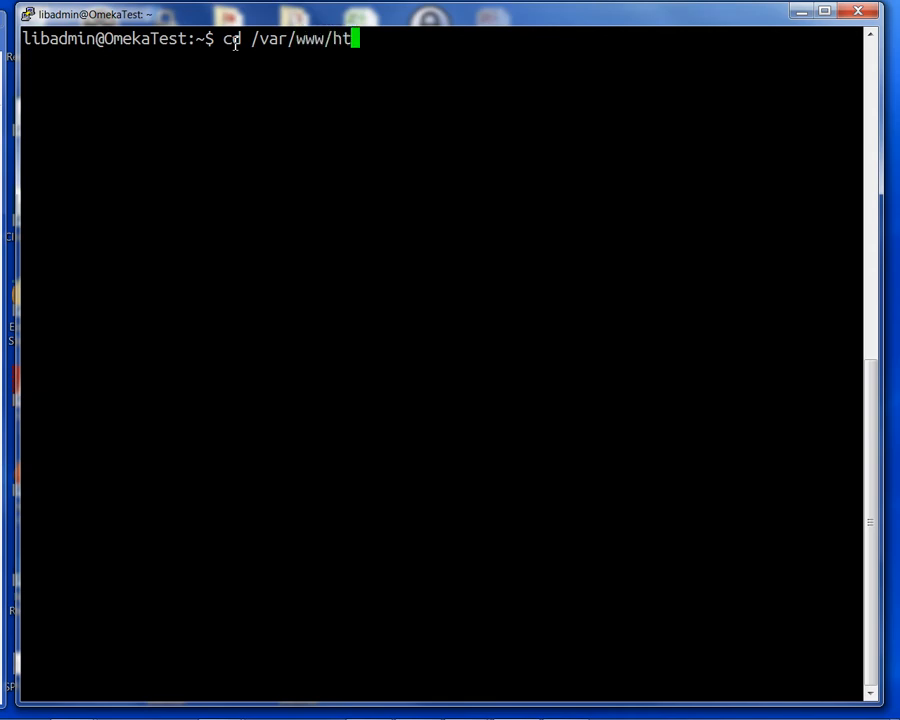
key(Return)
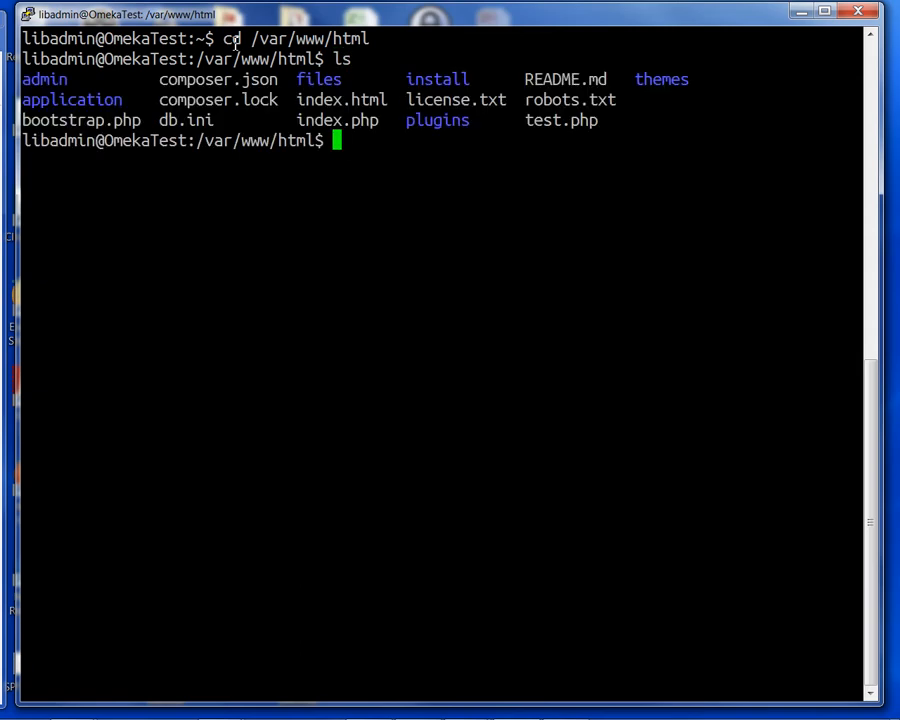
mouse_move(232, 44)
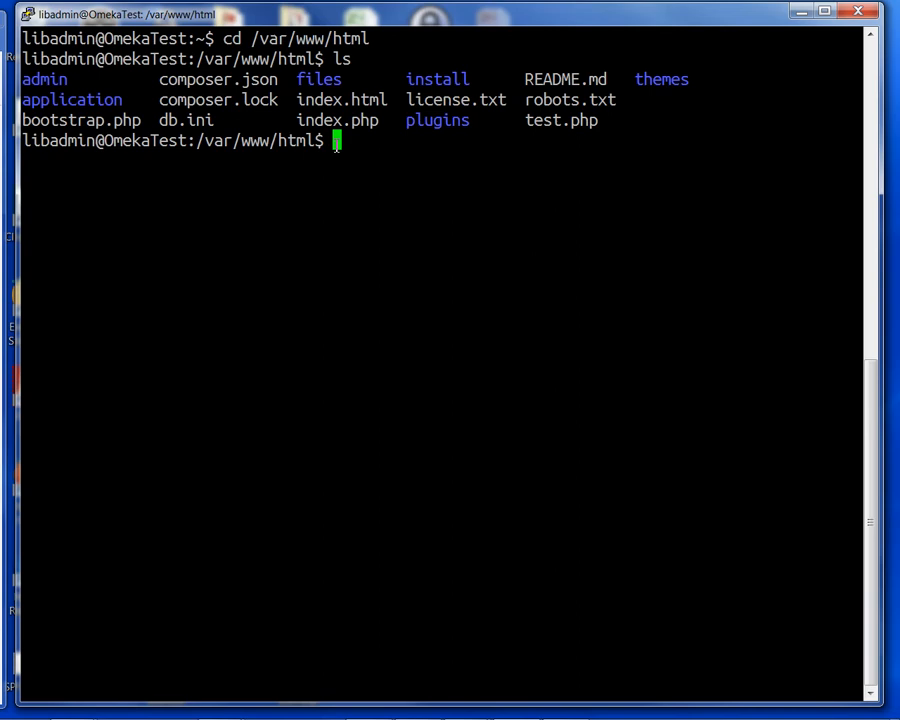
Step: List the Omeka files with ls -l showing owners and permissions
text(ls -l)
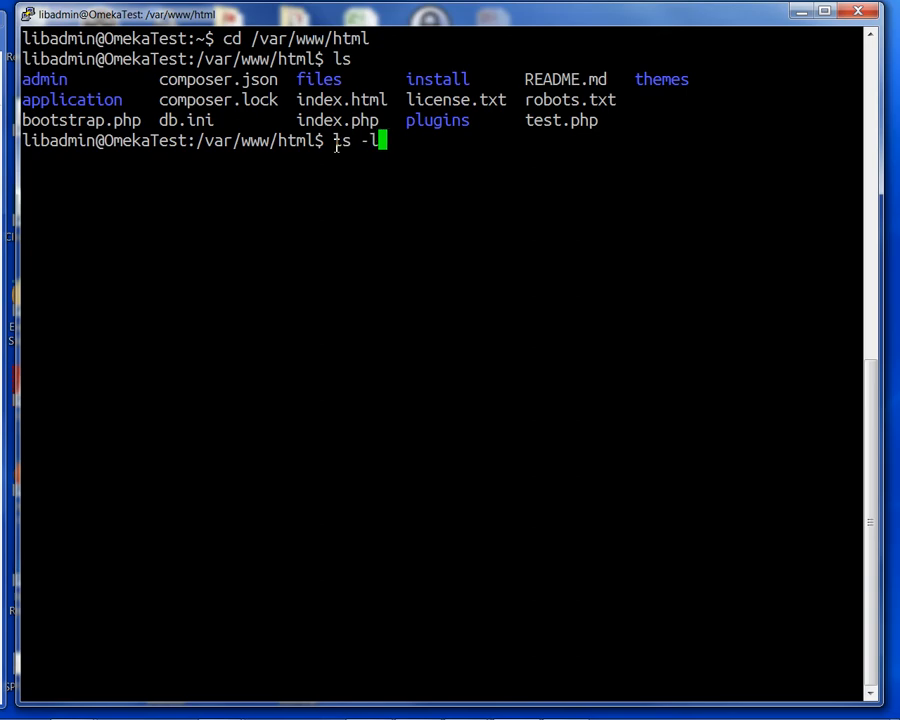
key(Return)
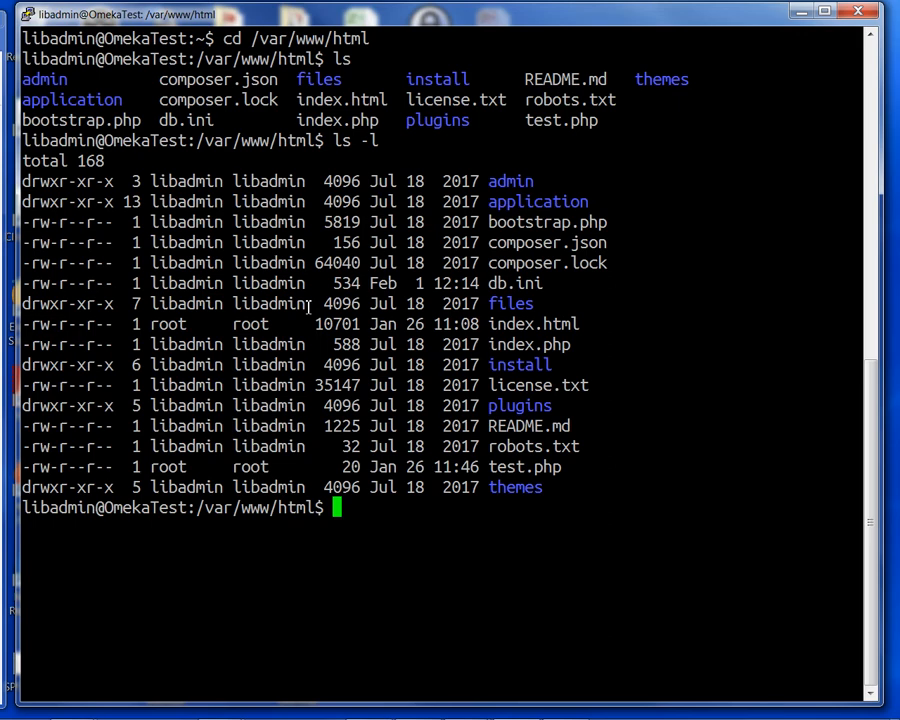
double_click(270, 304)
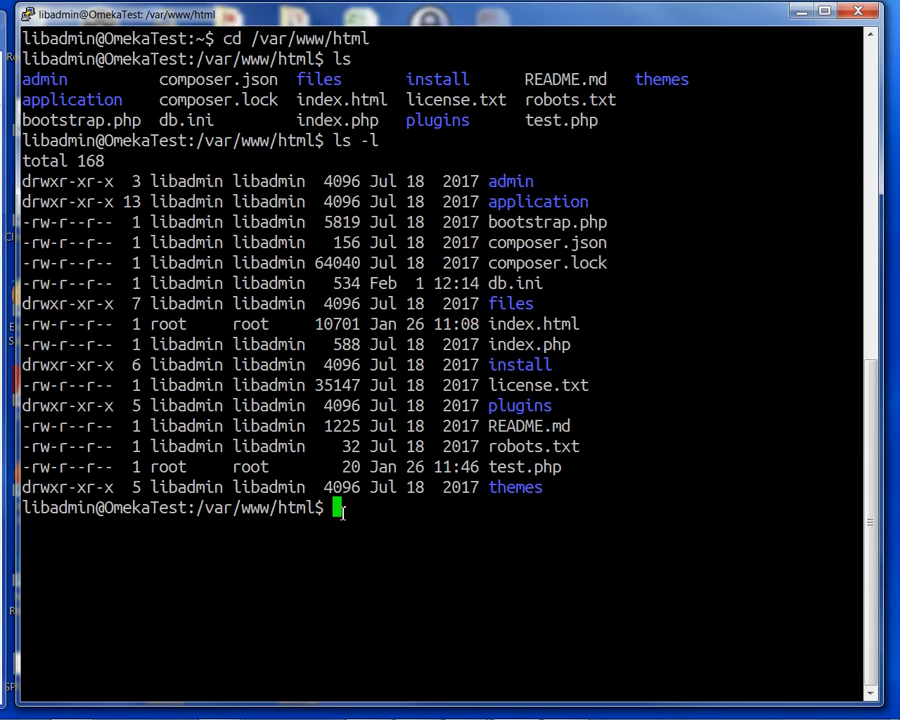
Step: Run chgrp -R www-data files, which is refused as not permitted
text(ch)
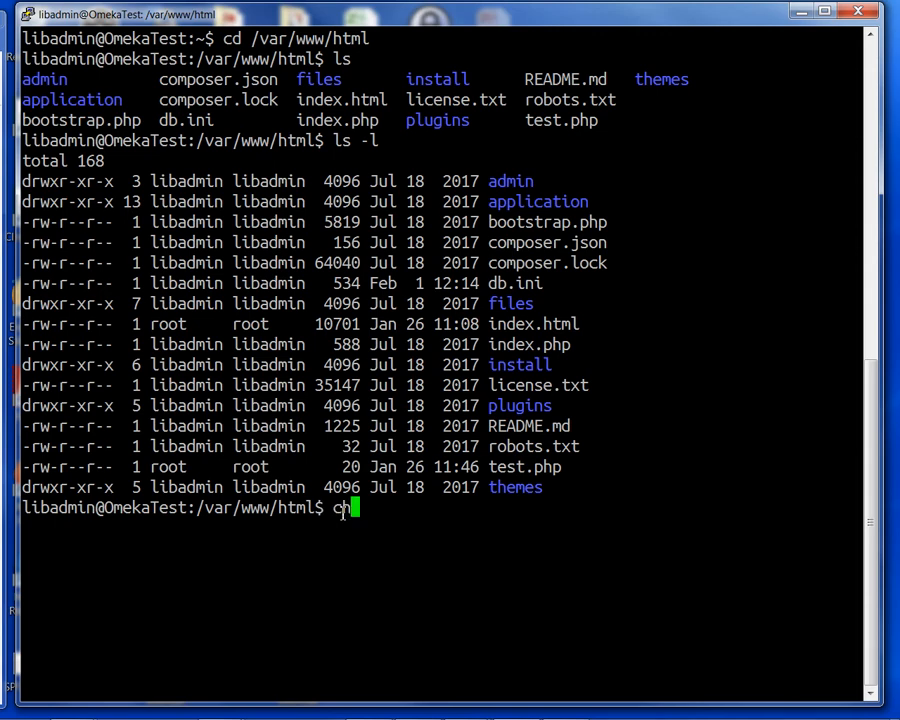
text(gr)
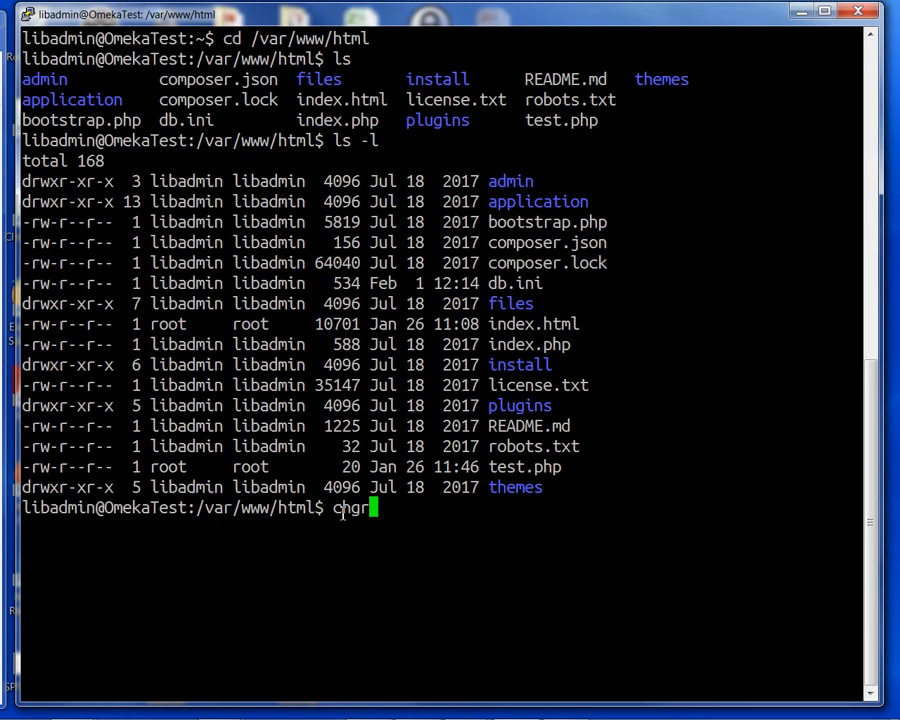
text(-R)
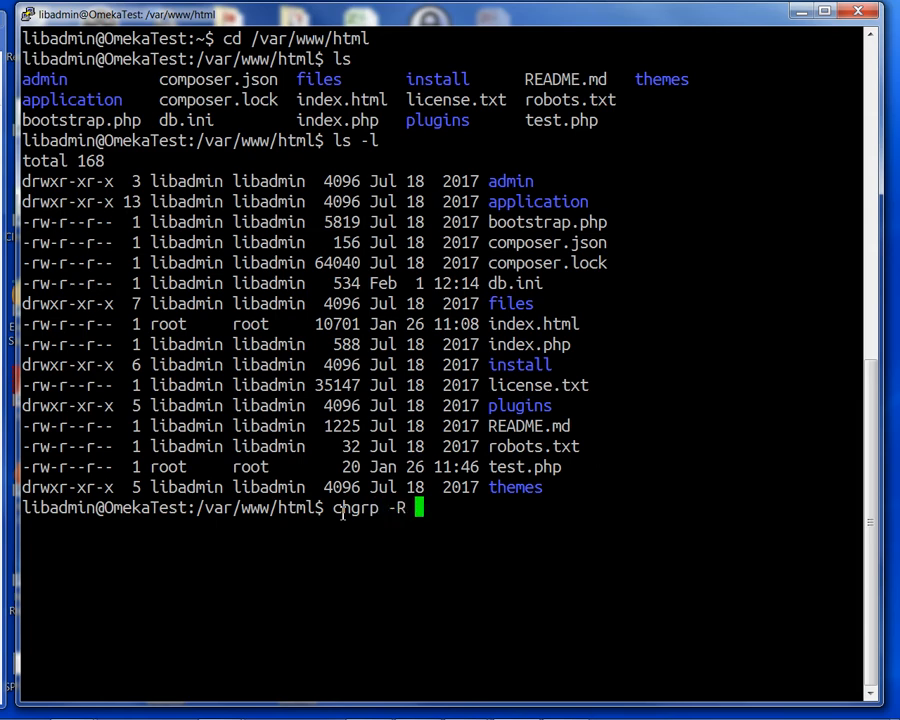
text(w)
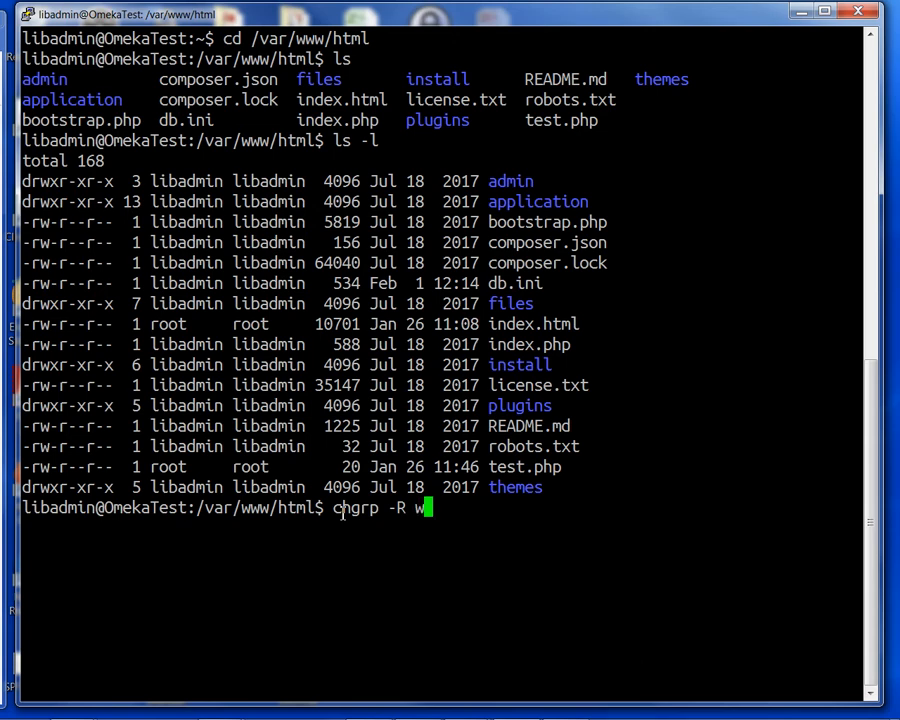
text(ww-)
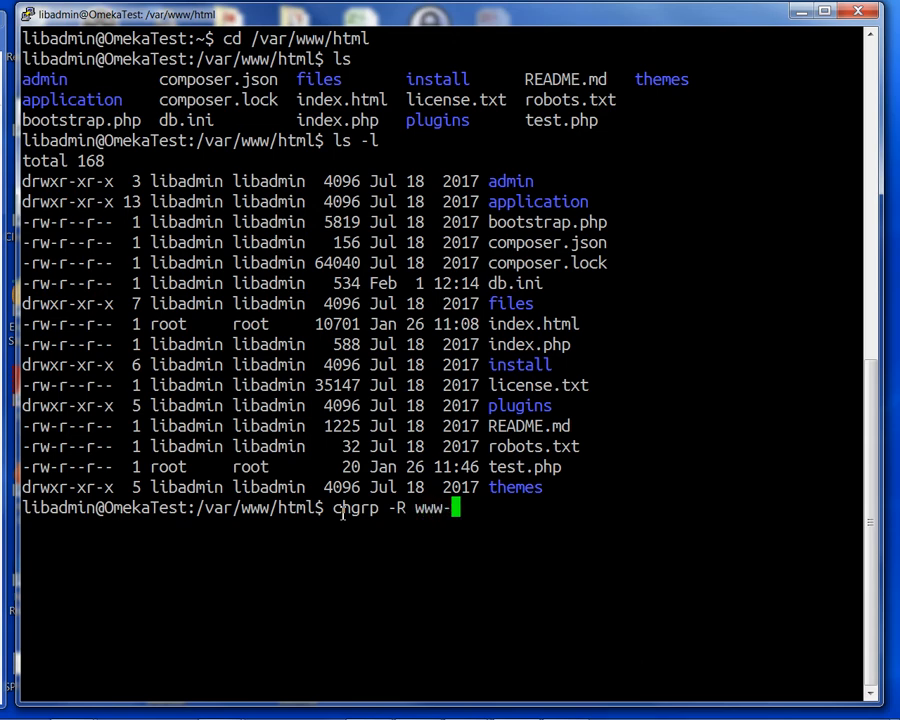
text(data)
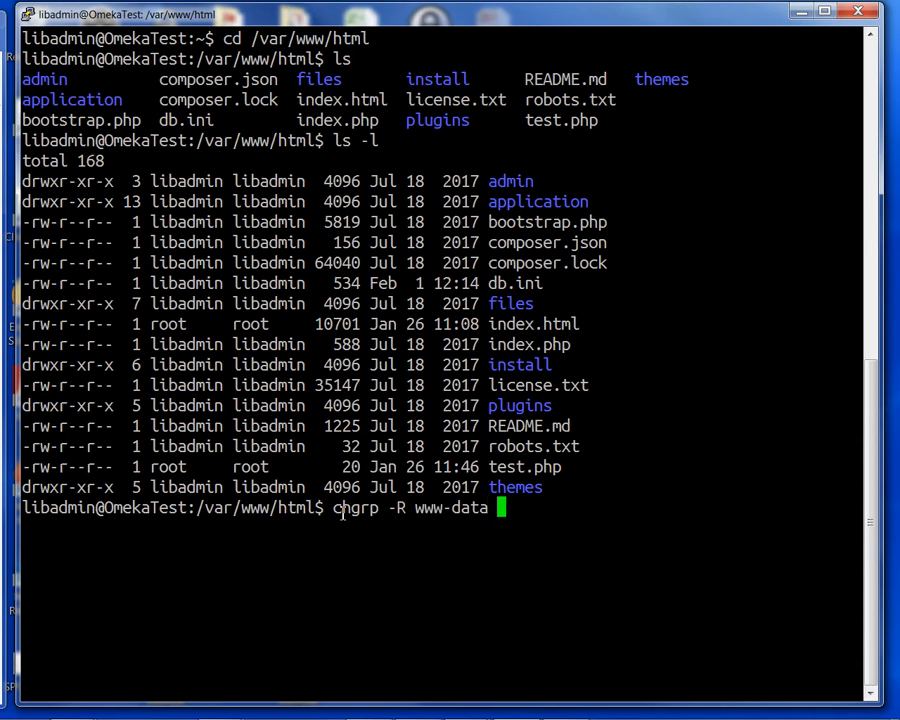
text(files)
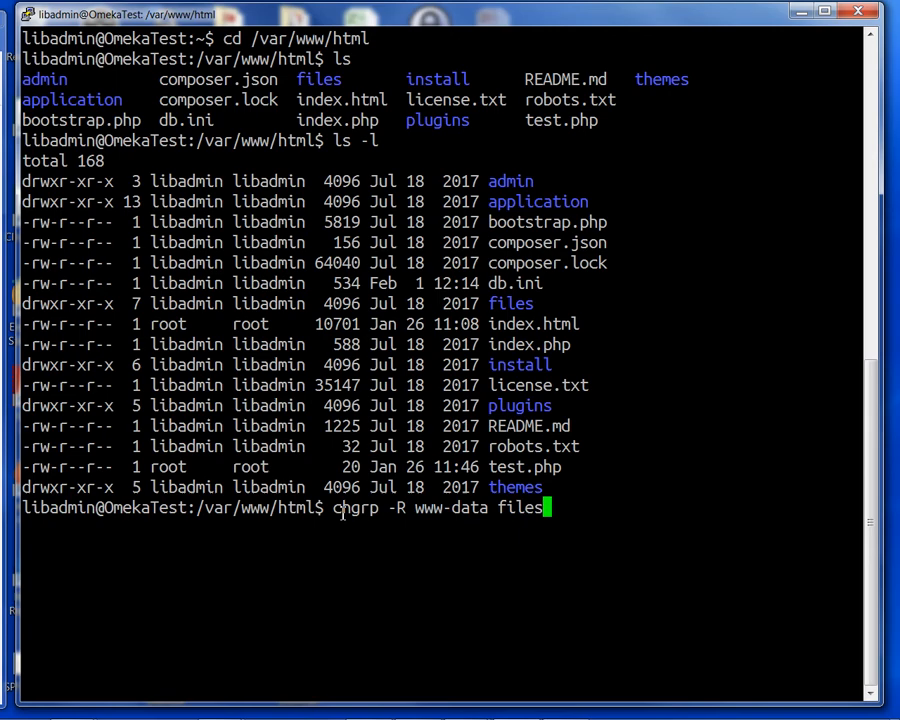
key(Return)
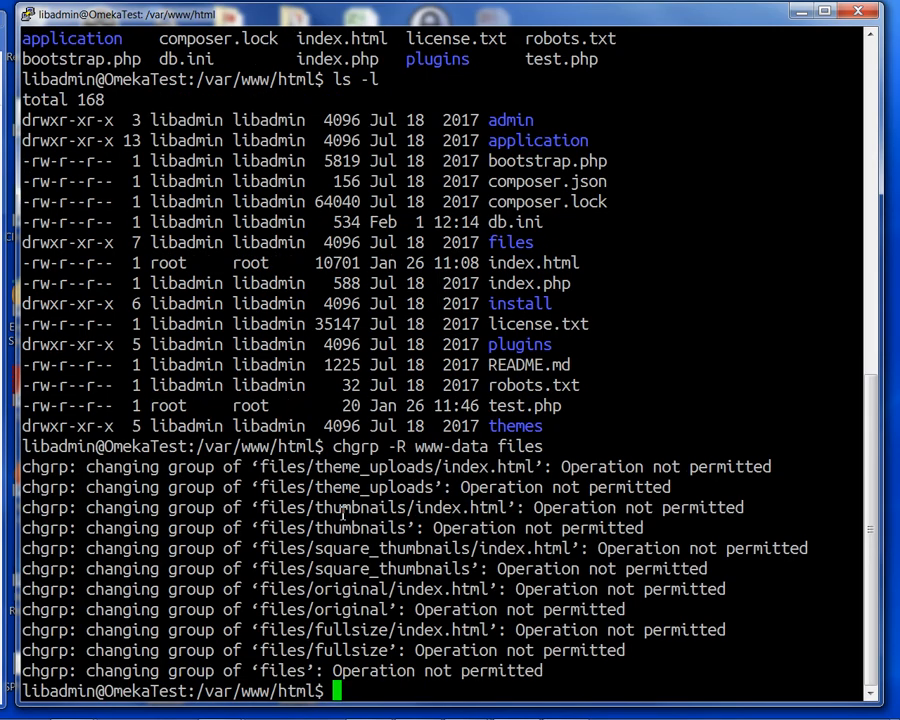
Step: Rerun the group change as sudo chgrp -R www-data files
text(chgrp -R www-data files)
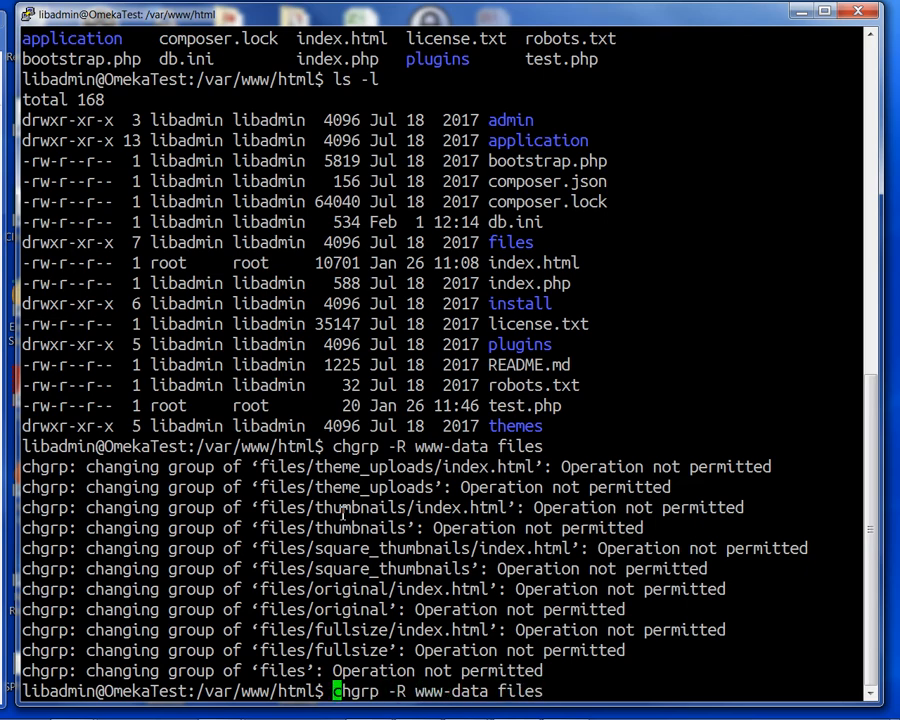
text(sudo)
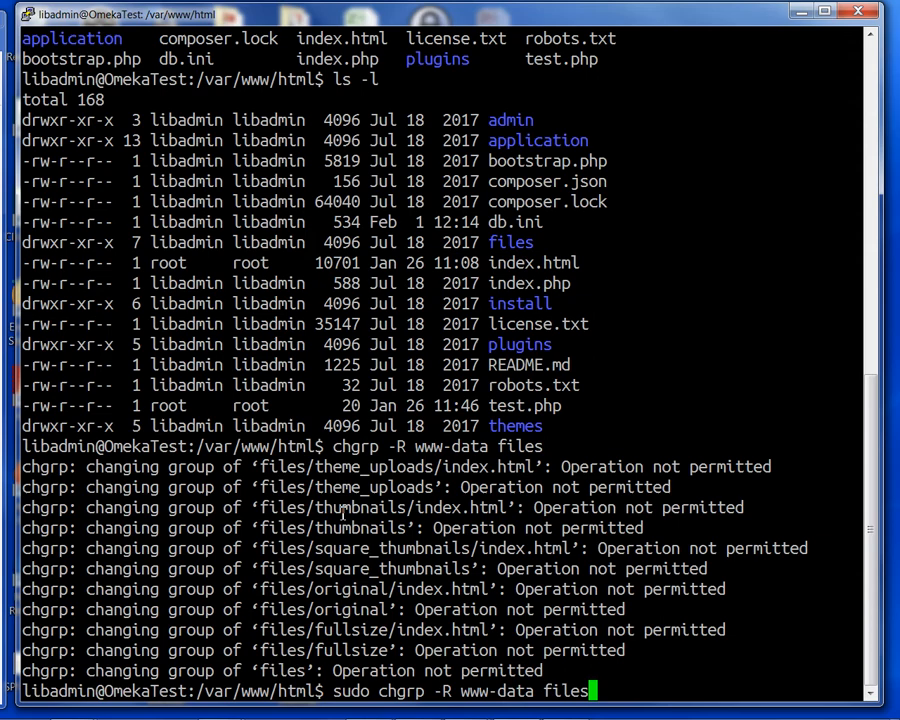
key(Return)
text(ls -l)
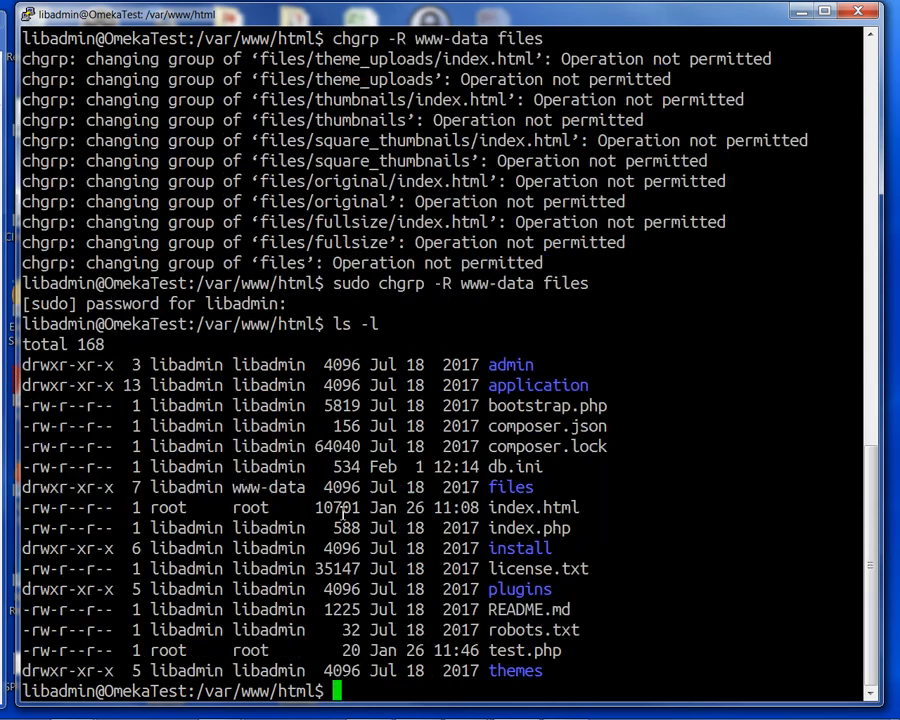
mouse_move(300, 348)
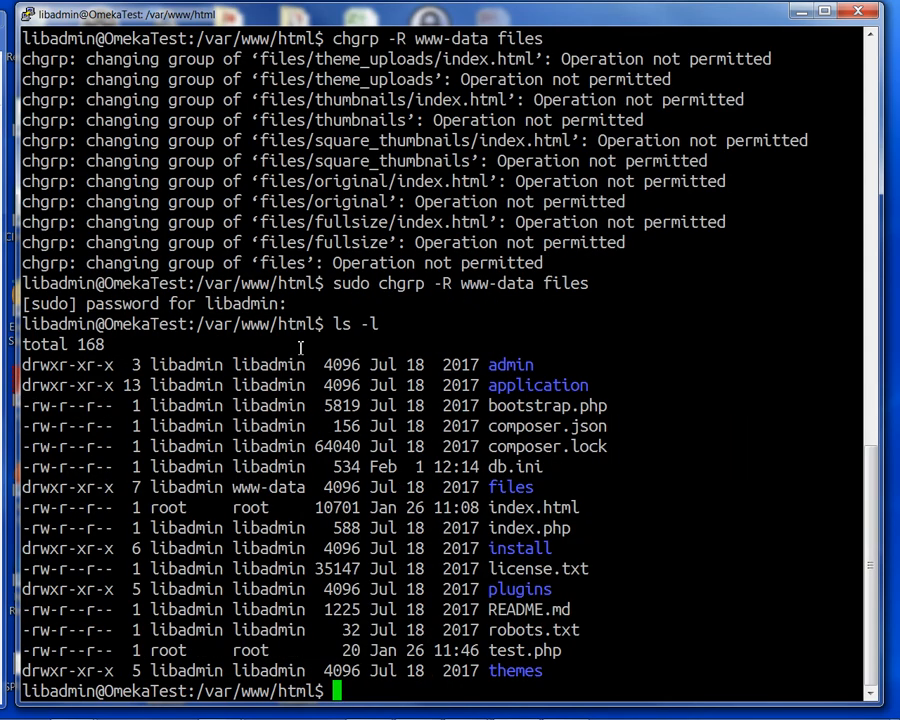
Step: Run chmod -R 775 files and list the directory to verify the new permissions
double_click(258, 488)
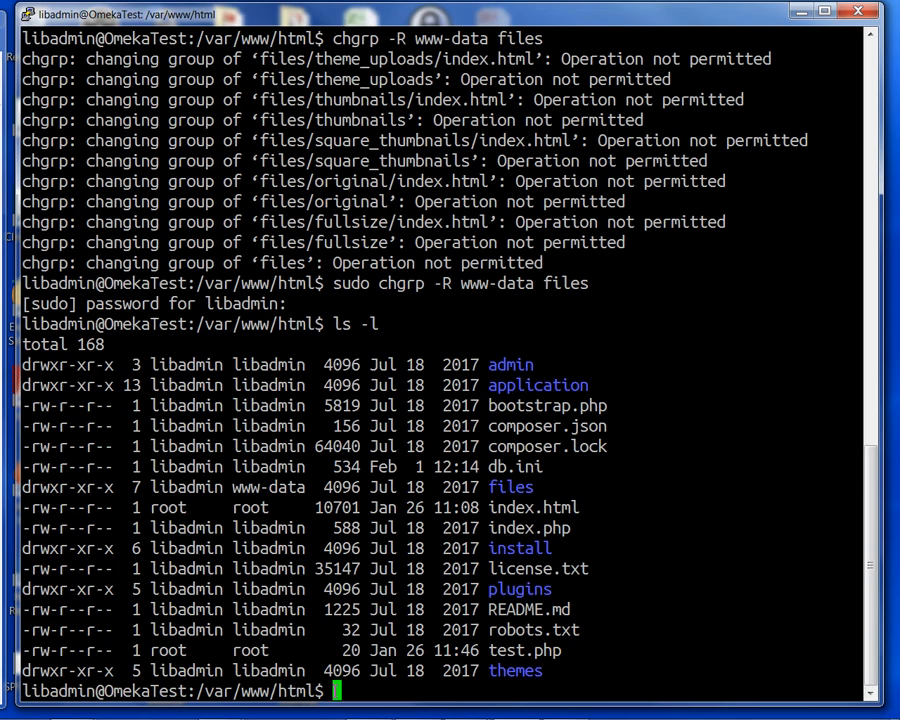
text(chmod -)
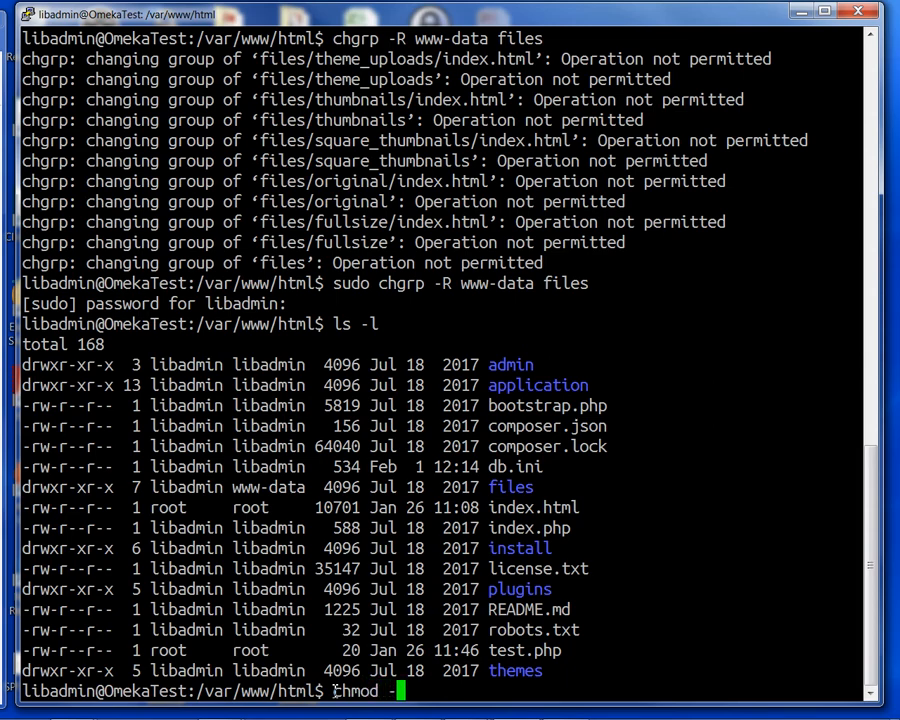
text(R)
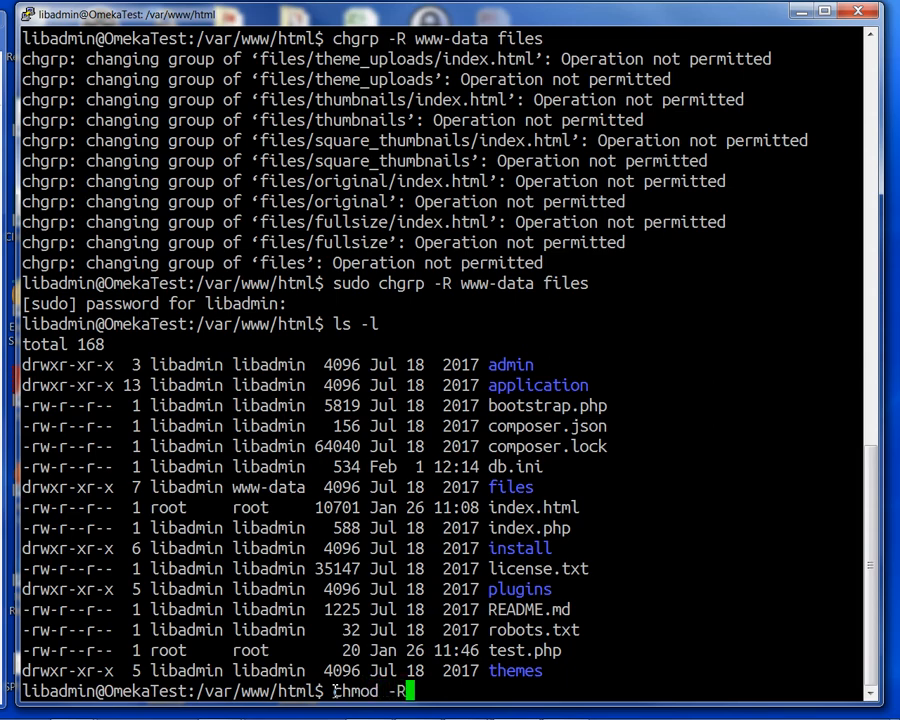
text(7)
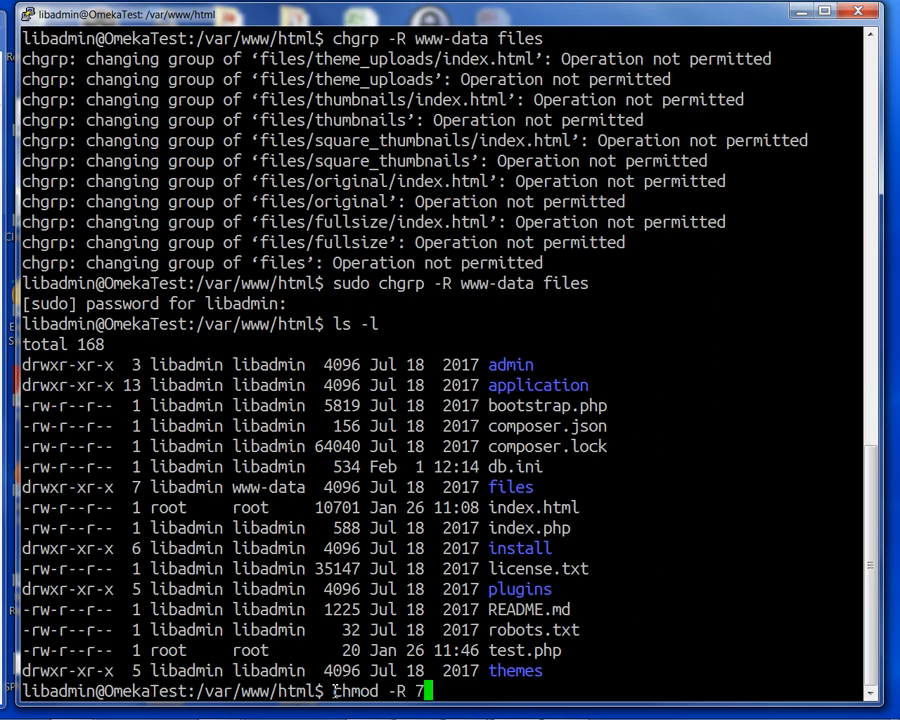
text(7)
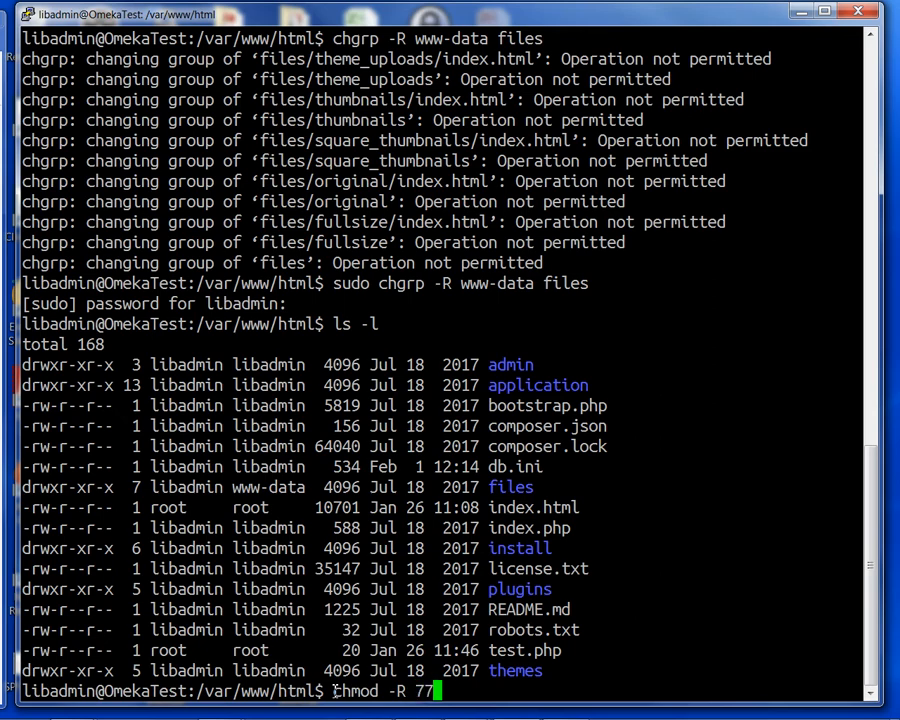
text(5 f)
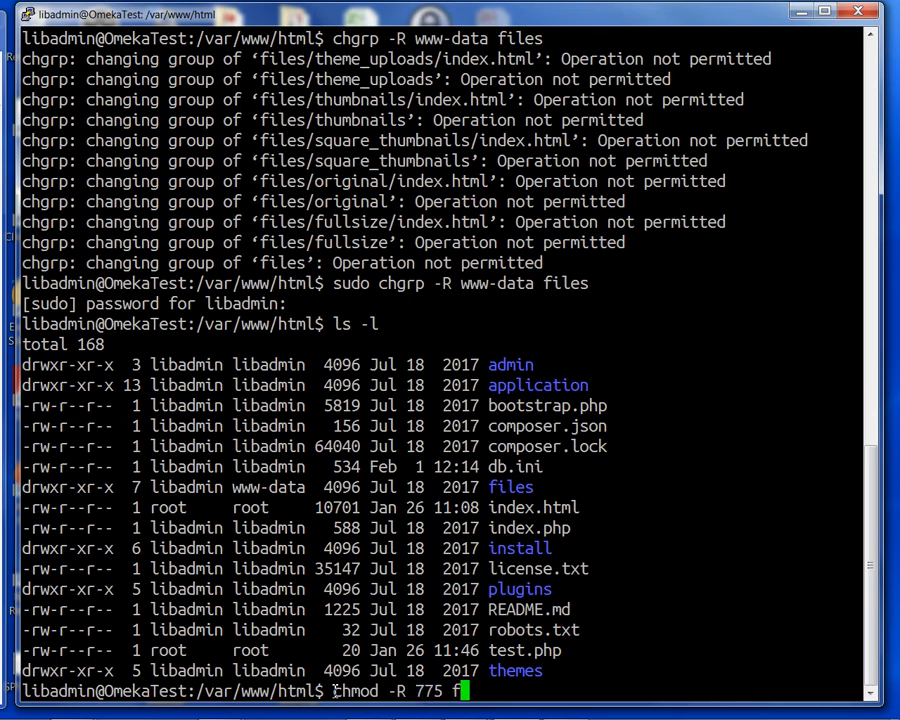
key(Return)
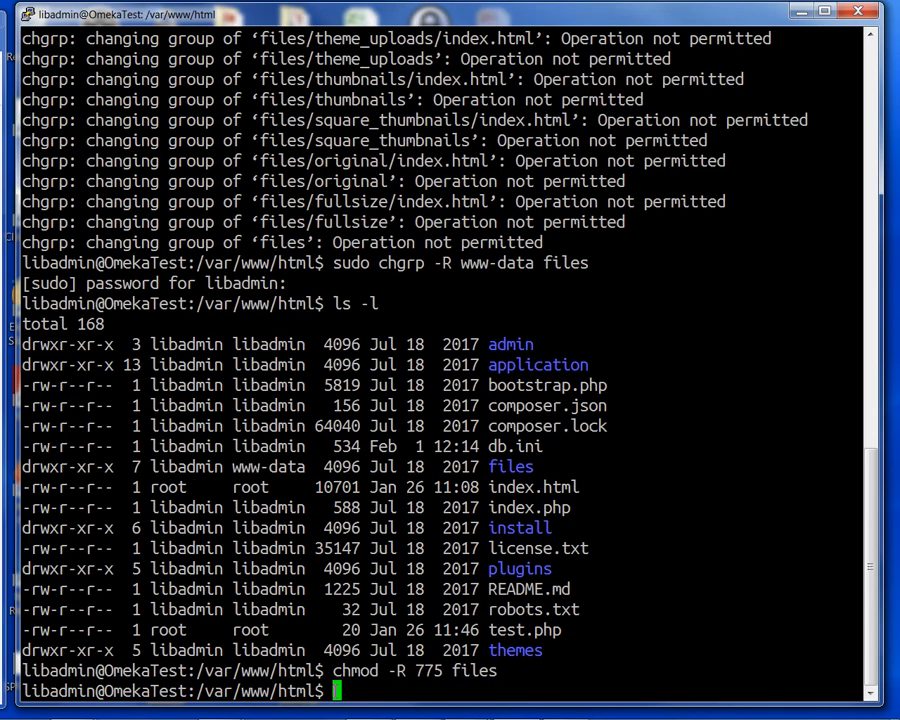
text(ls)
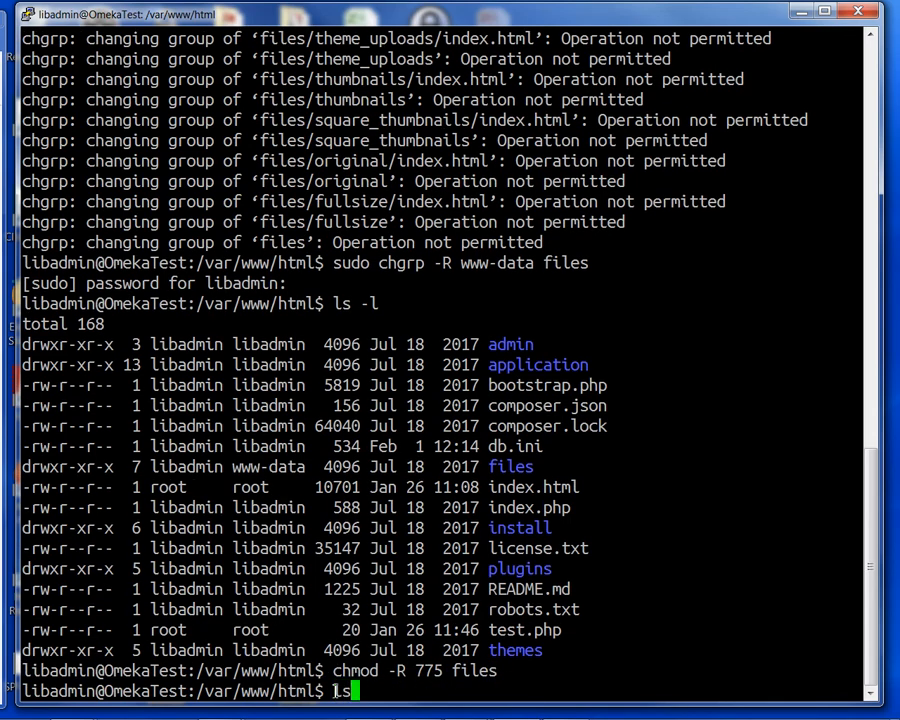
key(Return)
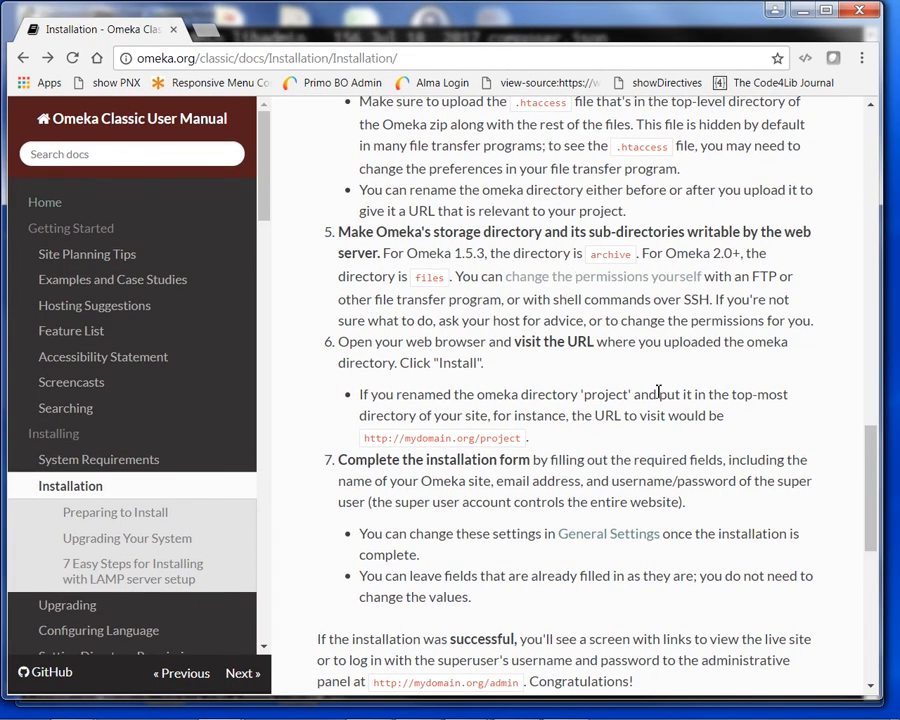
mouse_move(536, 410)
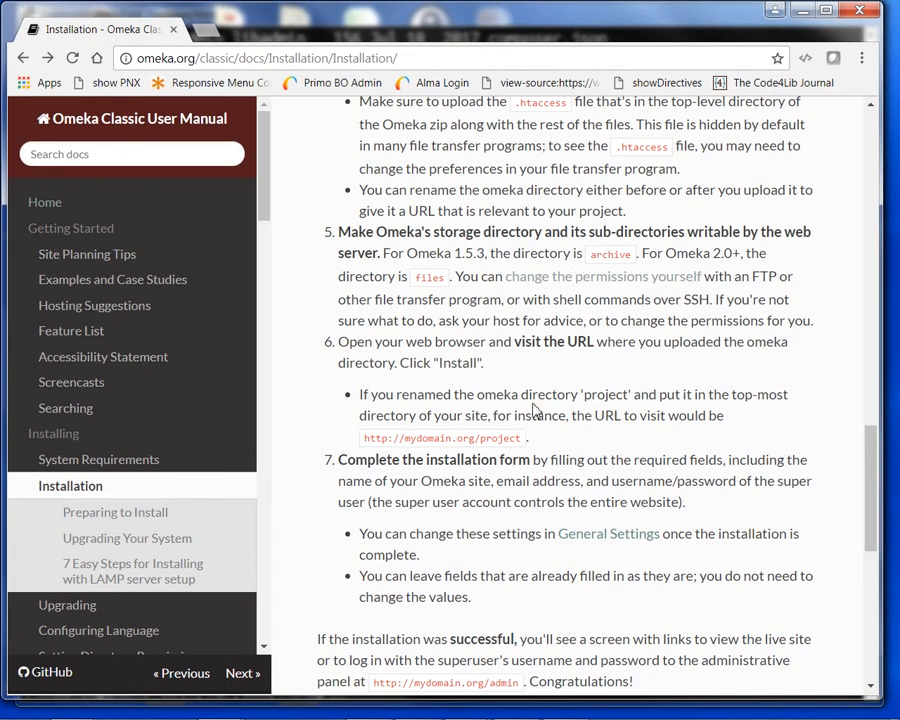
mouse_move(540, 252)
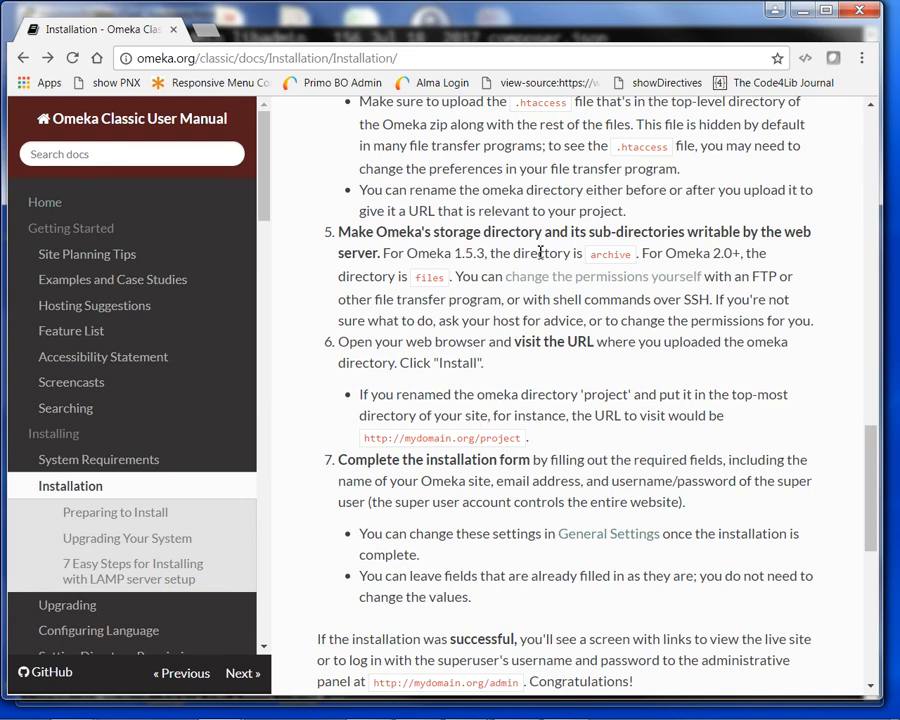
mouse_move(368, 250)
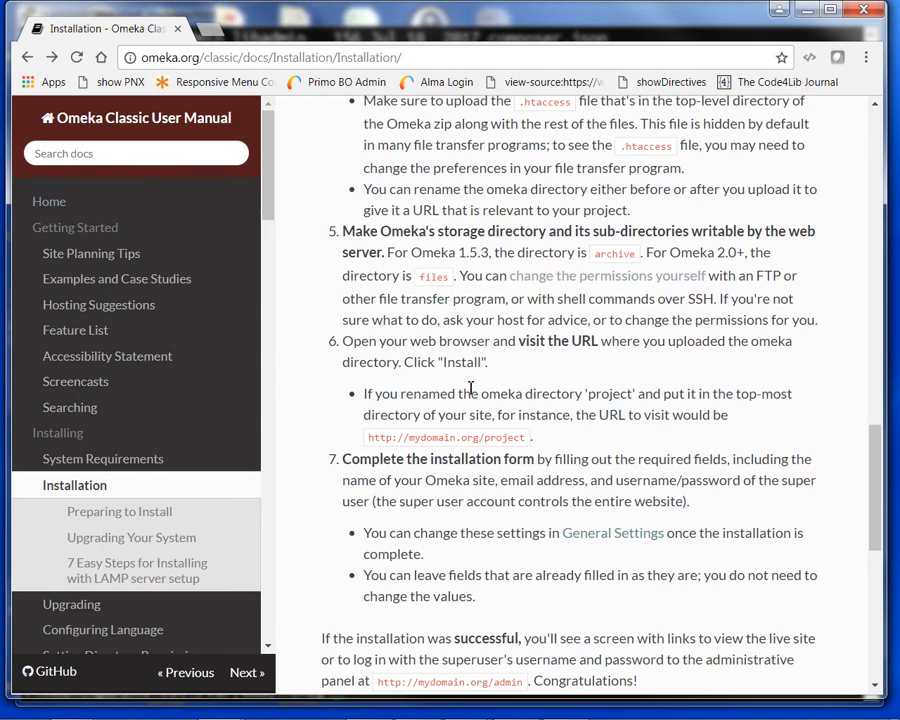
mouse_move(344, 344)
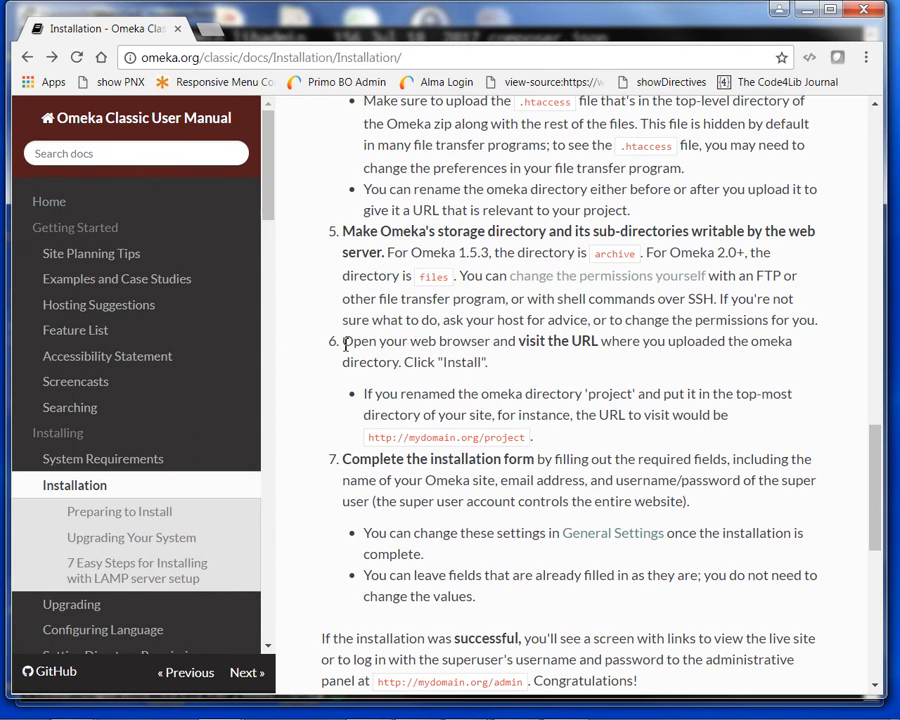
mouse_move(330, 350)
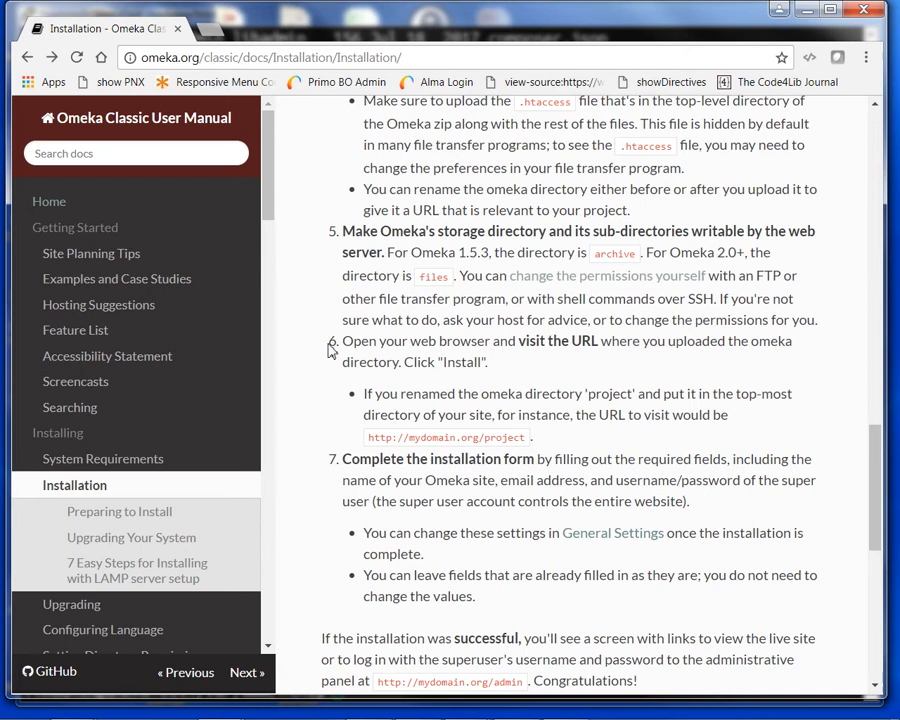
mouse_move(560, 362)
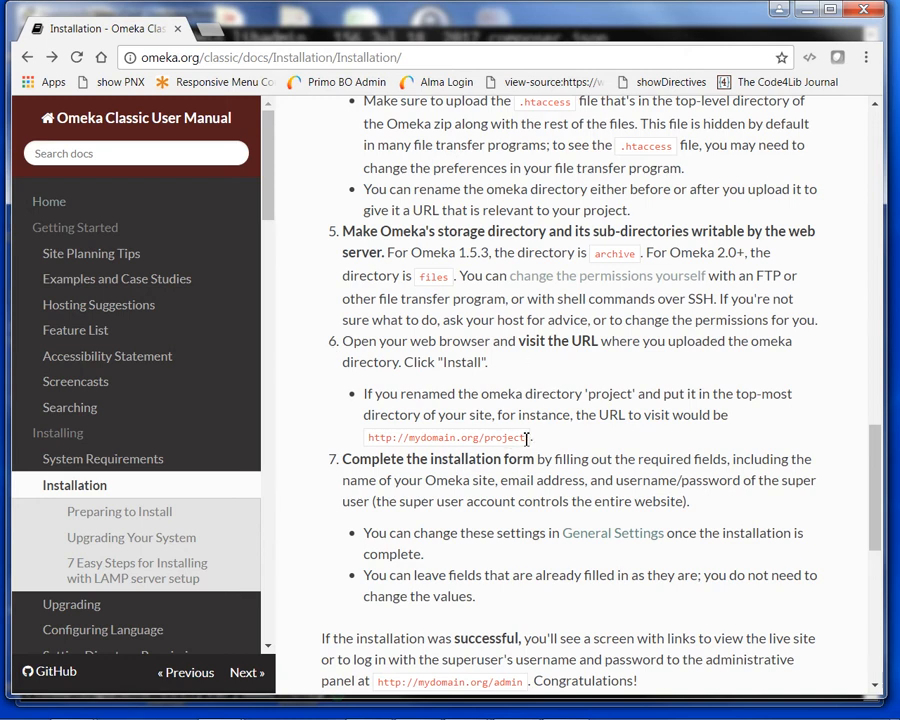
Step: Select the word 'project' in the install step's example URL
double_click(504, 436)
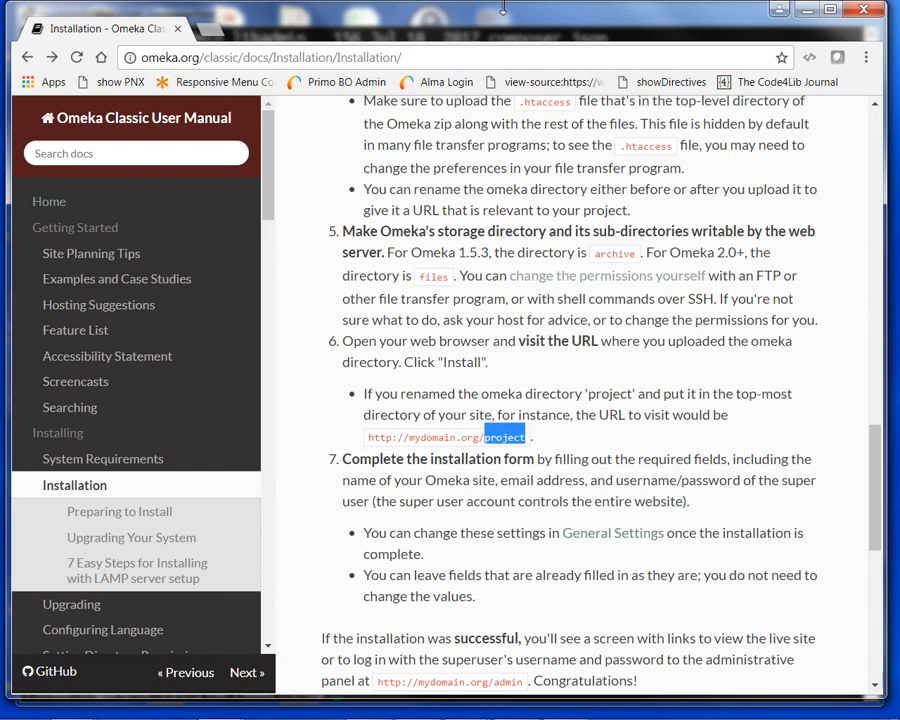
mouse_move(512, 28)
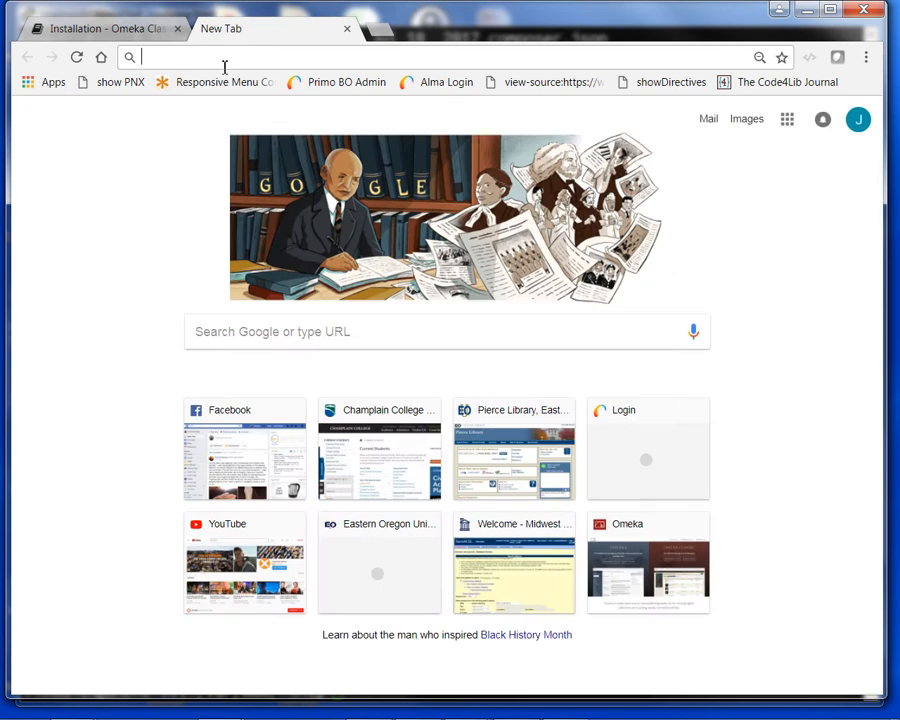
Step: Enter the server address 10.3.20.15 in the new tab's address bar
text(10.3.20.15)
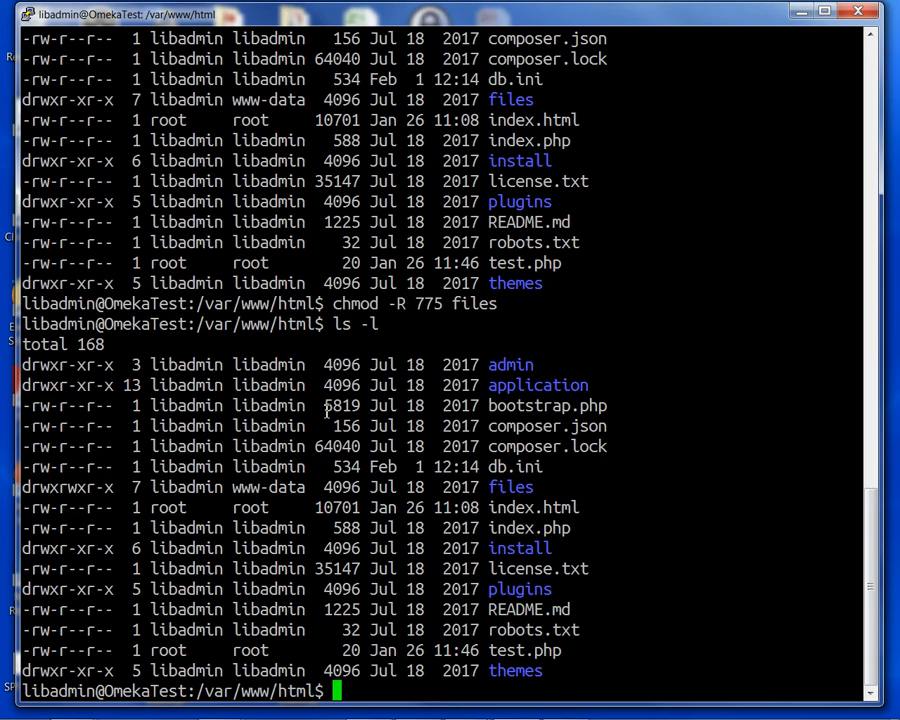
Step: Install php7.0-xml with sudo apt-get, confirming with y, then begin a sudo service command
text(sudo)
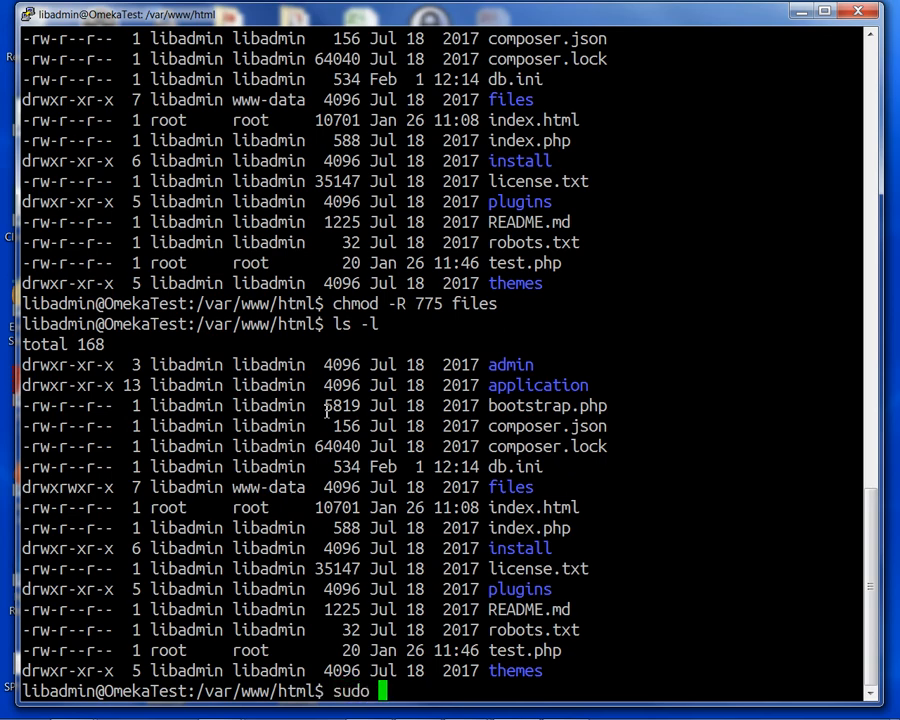
text(apt-get ins)
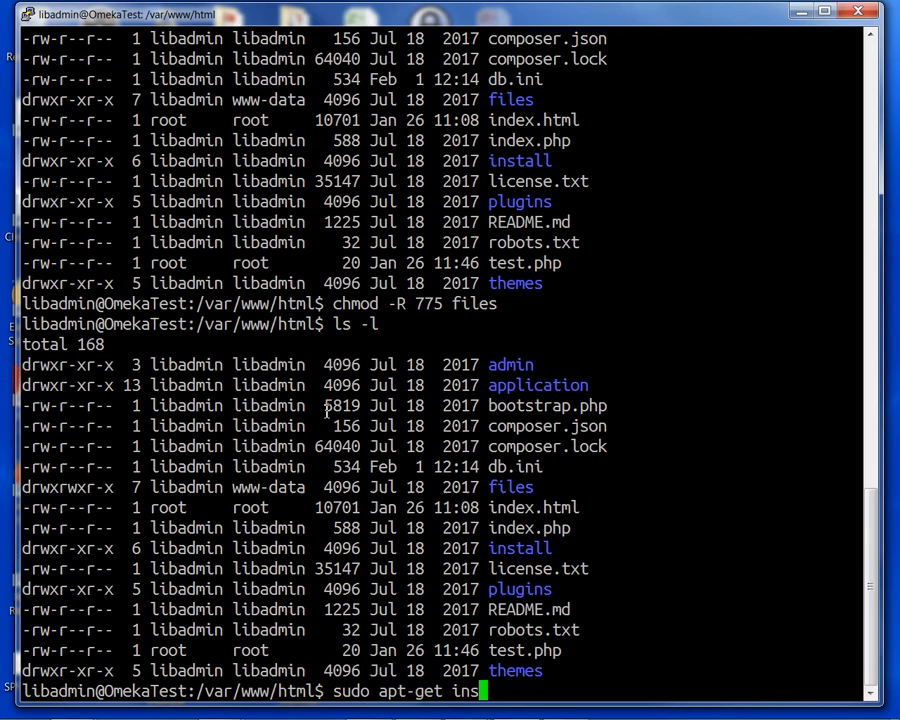
text(tall)
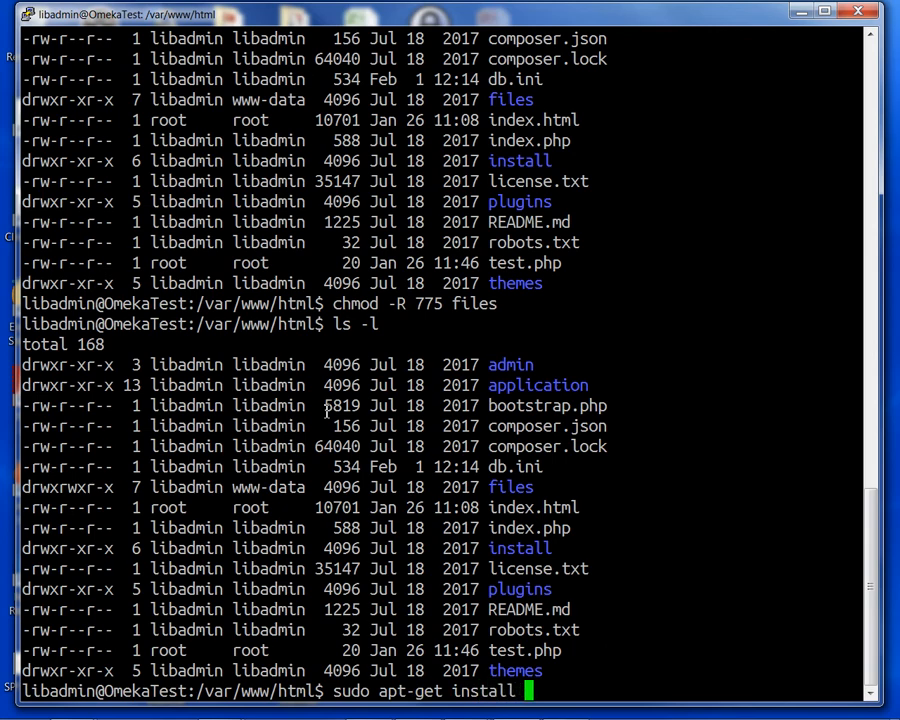
text(php)
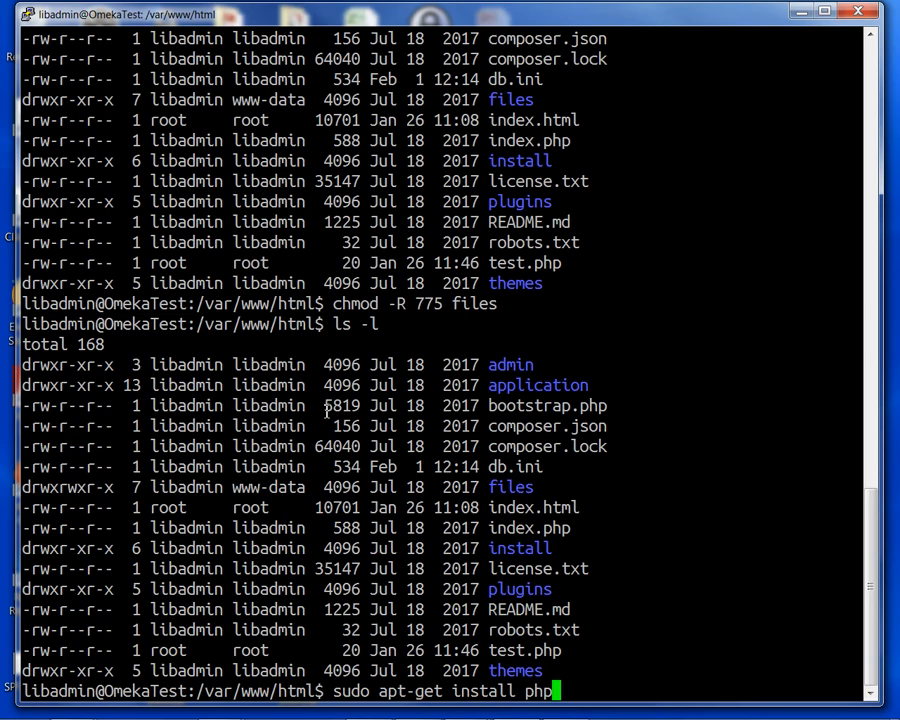
text(7.0)
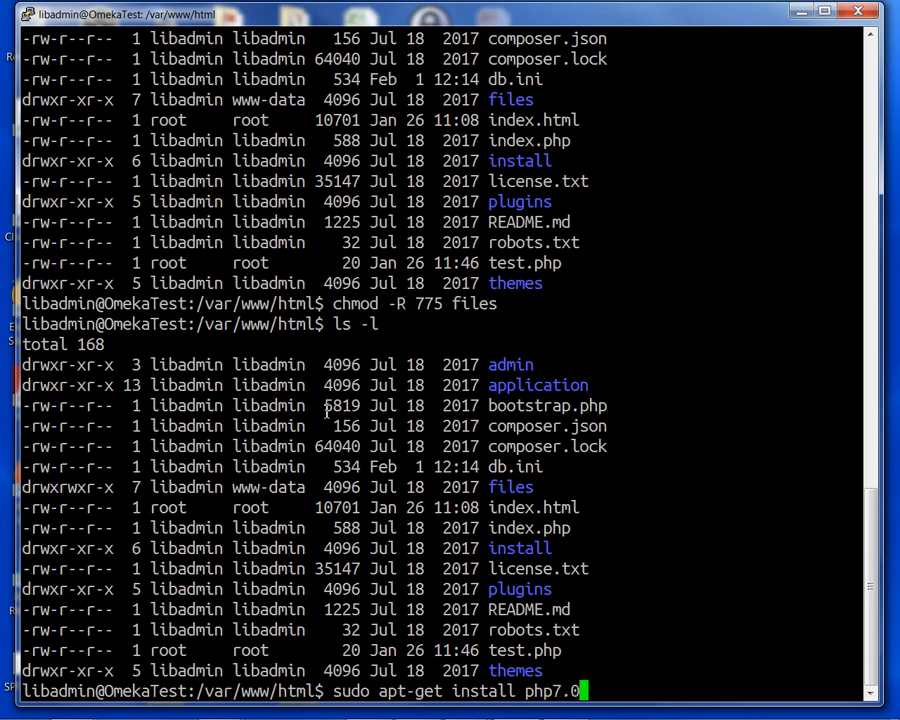
text(-)
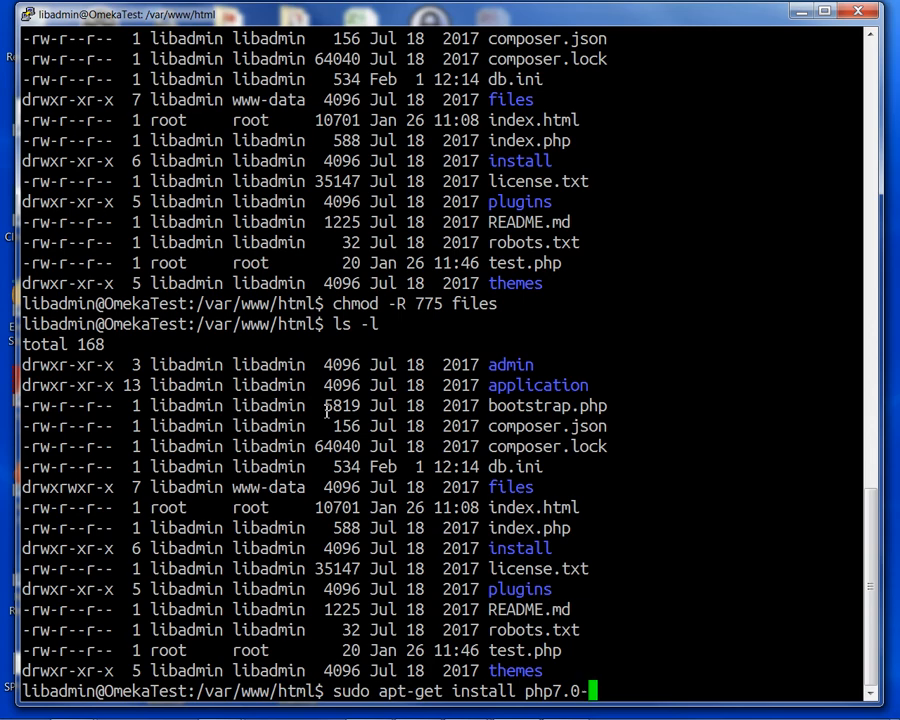
text(xml)
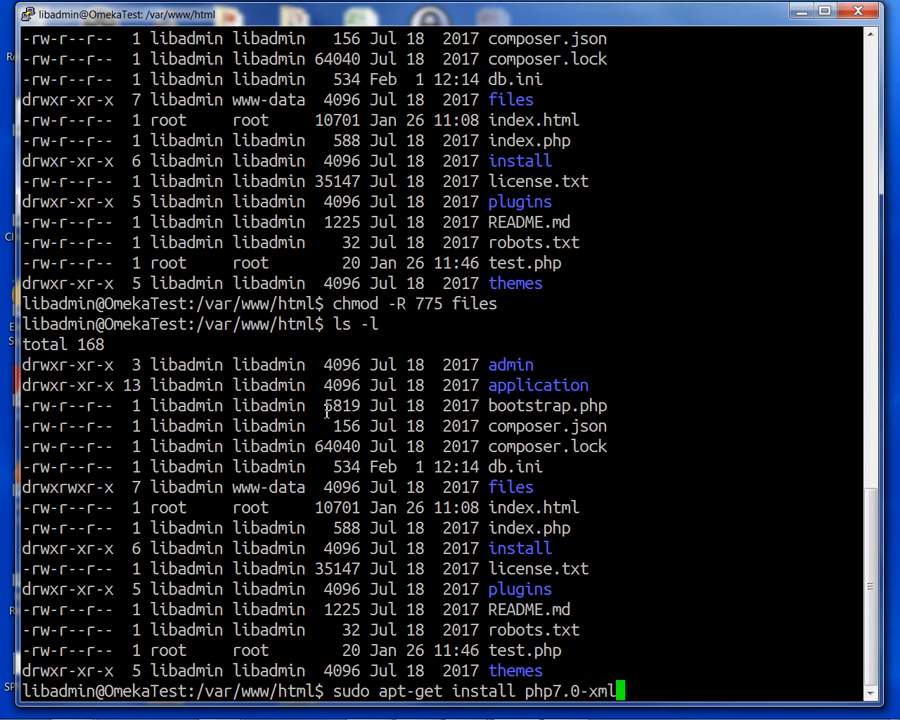
key(Return)
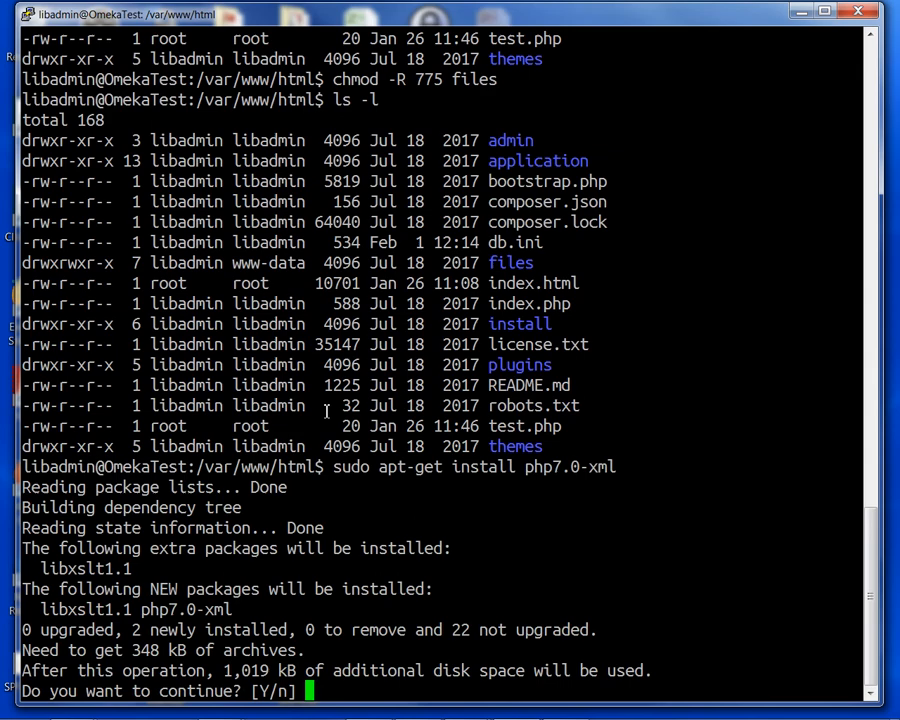
text(y)
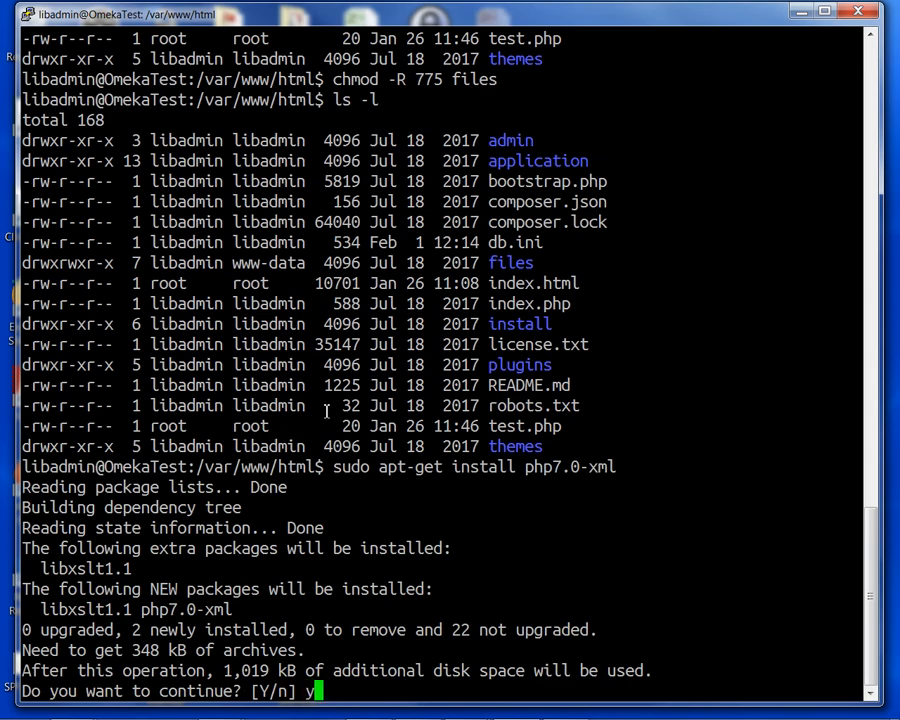
key(Return)
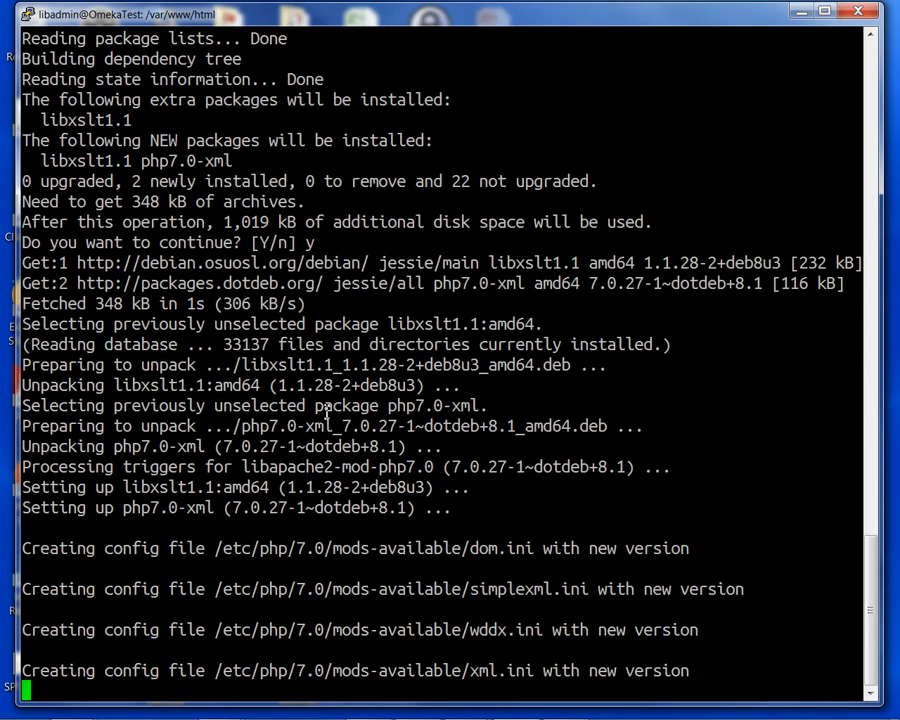
scroll(down, 3)
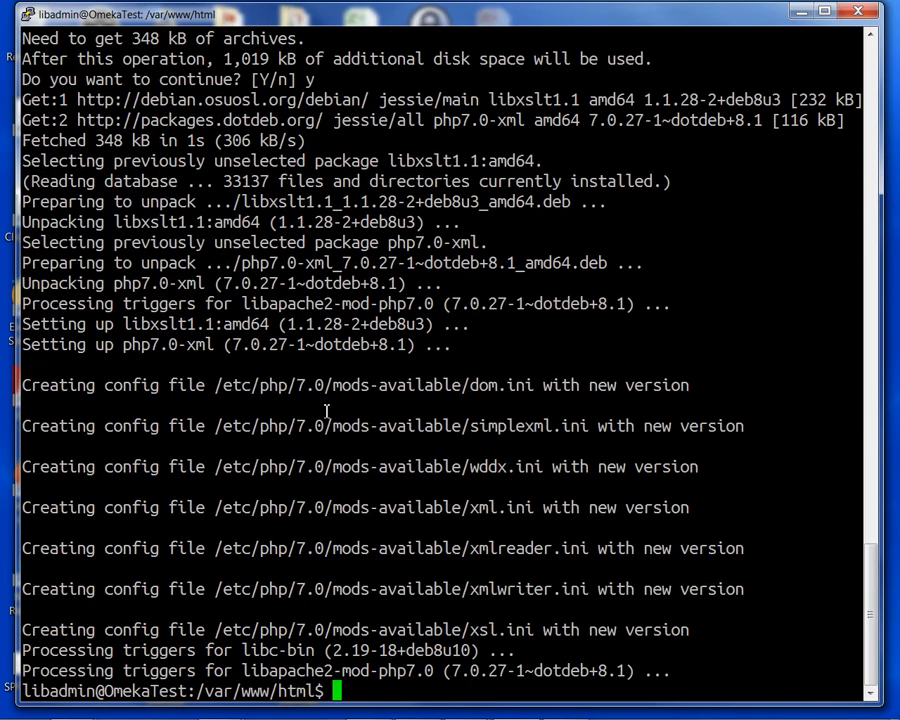
text(sudo serv)
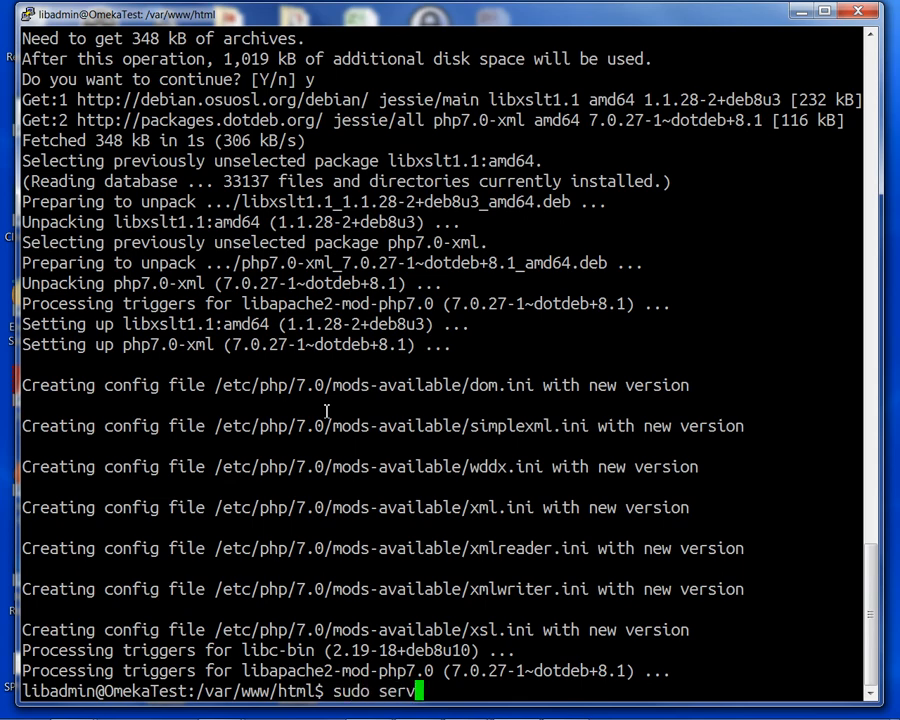
Step: Run sudo service apache2 restart to reload Apache after installing php7.0-xml
text(ice apa)
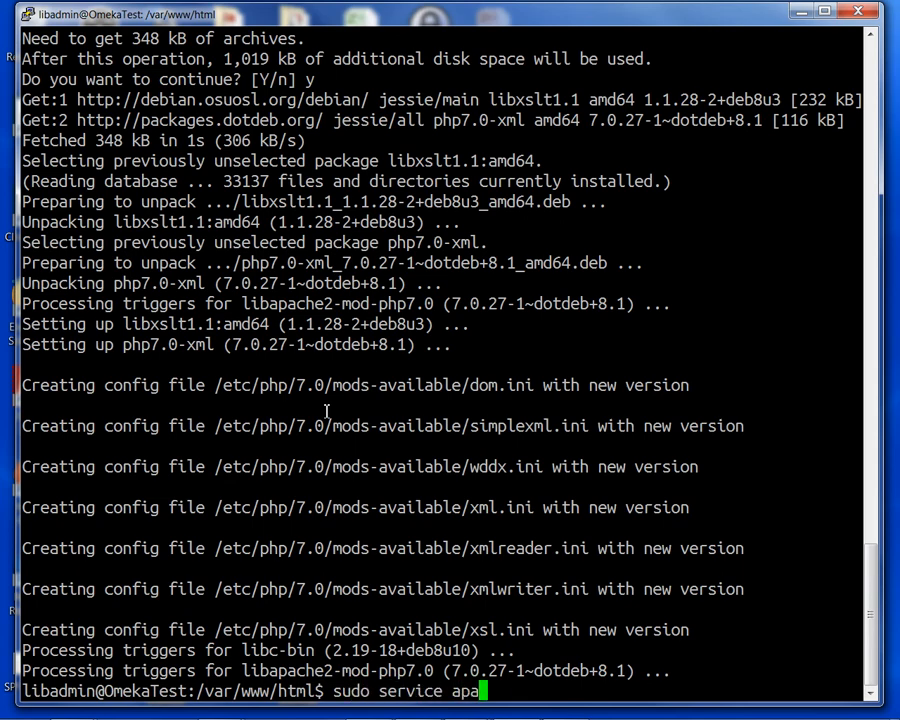
text(che2 re)
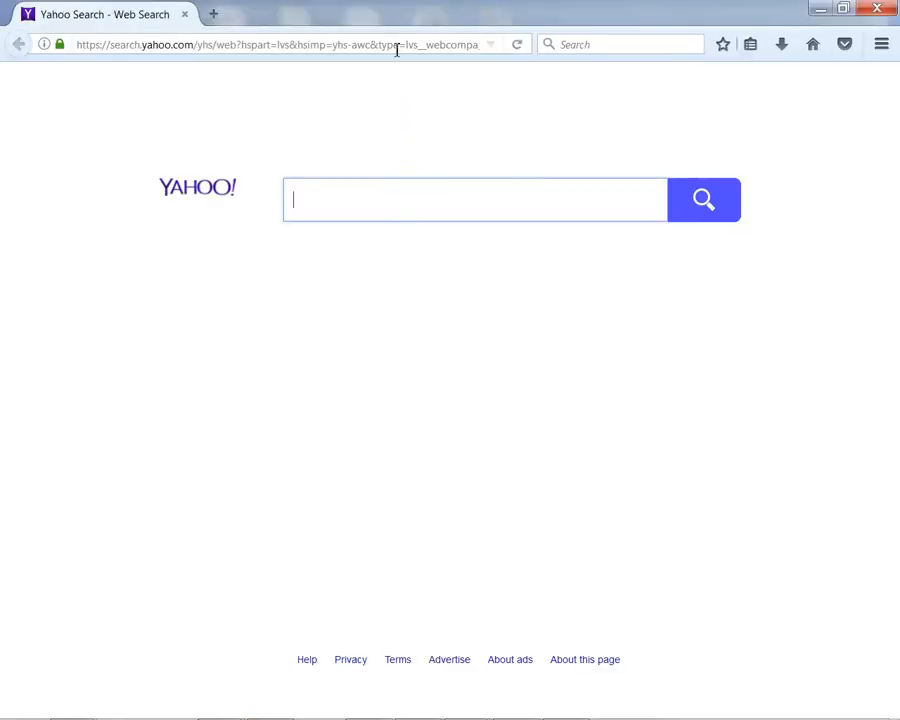
Step: Browse to the server at 10.3.20.141/ to reach the Omeka installer's Configure Your Site page
click(280, 44)
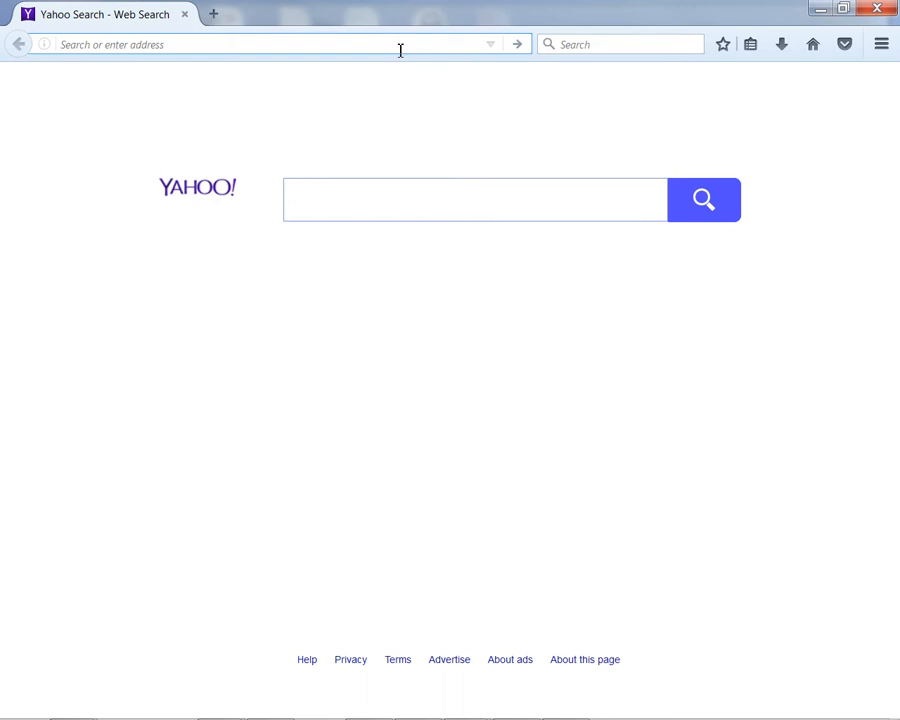
text(10.3.20.141/)
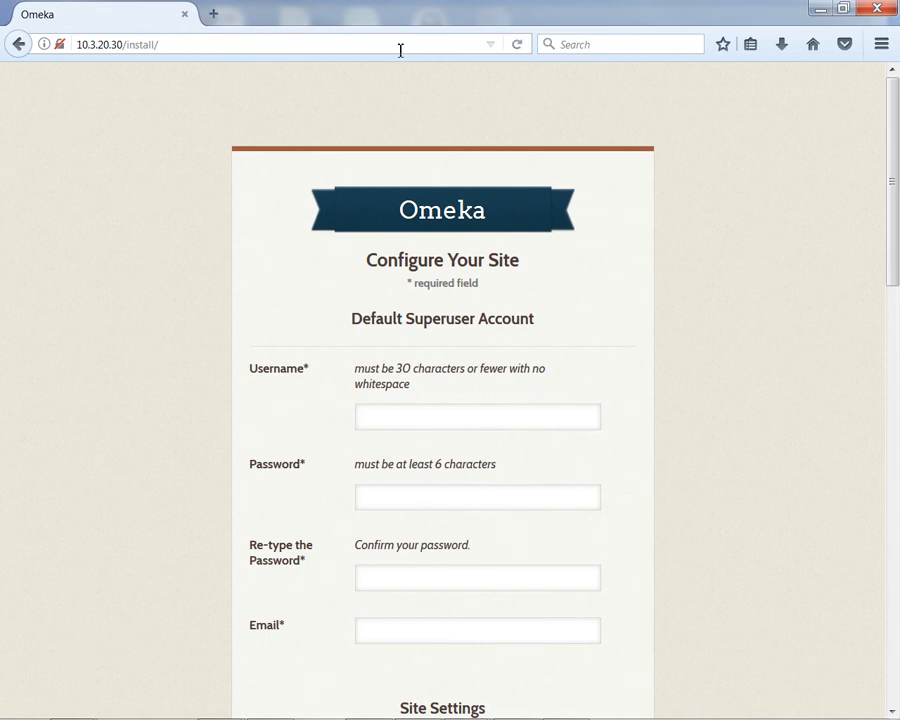
mouse_move(768, 136)
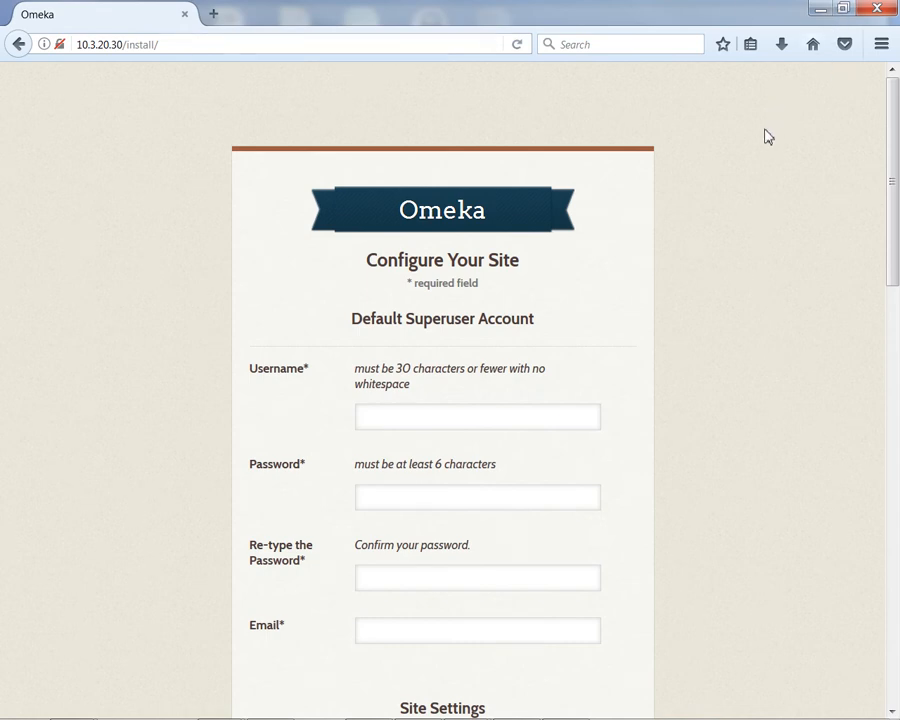
mouse_move(726, 332)
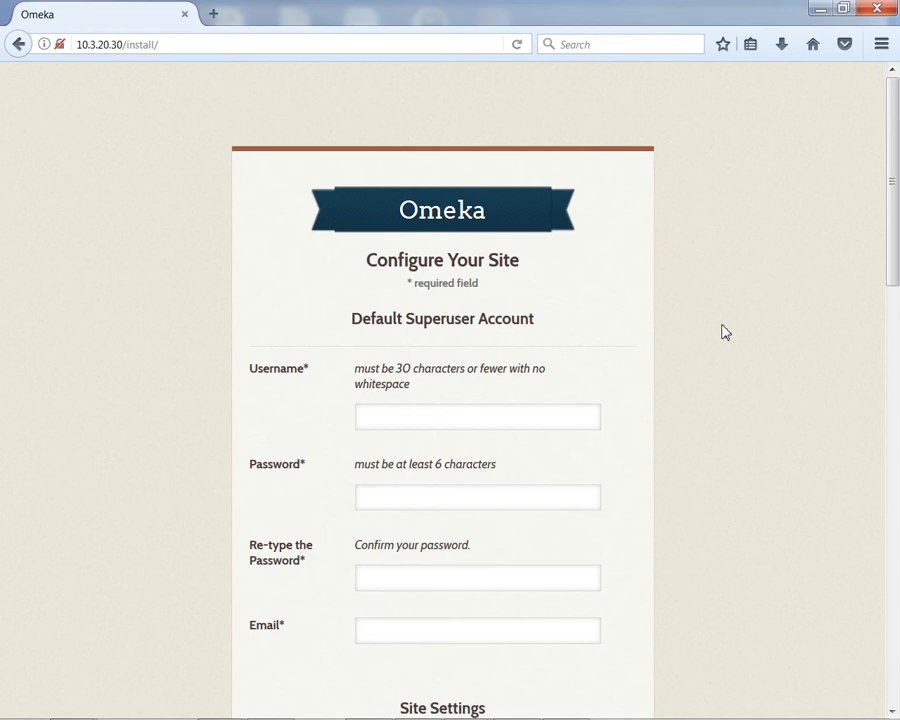
mouse_move(728, 446)
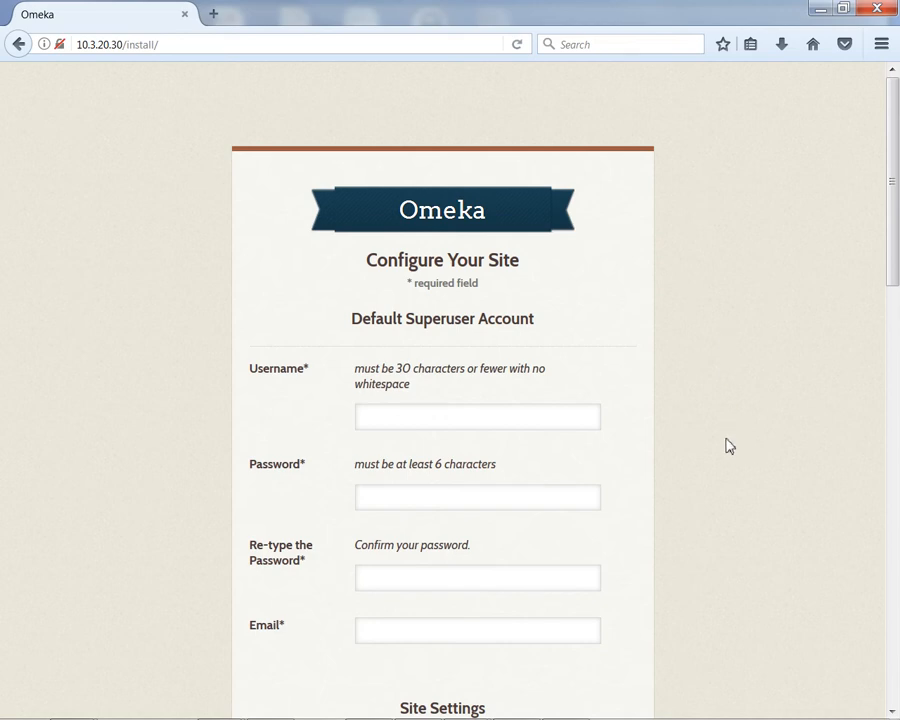
Step: Fill the superuser account with username libadmin, a confirmed password and the suggested email address
click(476, 416)
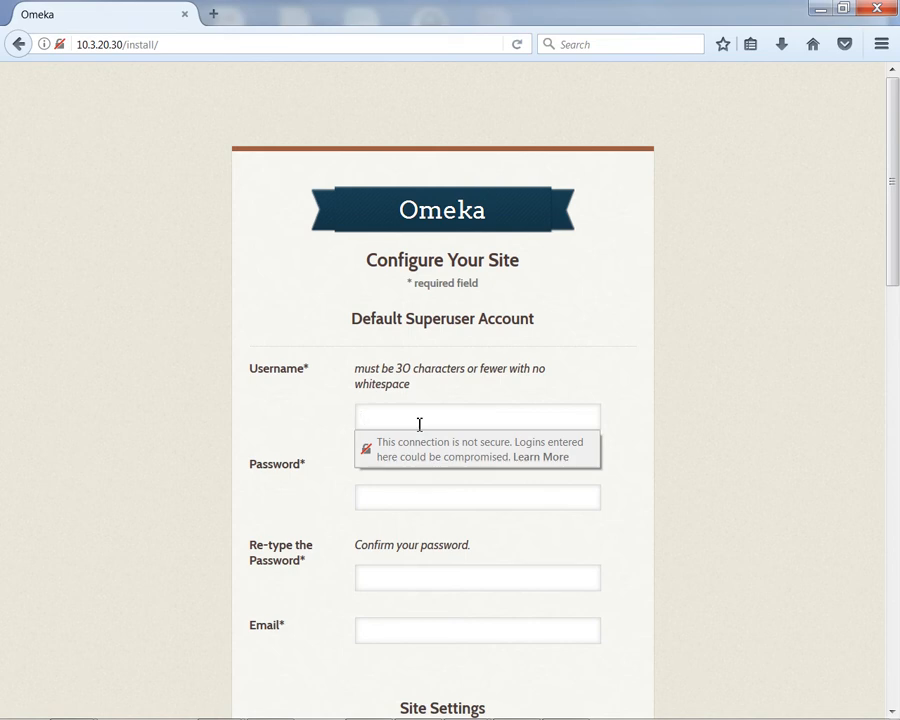
click(476, 416)
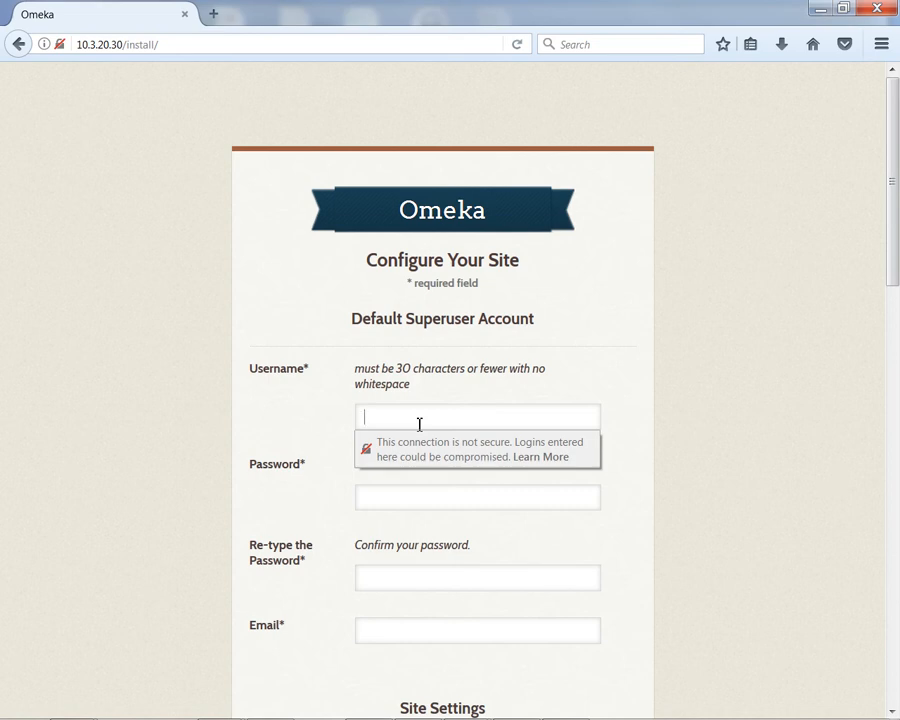
text(libadmin)
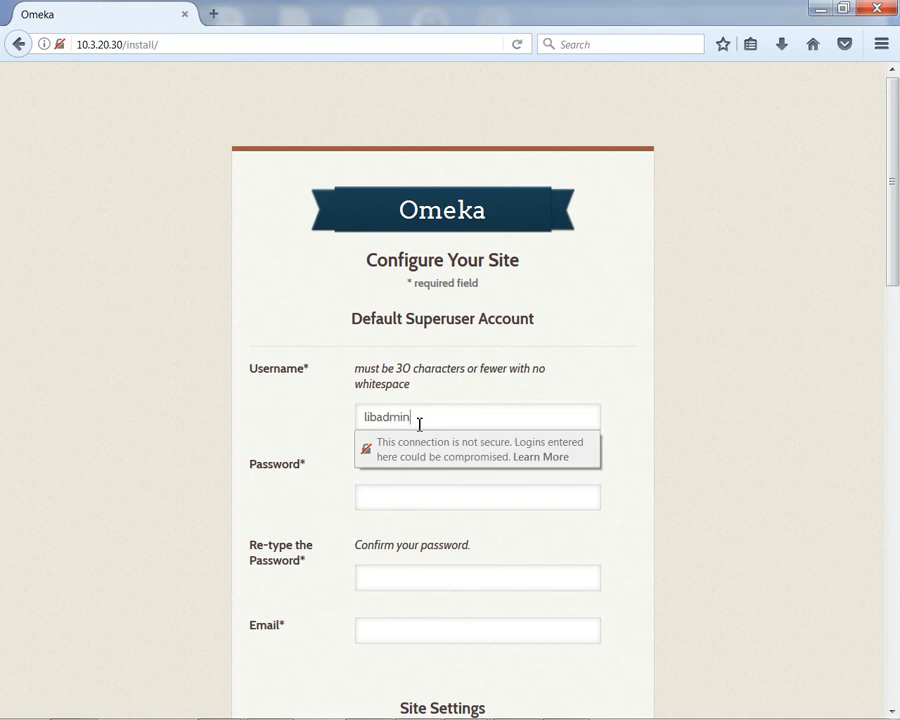
text(••)
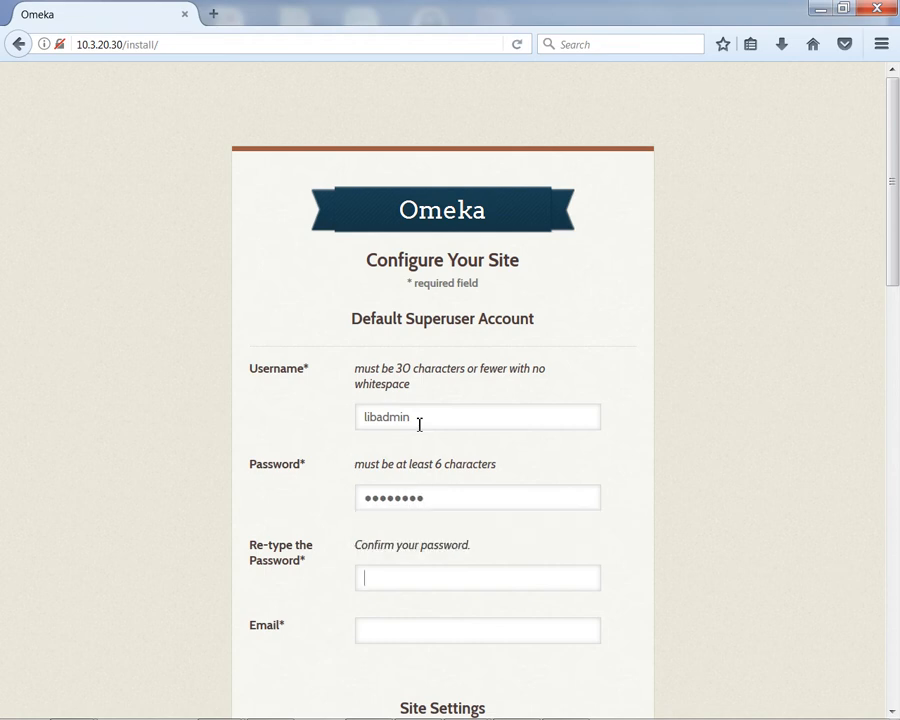
scroll(down, 3)
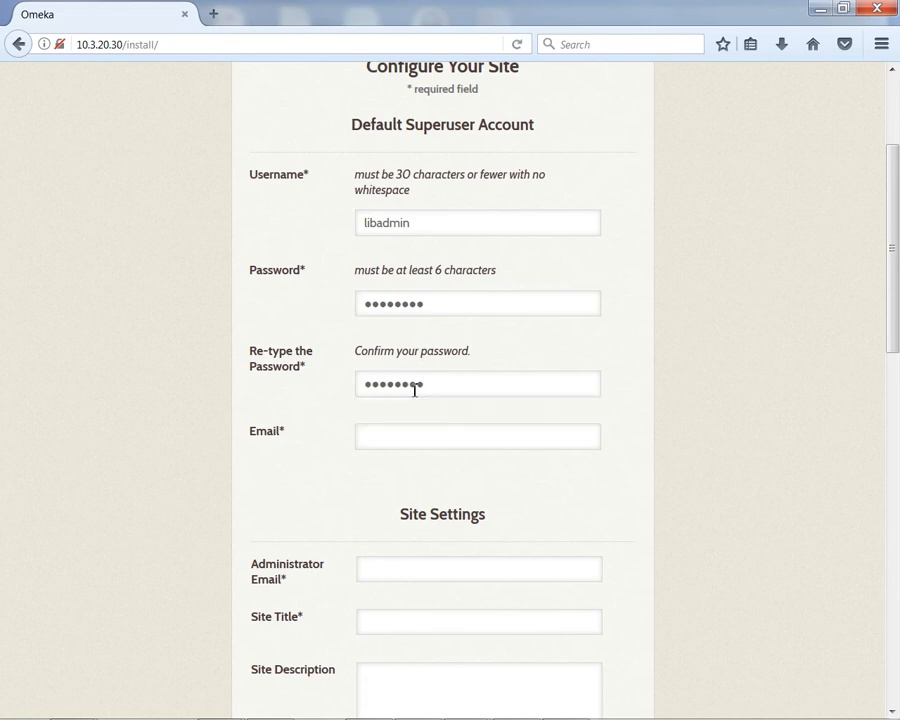
text(jke)
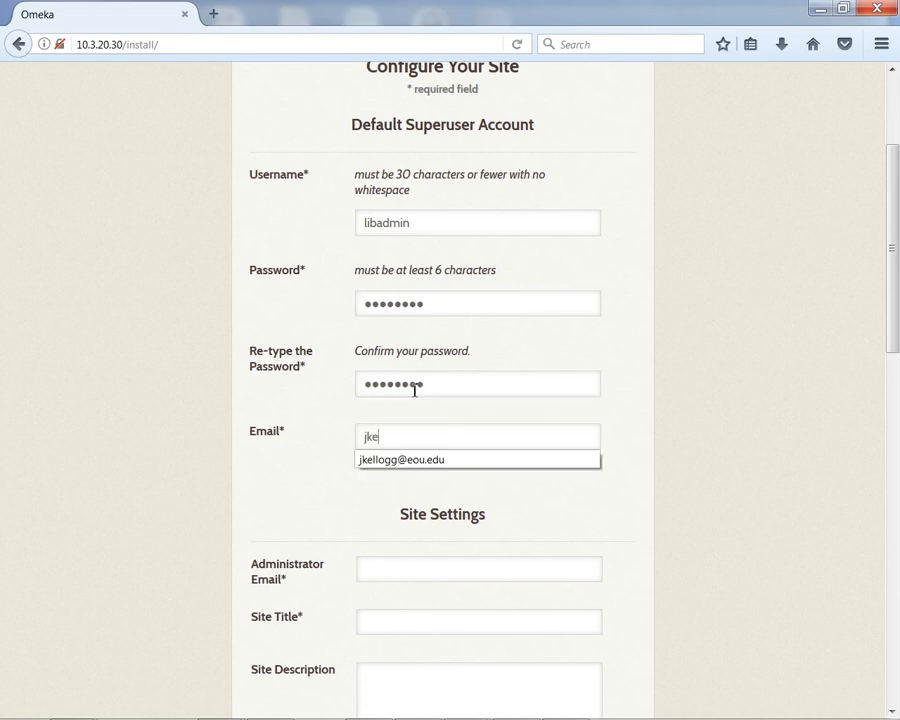
mouse_move(434, 472)
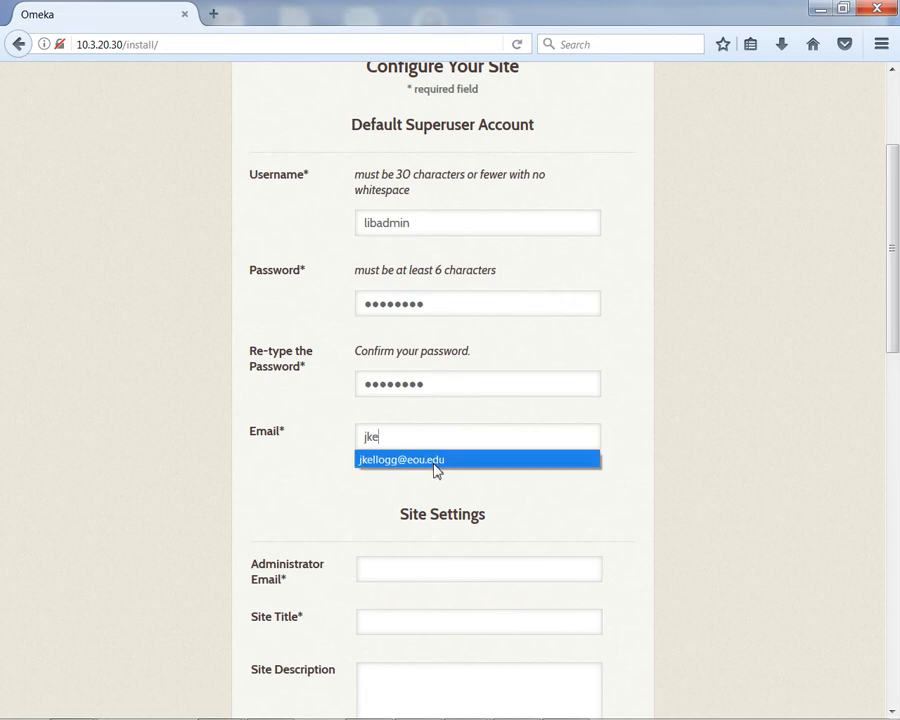
click(476, 458)
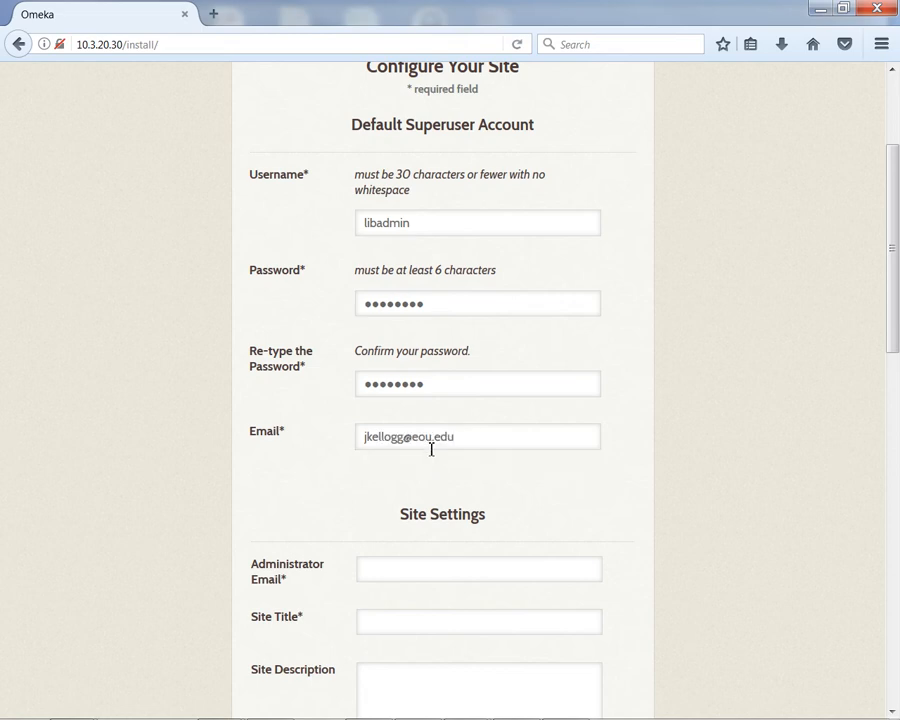
scroll(down, 3)
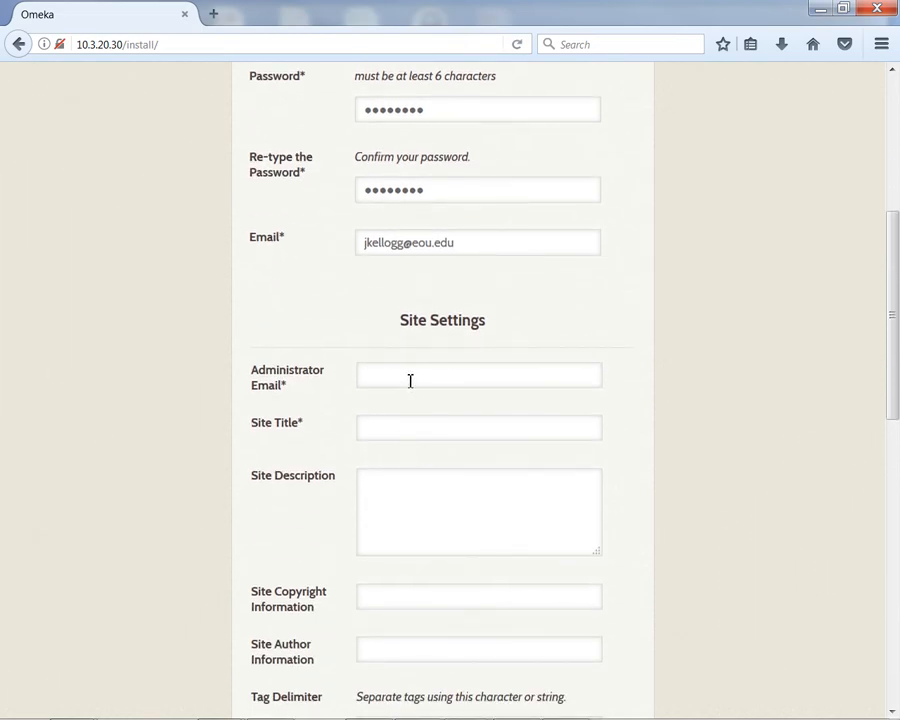
Step: Set the administrator email from autocomplete and the site title to Test
text(j)
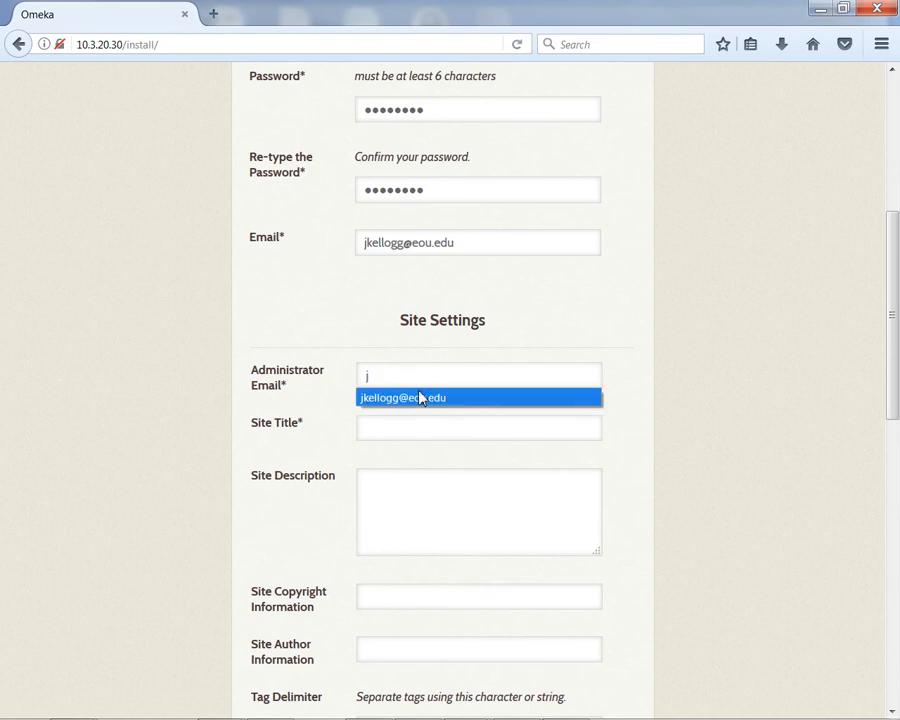
click(478, 396)
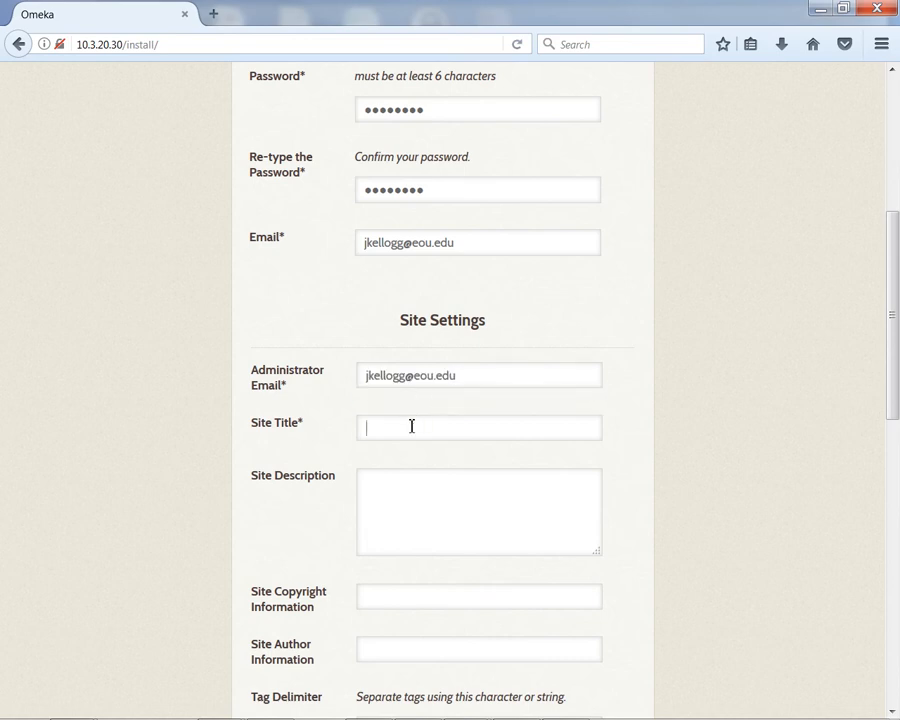
text(Test)
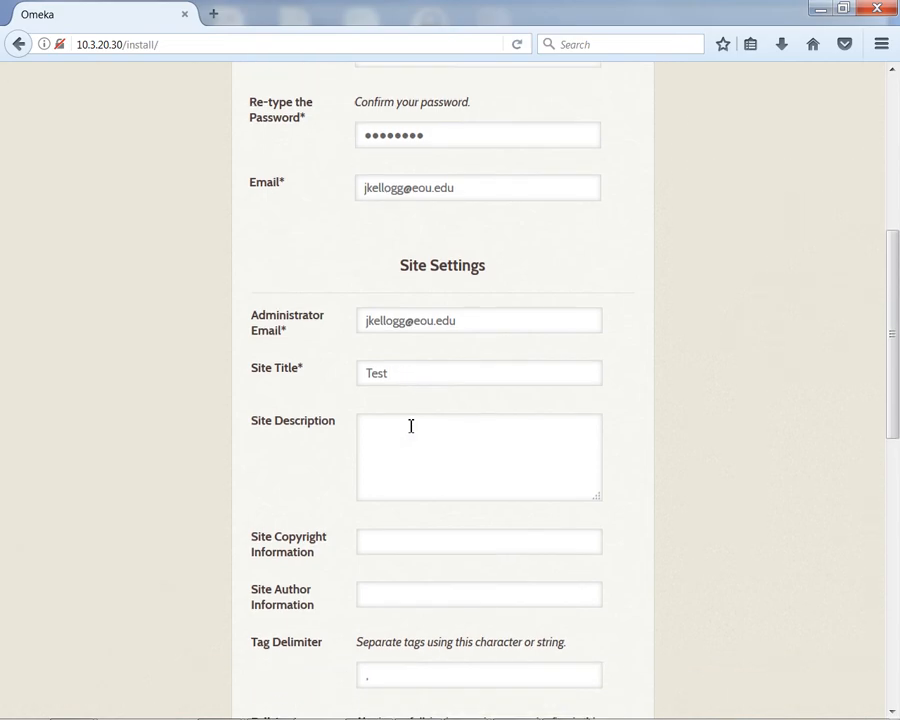
Step: Submit the form with Install to complete the Omeka Classic installation
scroll(down, 3)
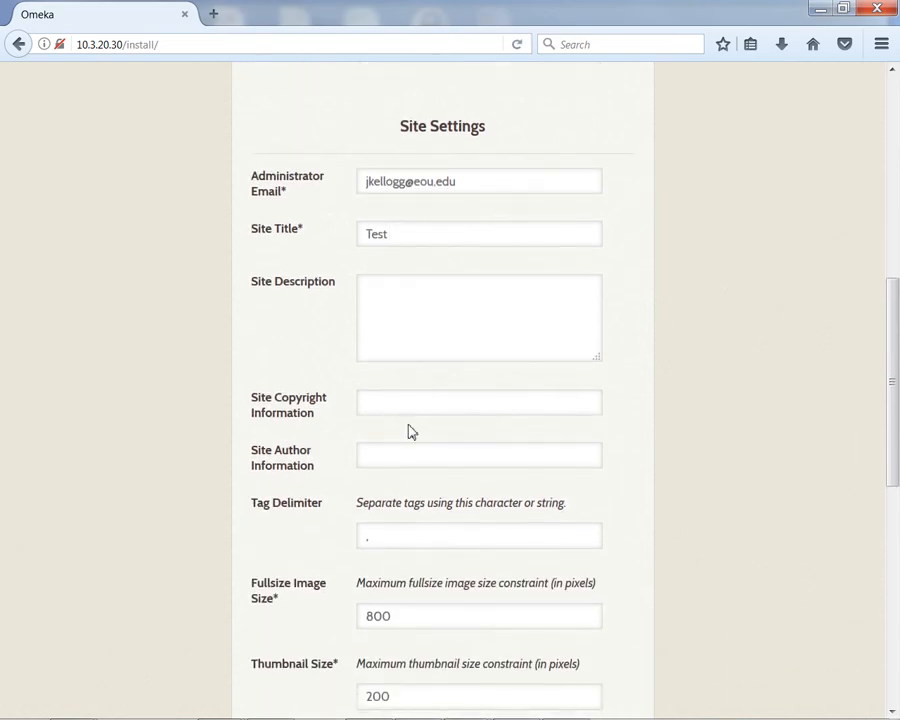
scroll(down, 3)
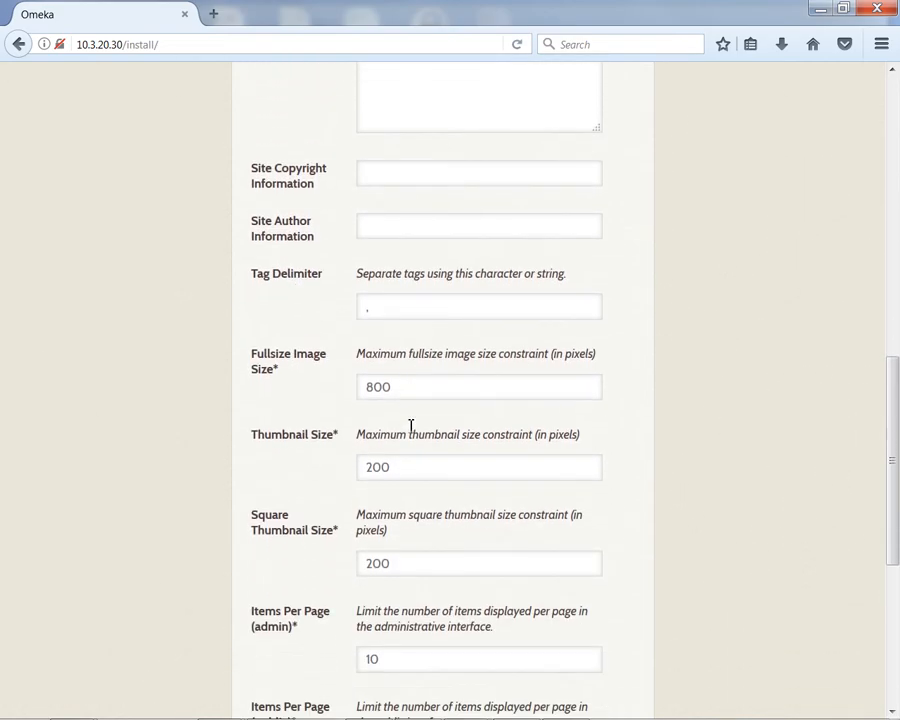
scroll(down, 3)
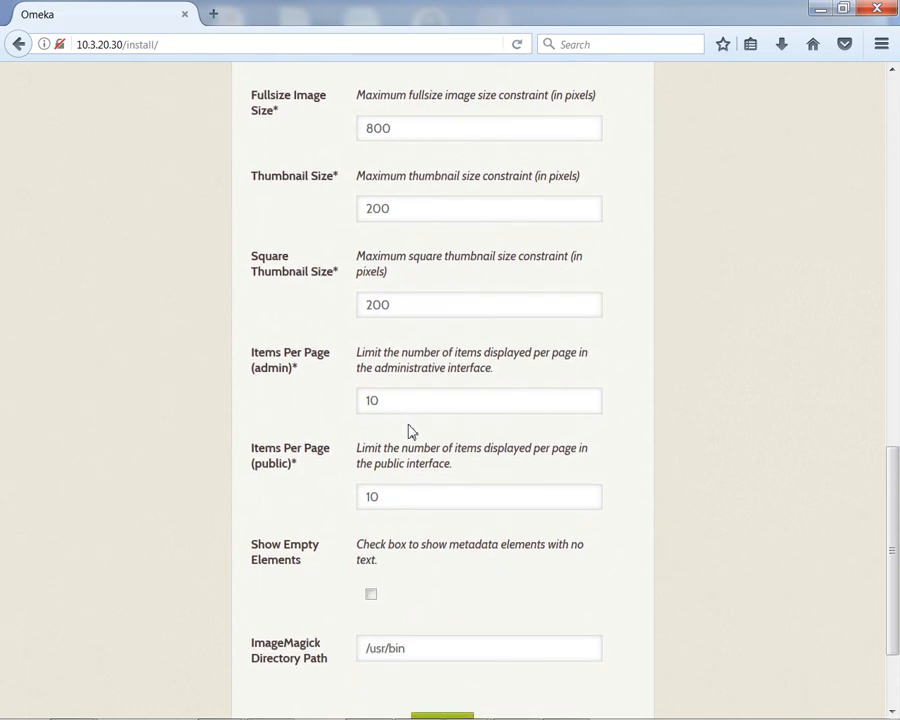
scroll(down, 3)
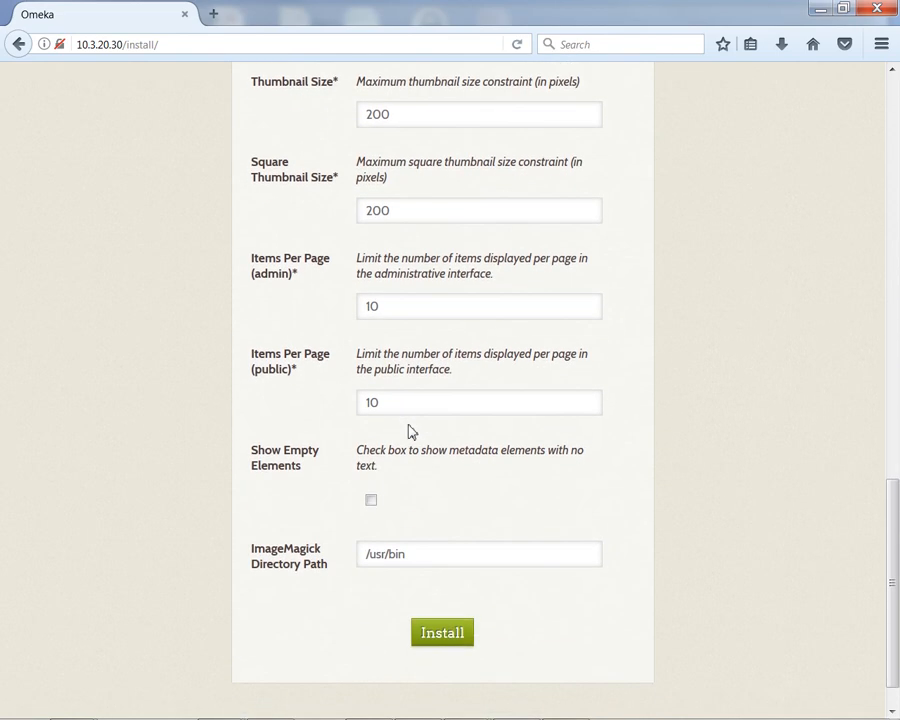
scroll(down, 3)
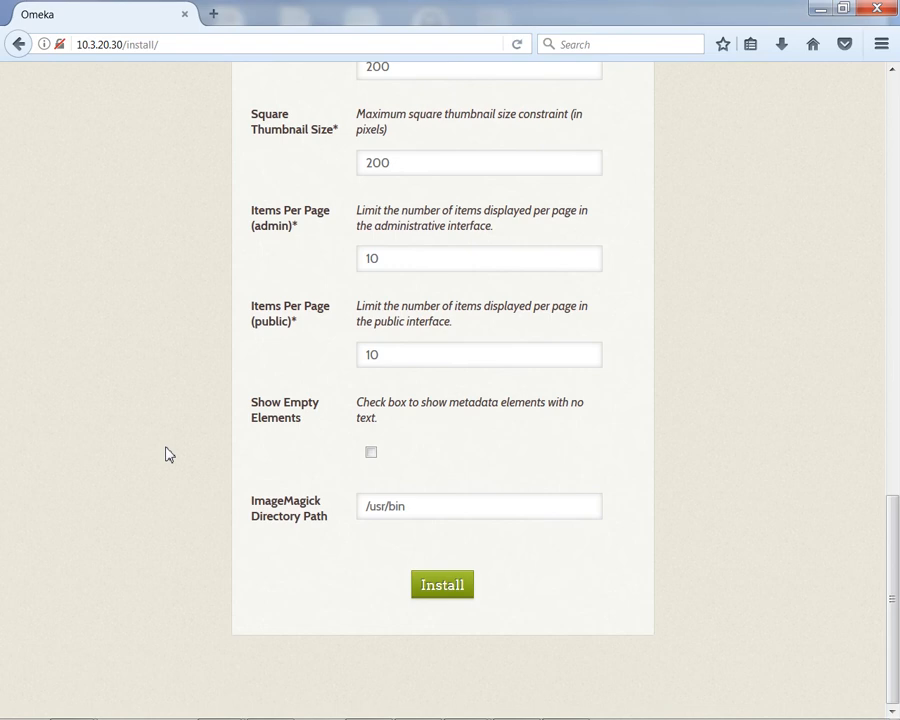
mouse_move(136, 468)
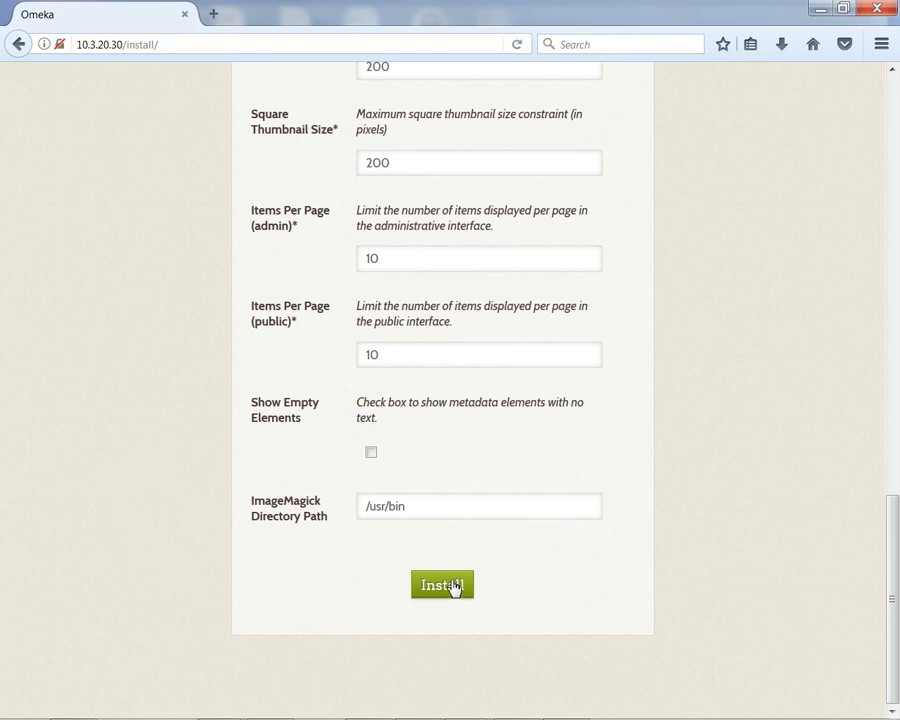
click(442, 584)
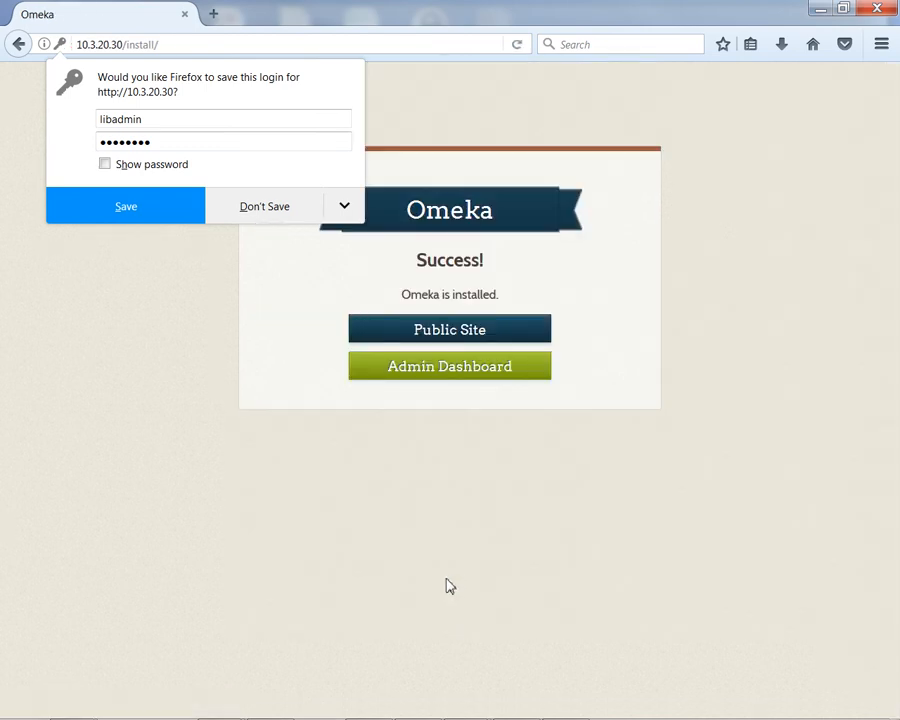
Step: View the newly installed public site titled Test from the Success page
click(448, 328)
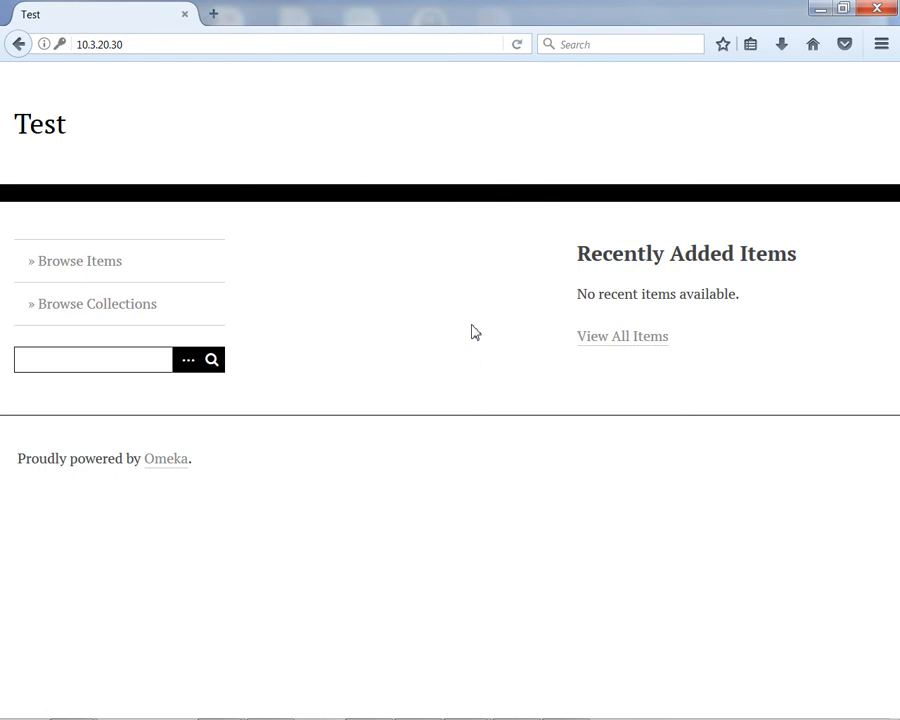
click(160, 44)
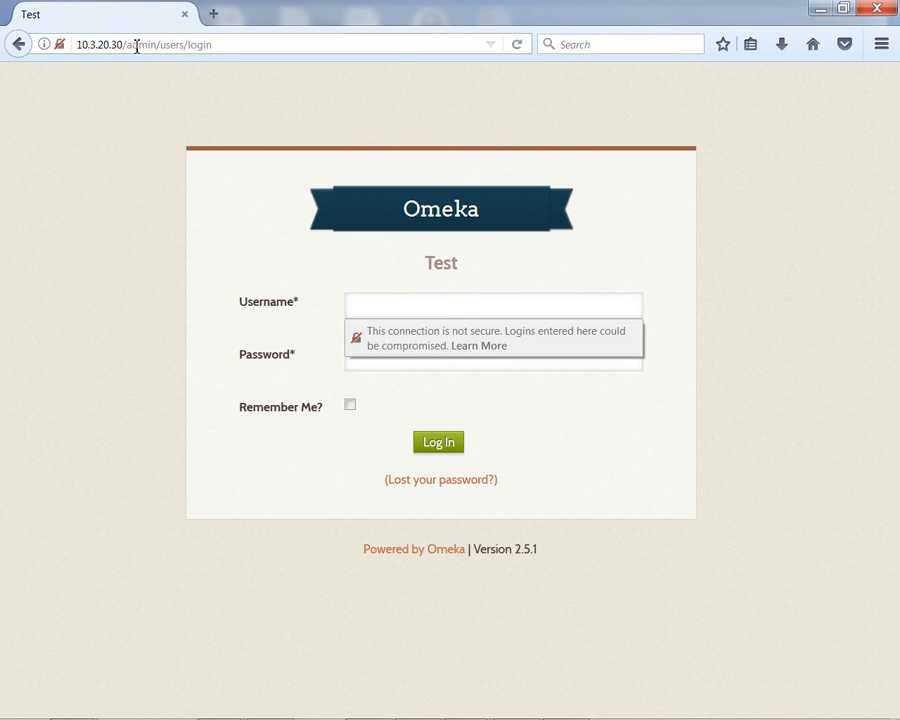
Step: Log in to the admin dashboard as libadmin, declining Firefox's offer to save the password
text(libadmi)
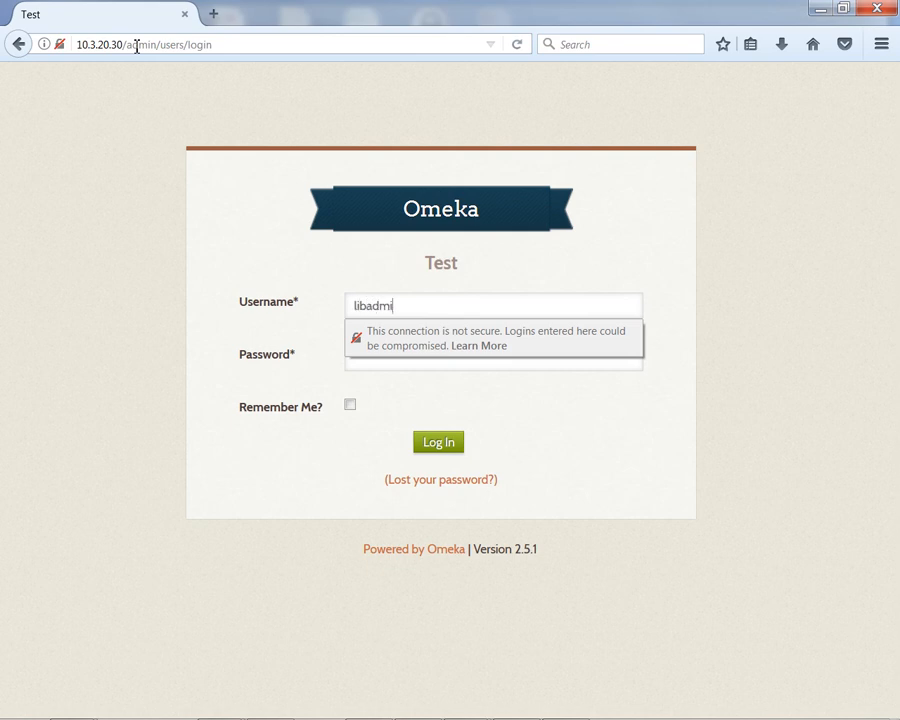
text(in)
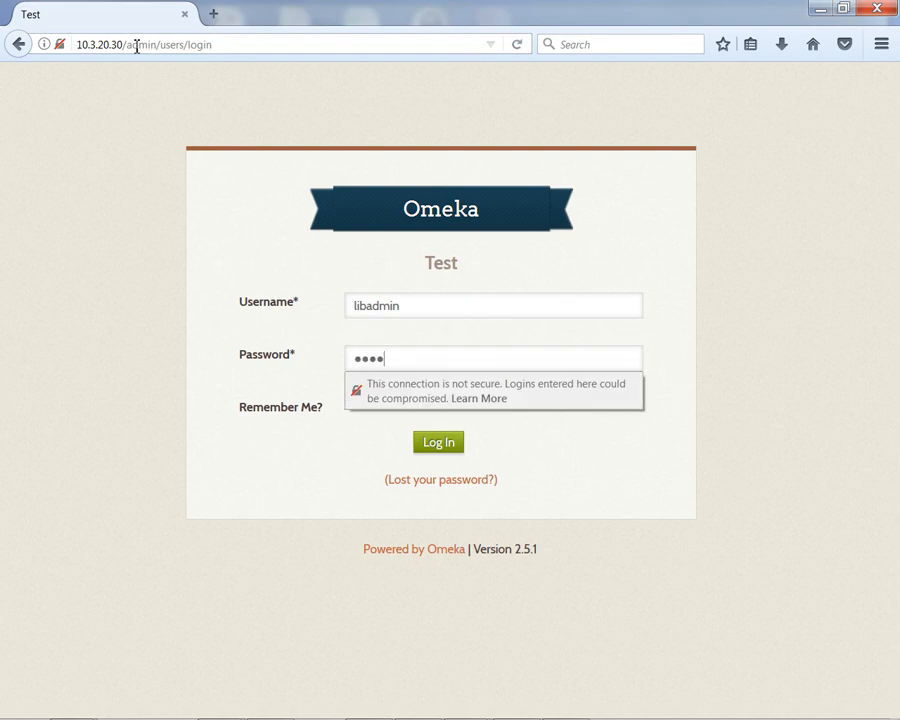
click(438, 442)
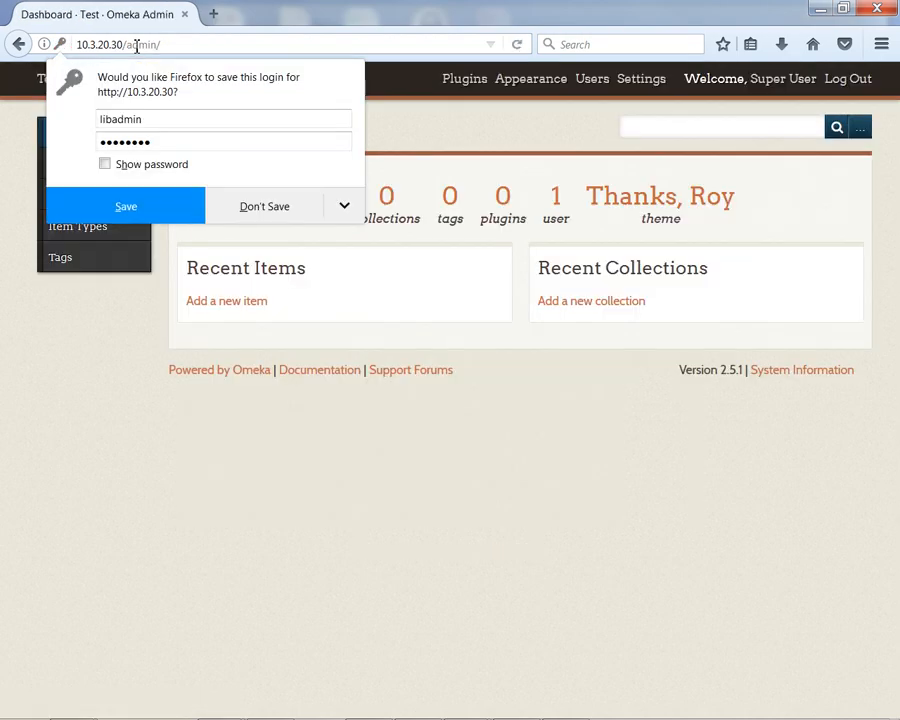
click(264, 206)
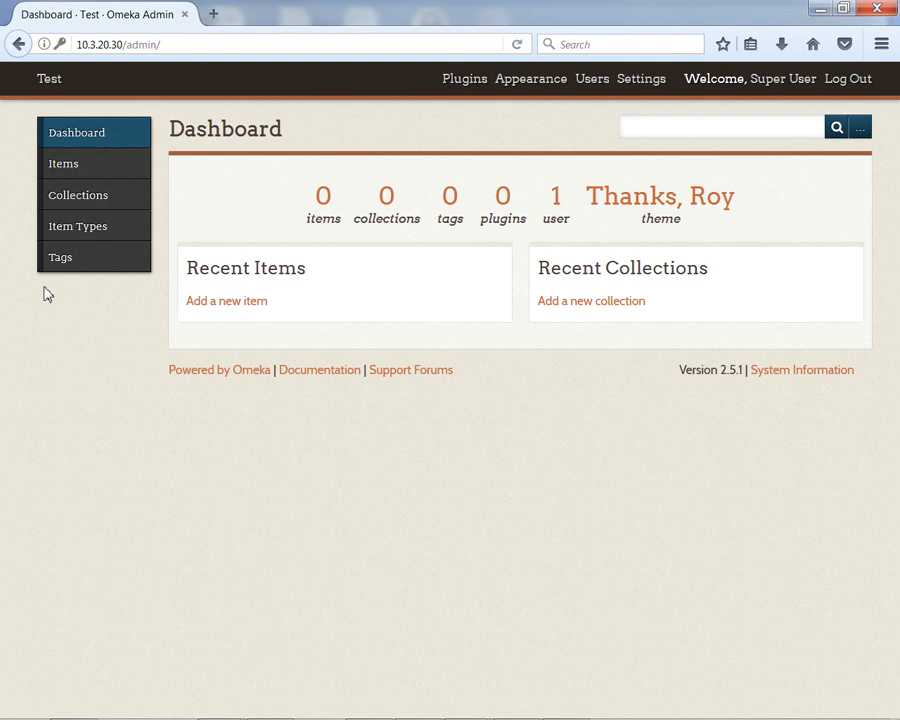
mouse_move(284, 344)
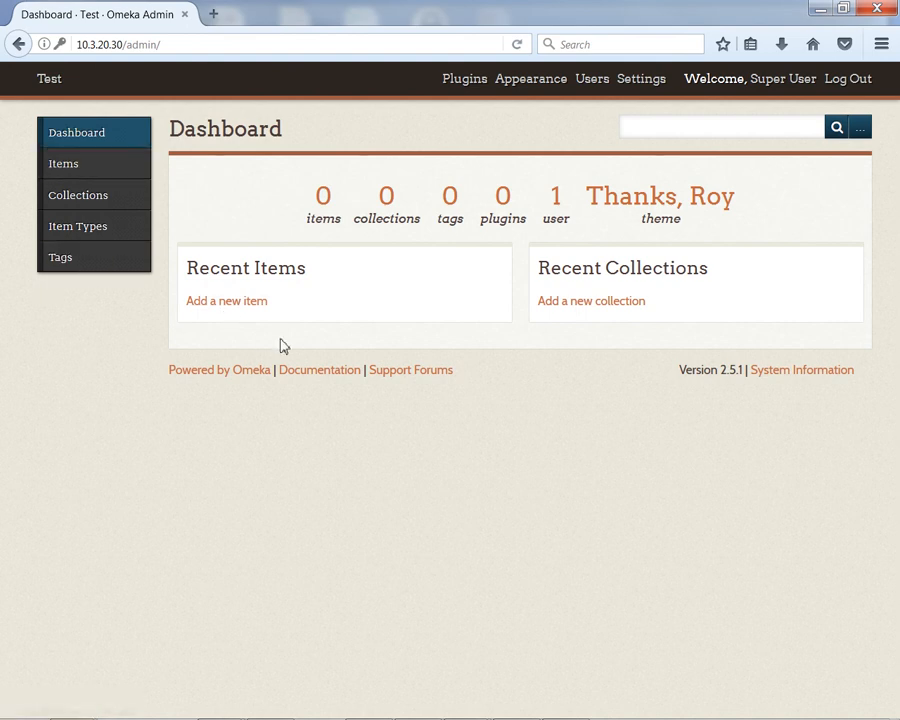
mouse_move(312, 420)
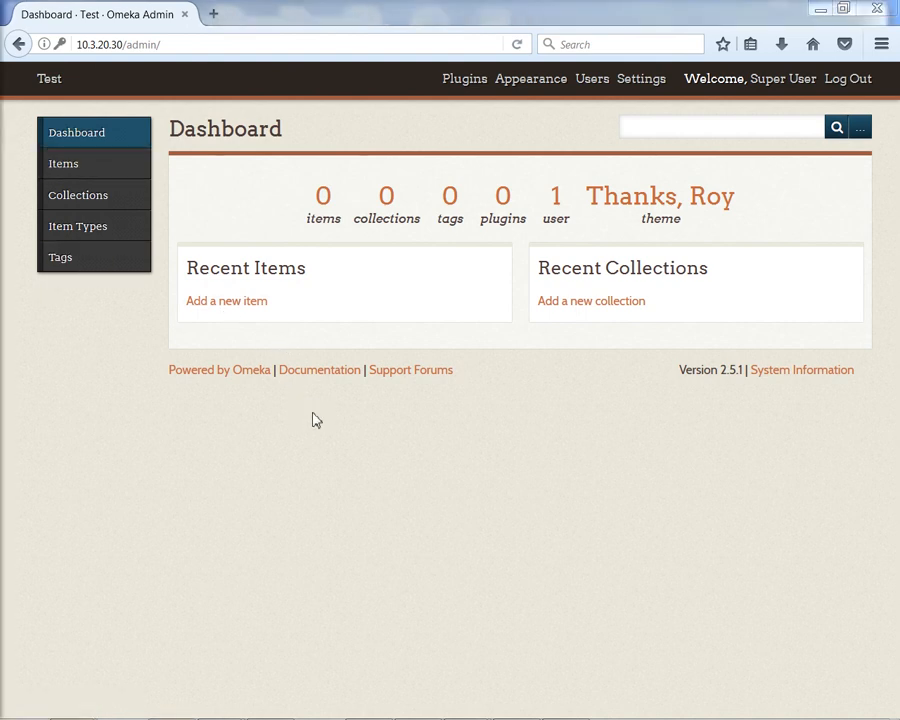